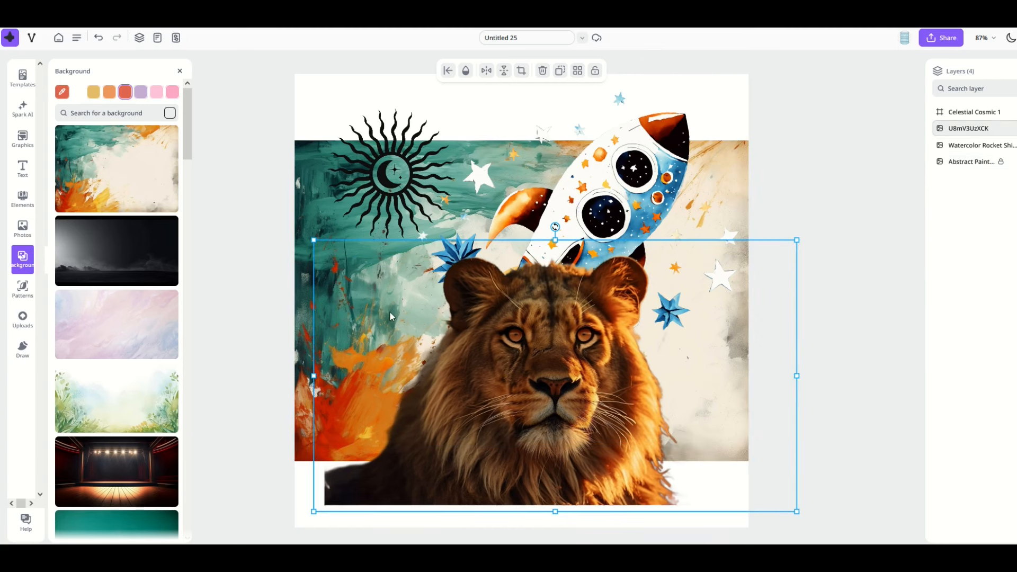
mouse_move(364, 296)
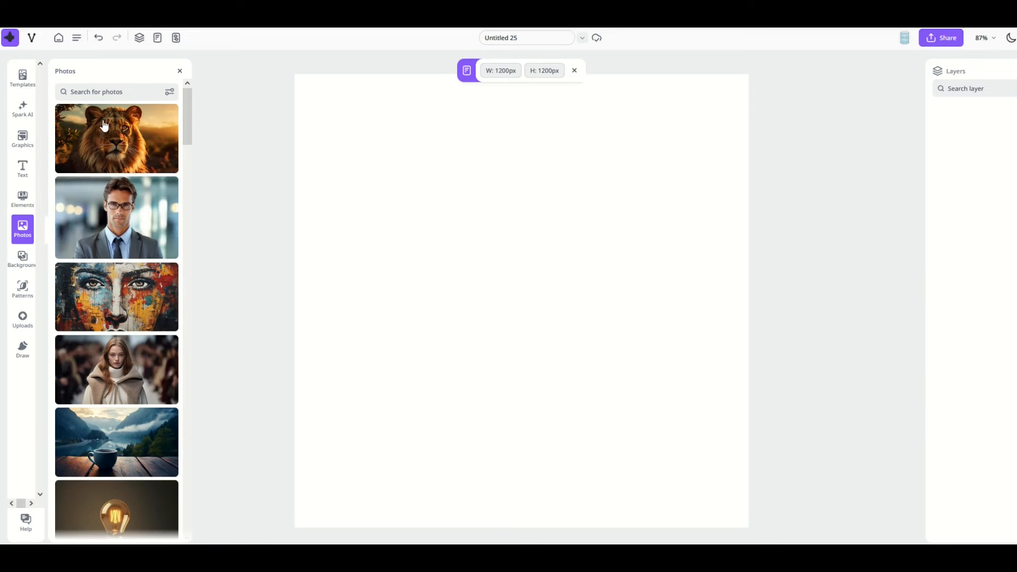
- Add the painted-face photo and the street-art woman portrait to the canvas
left_click(117, 297)
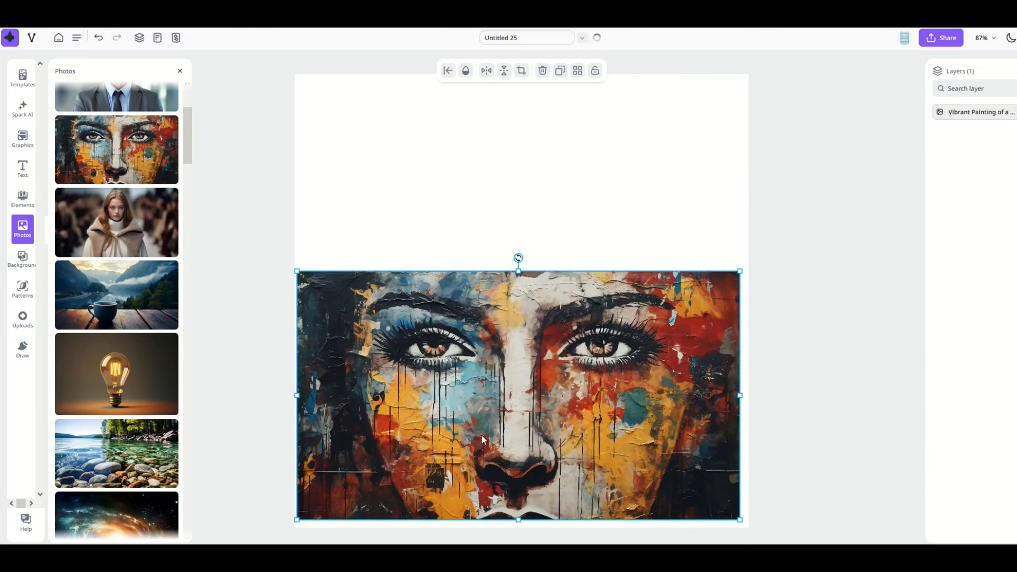
scroll("down", 3)
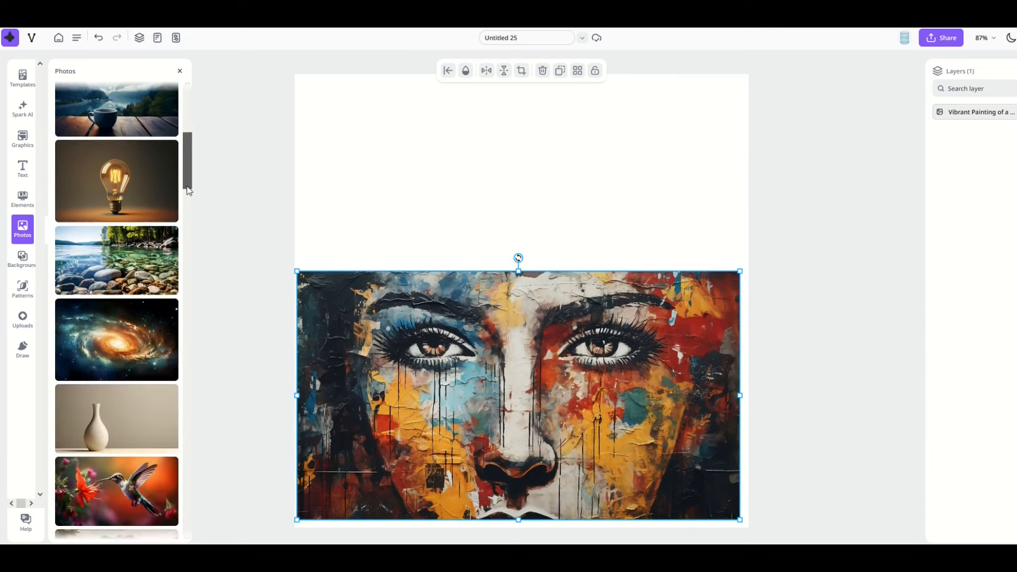
scroll("down", 3)
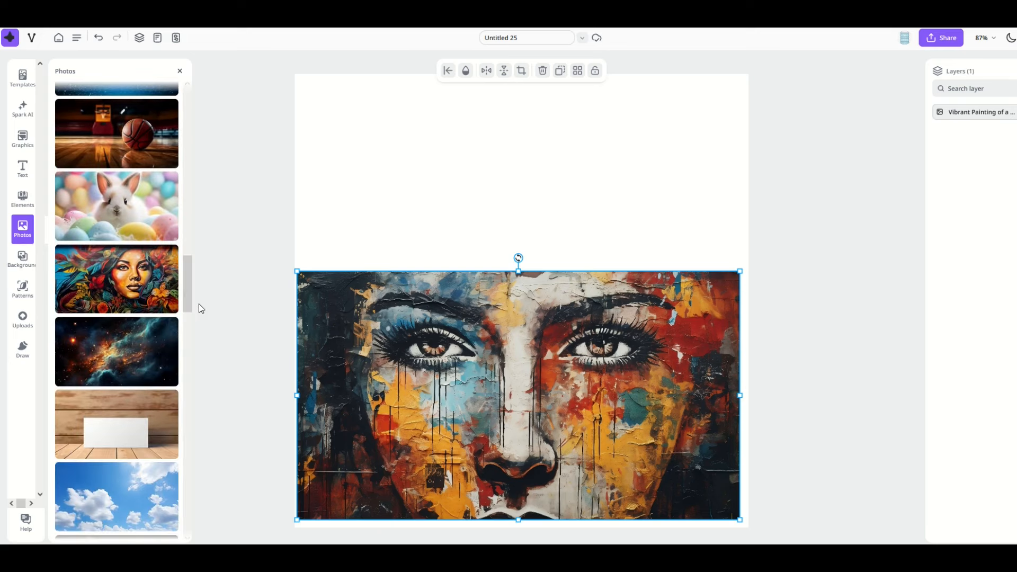
left_click(117, 277)
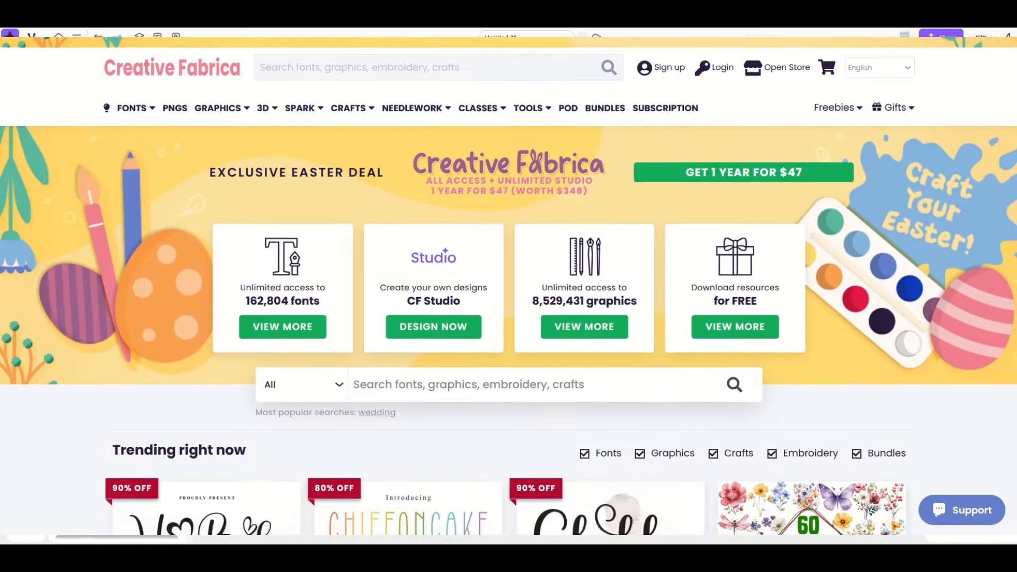
scroll("down", 3)
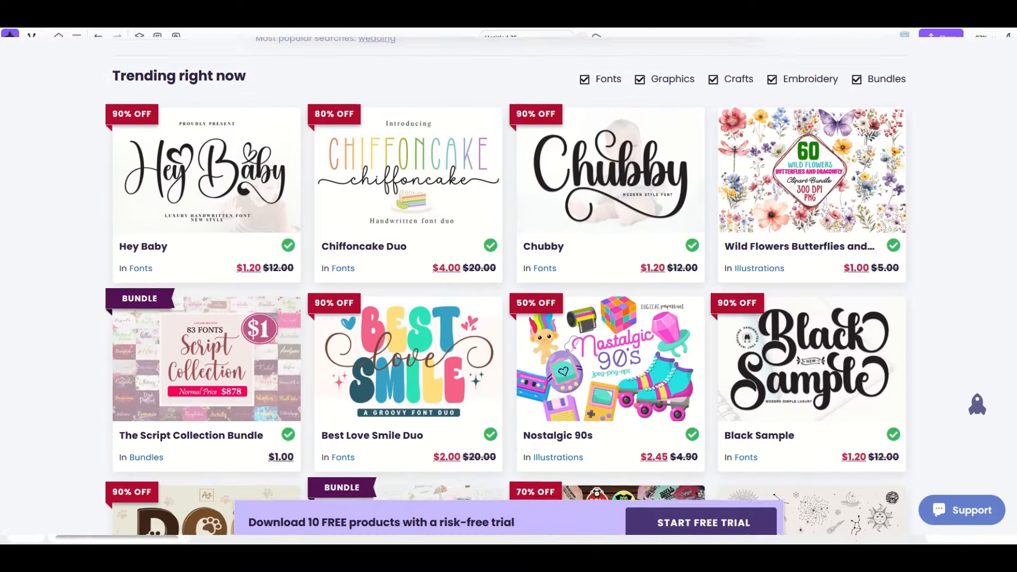
scroll("down", 3)
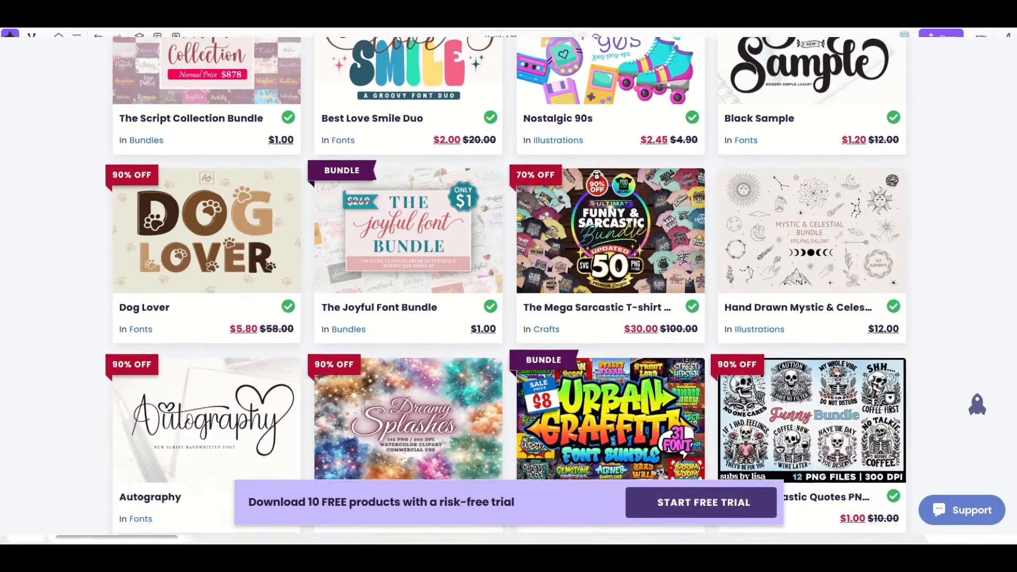
scroll("down", 3)
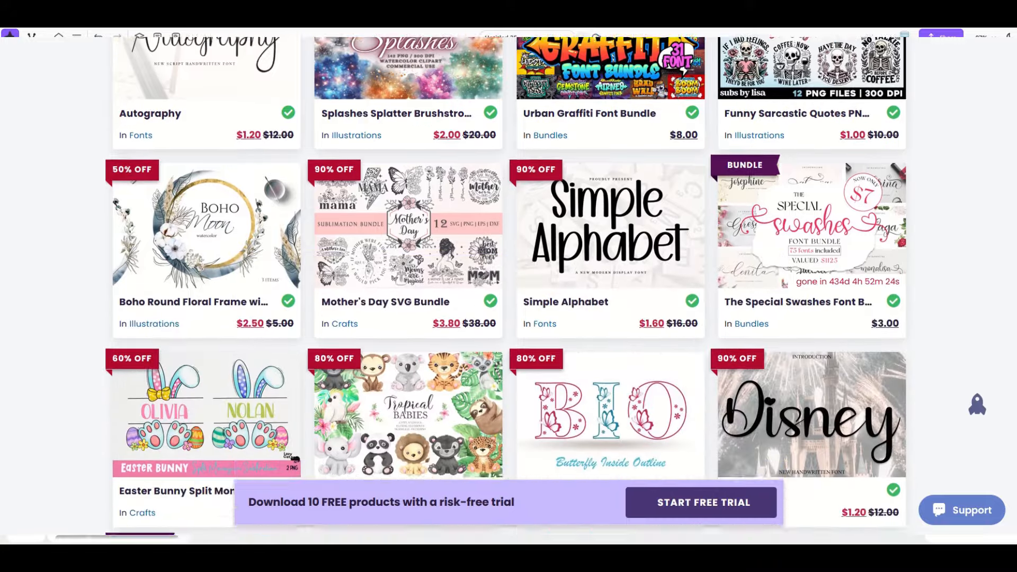
scroll("down", 3)
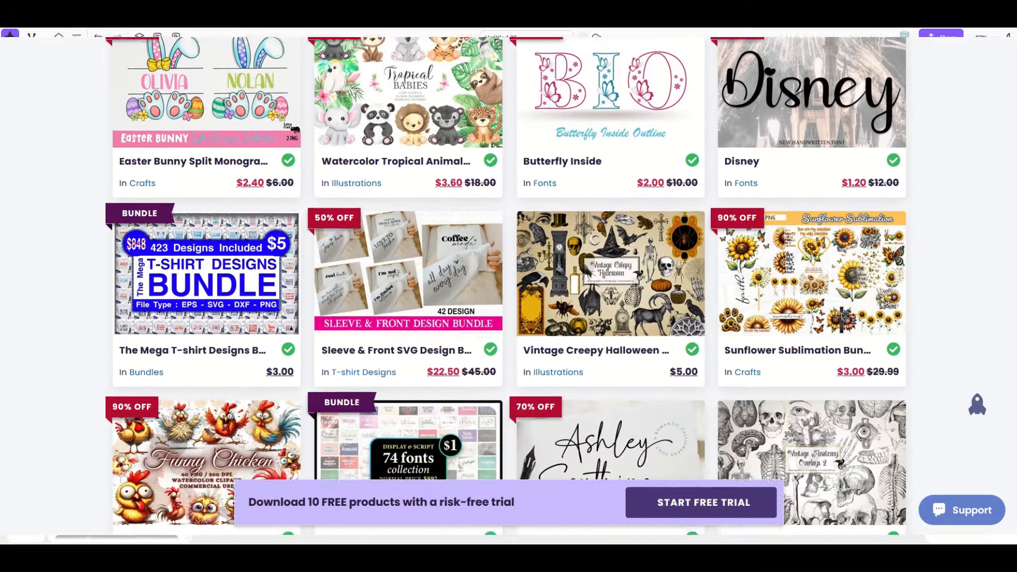
scroll("down", 3)
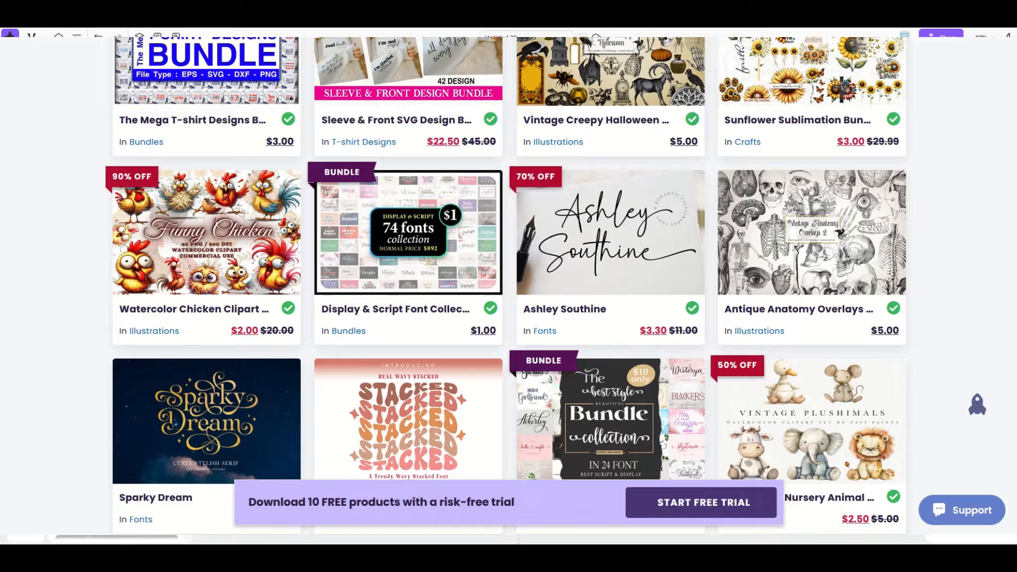
scroll("down", 3)
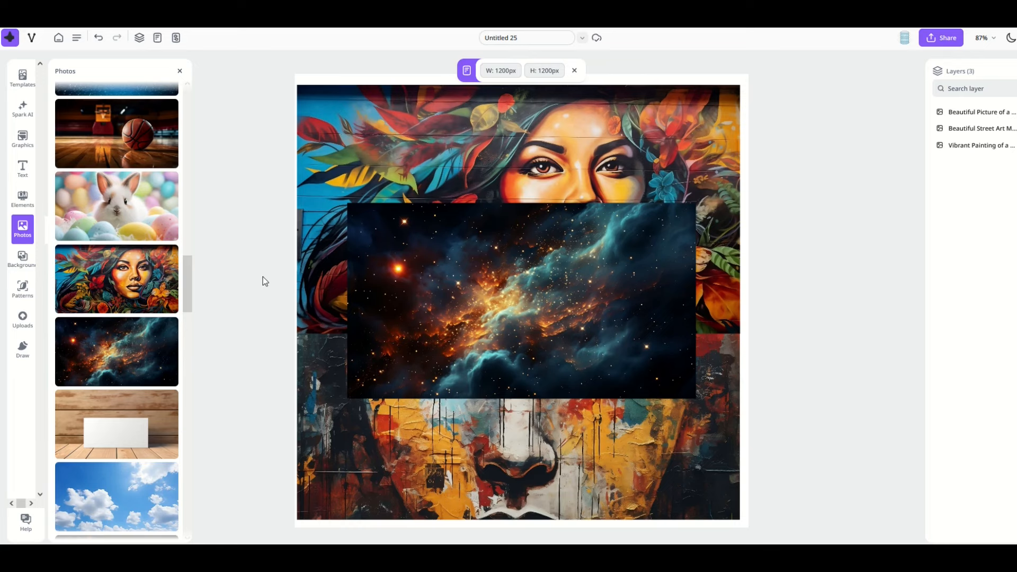
- Return to the Home dashboard listing recent projects
left_click(58, 38)
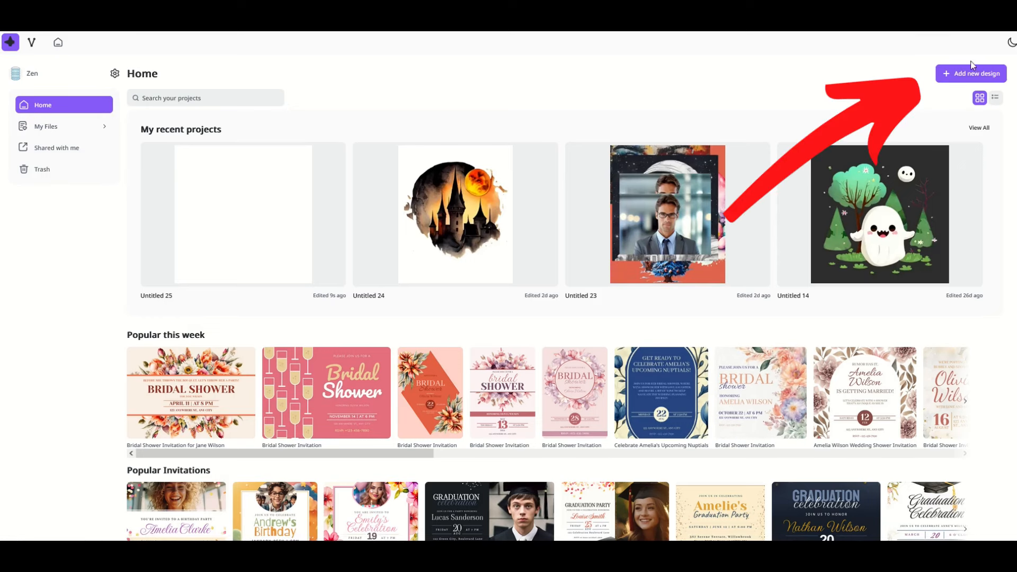
- Start a new Print on Demand design, settling on the Teepublic Standard 5000 × 5500 px preset
left_click(971, 74)
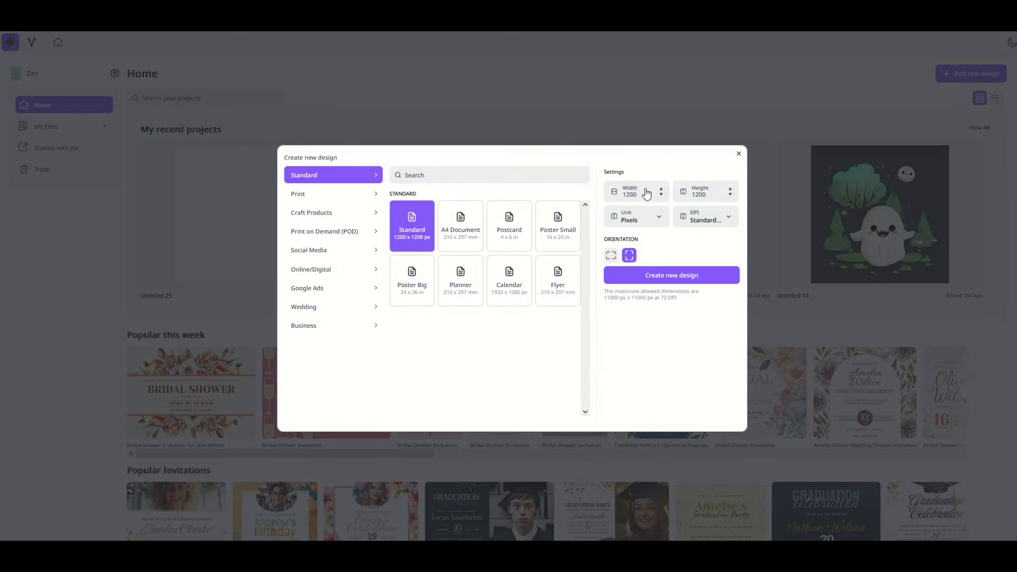
mouse_move(571, 286)
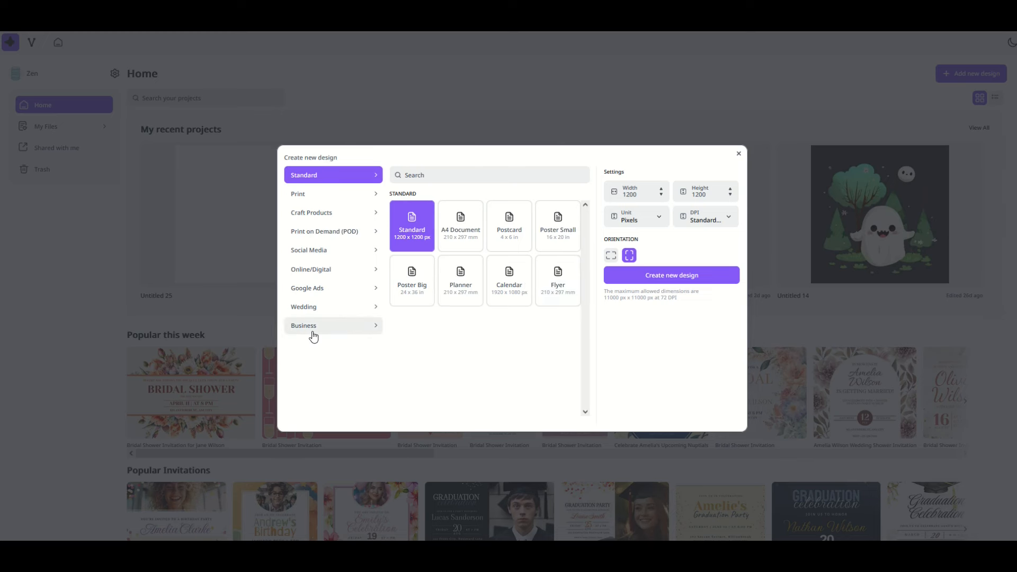
mouse_move(310, 235)
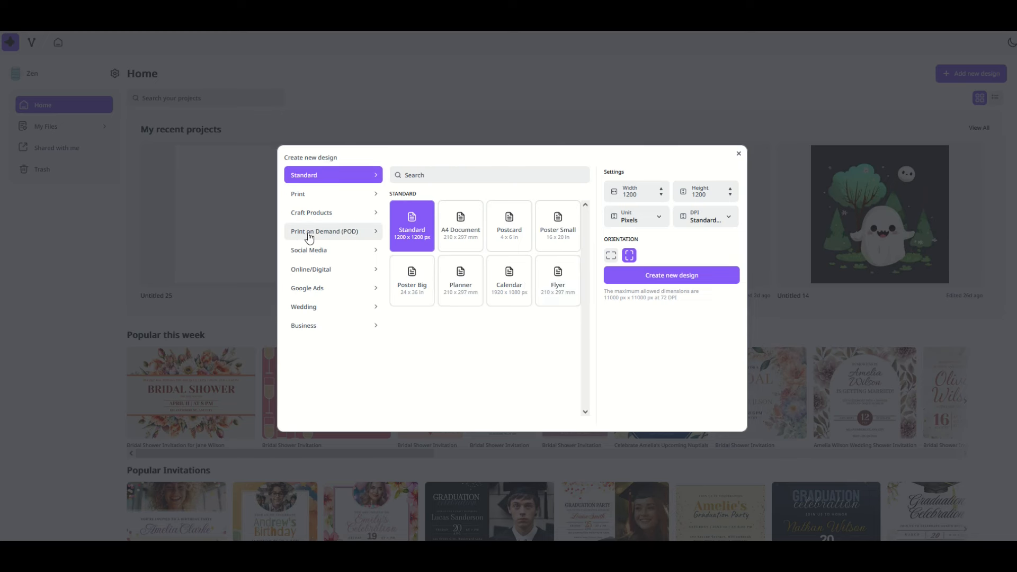
left_click(325, 231)
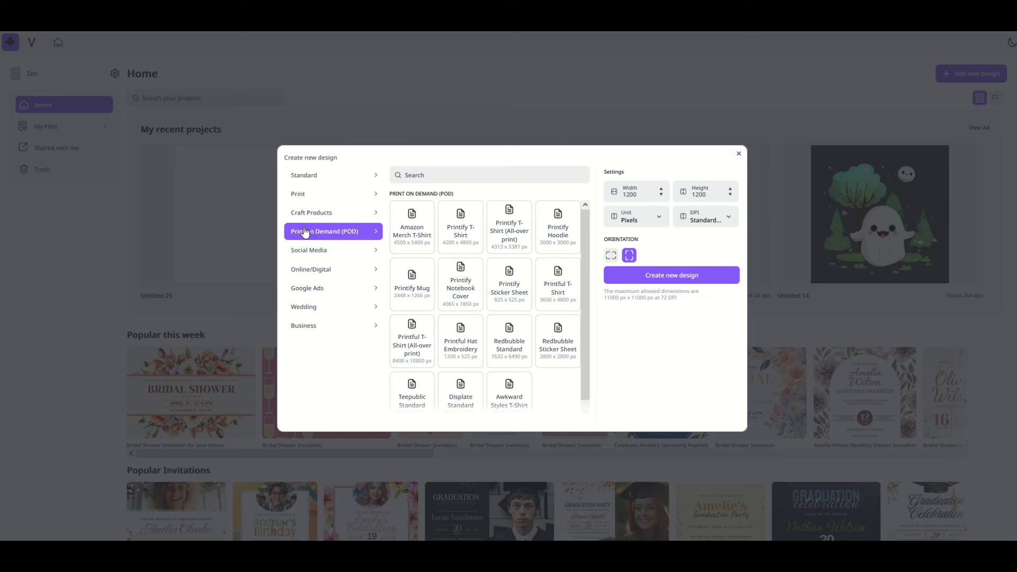
left_click(411, 226)
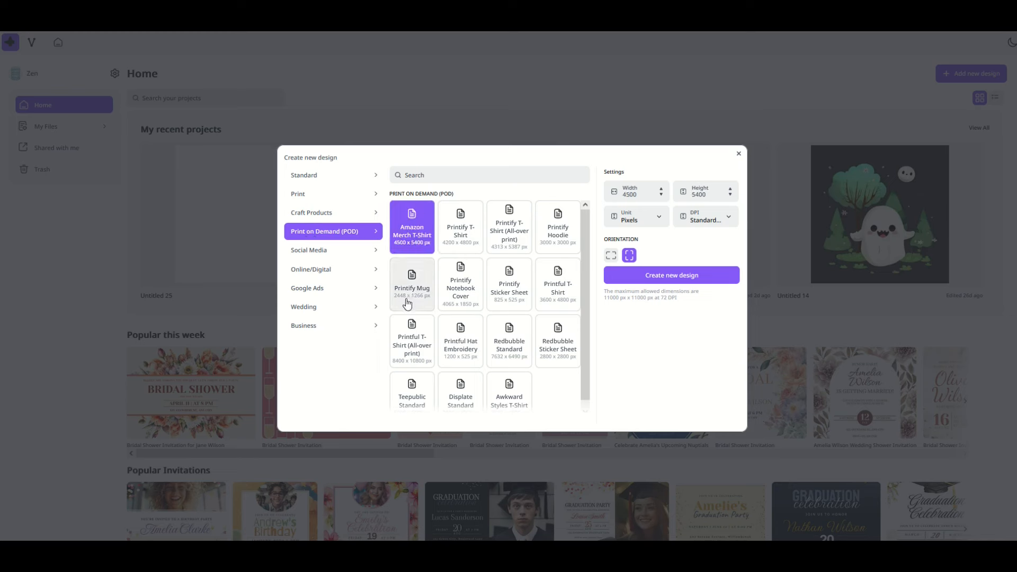
mouse_move(418, 252)
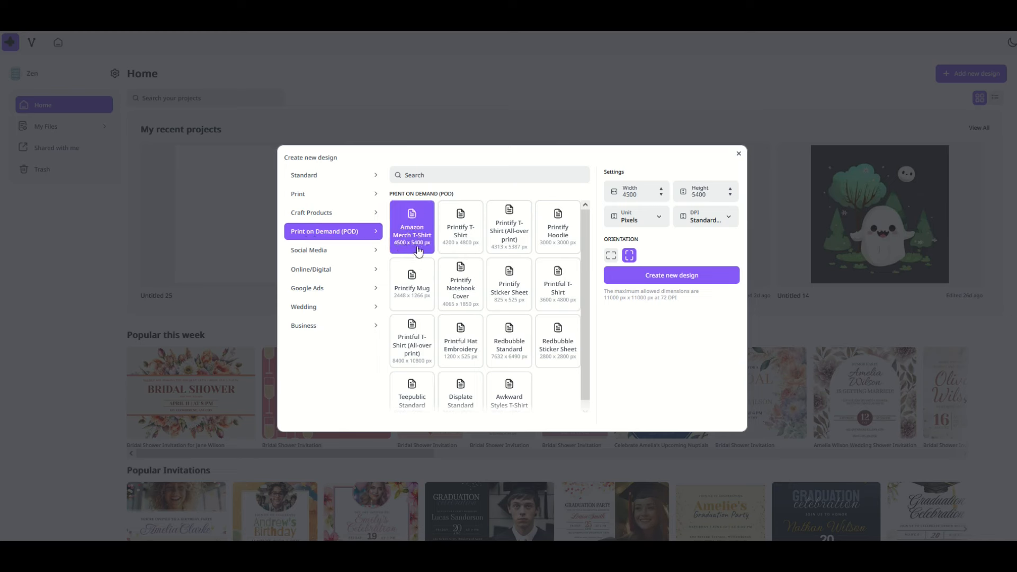
scroll("down", 3)
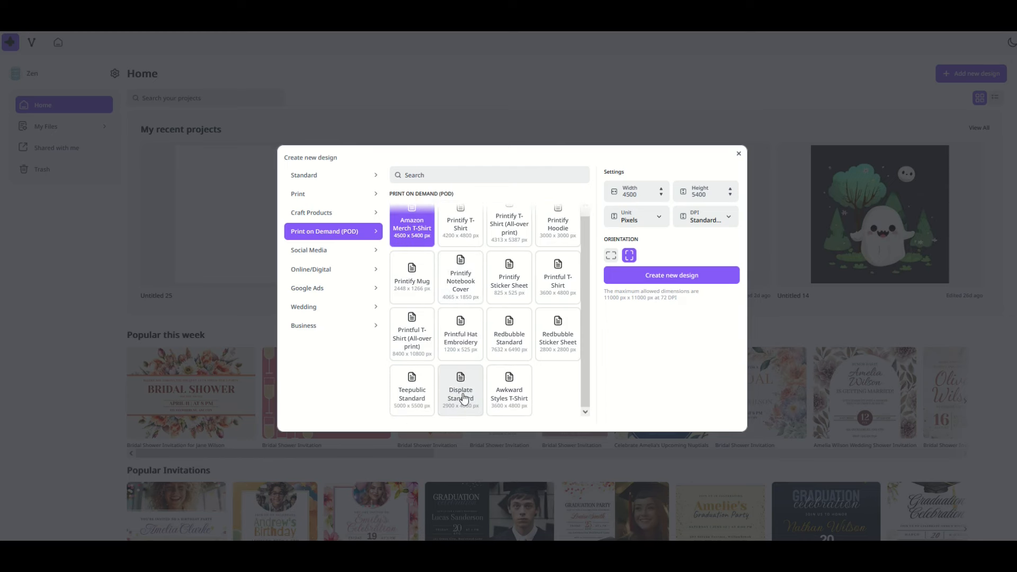
left_click(411, 390)
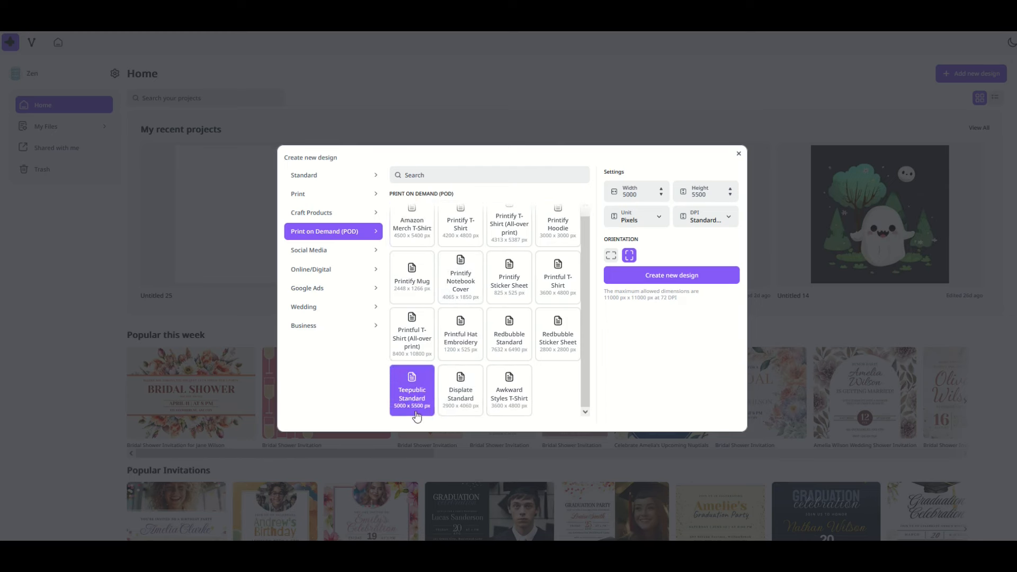
mouse_move(360, 273)
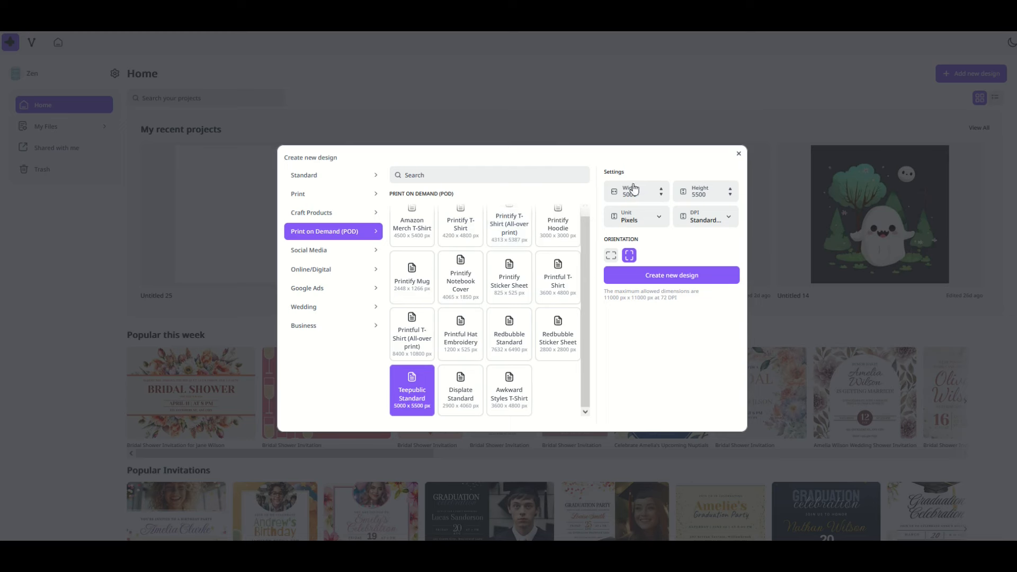
- Enter 2400 px and switch to landscape for a custom 5000 × 2400 px size
left_click(635, 190)
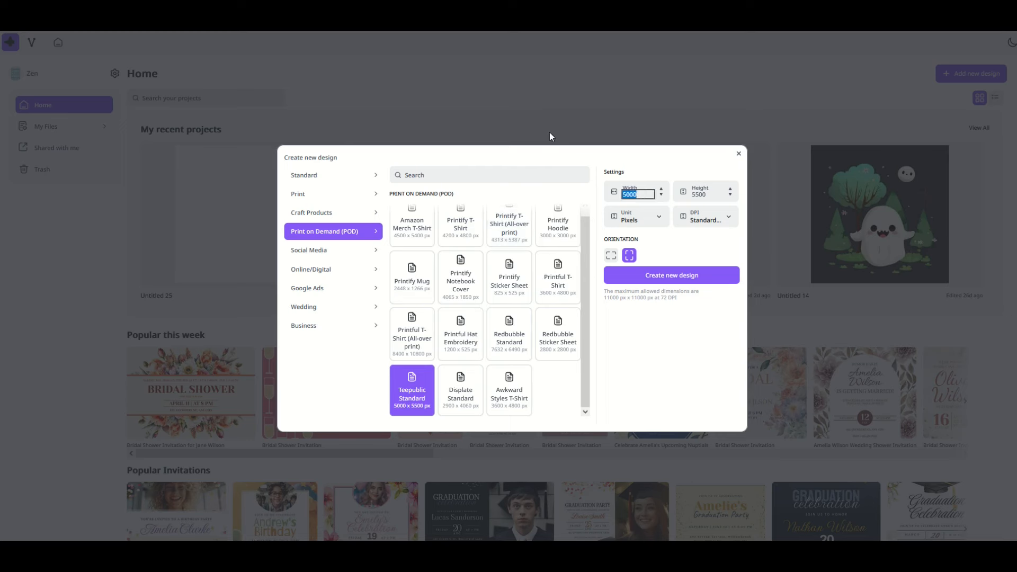
type("2400")
left_click(708, 193)
type("3000")
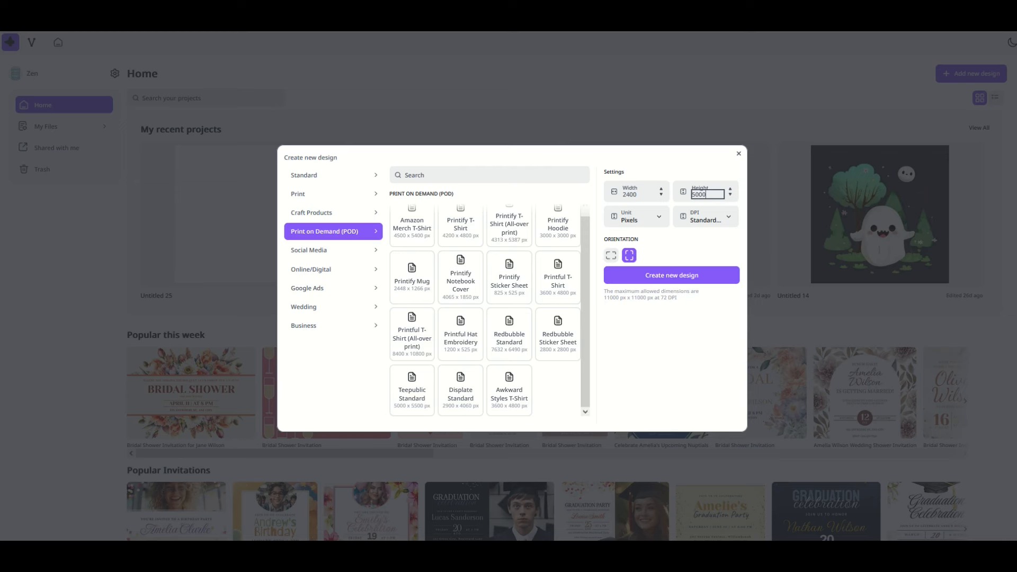
left_click(638, 195)
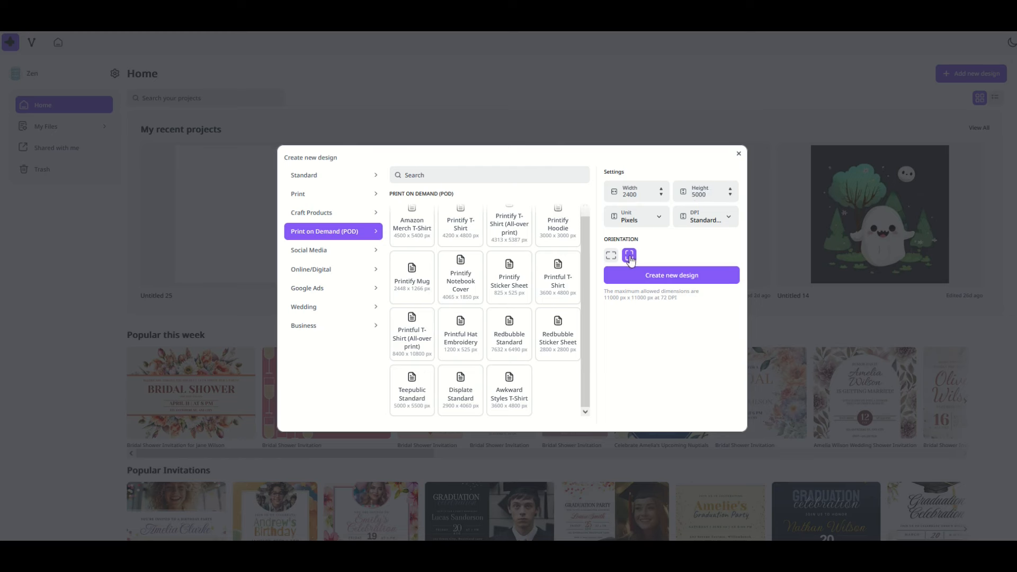
left_click(611, 255)
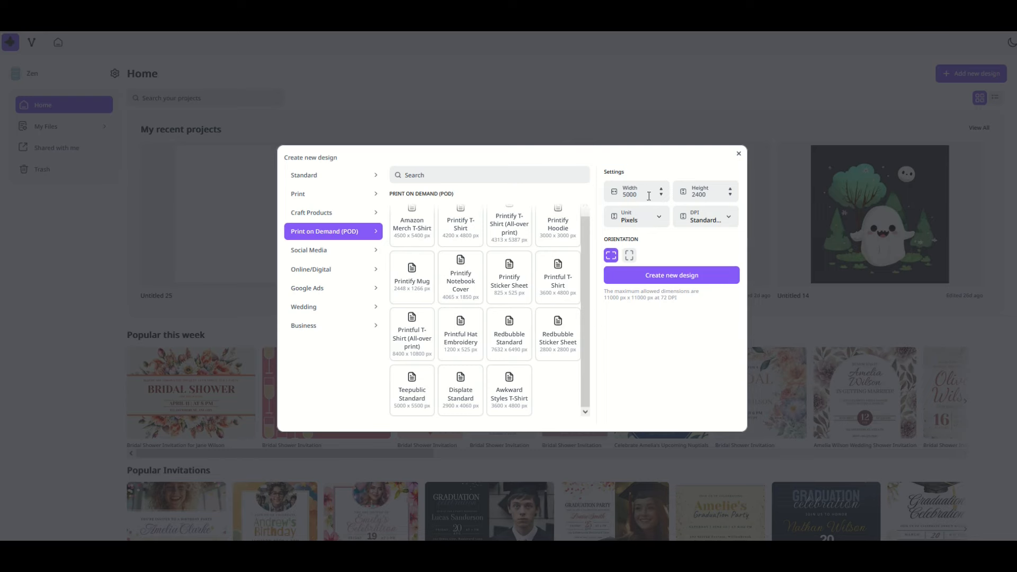
mouse_move(632, 206)
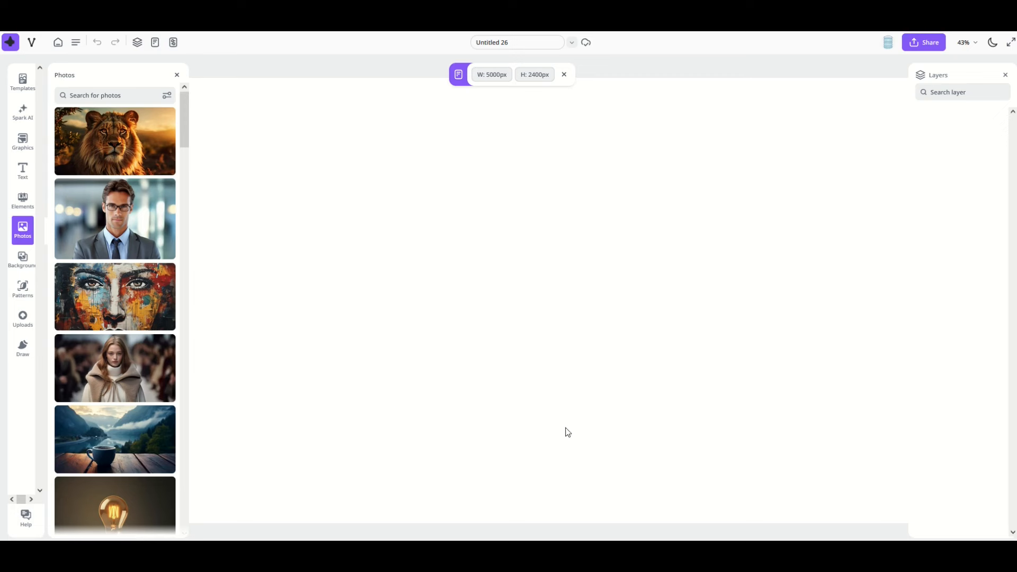
mouse_move(379, 163)
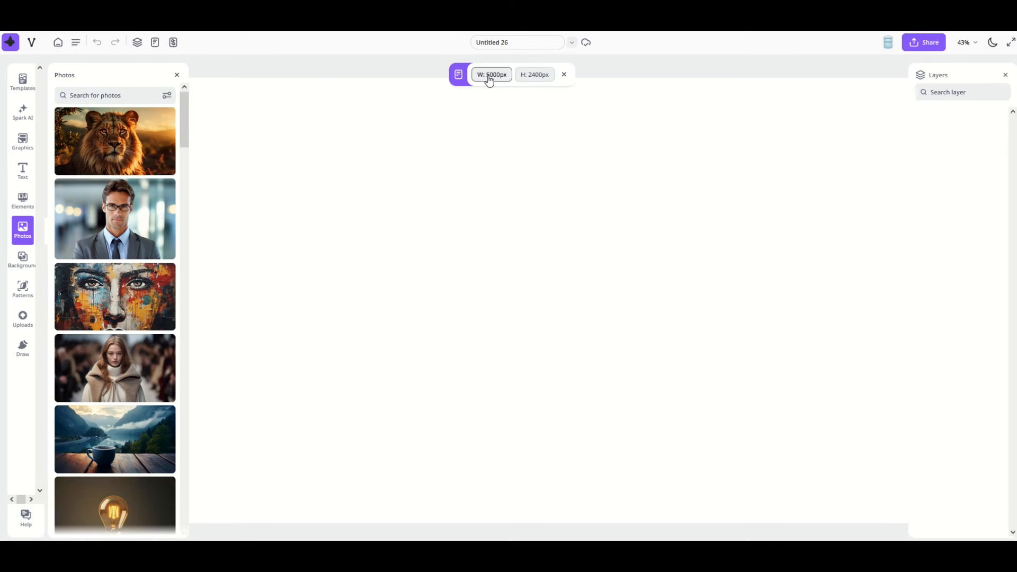
- Resize the Untitled 26 canvas to a 2500 × 2500 px square
left_click(491, 74)
type("2500")
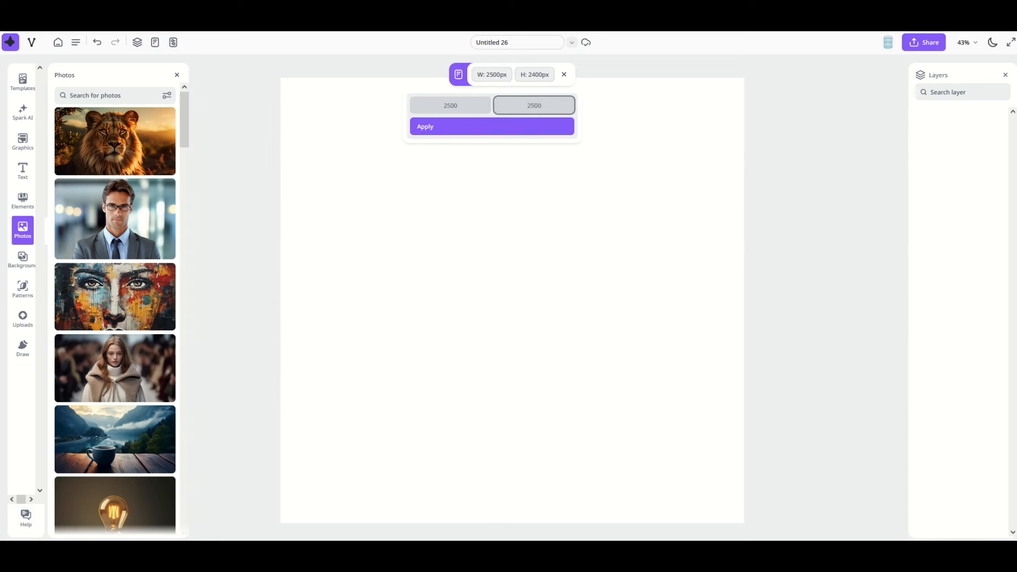
left_click(492, 126)
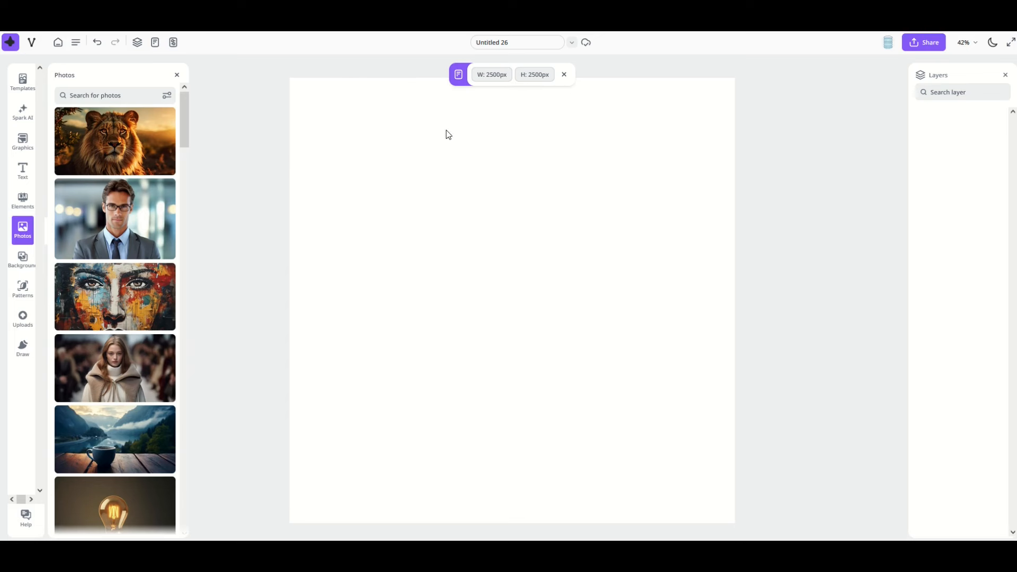
mouse_move(375, 270)
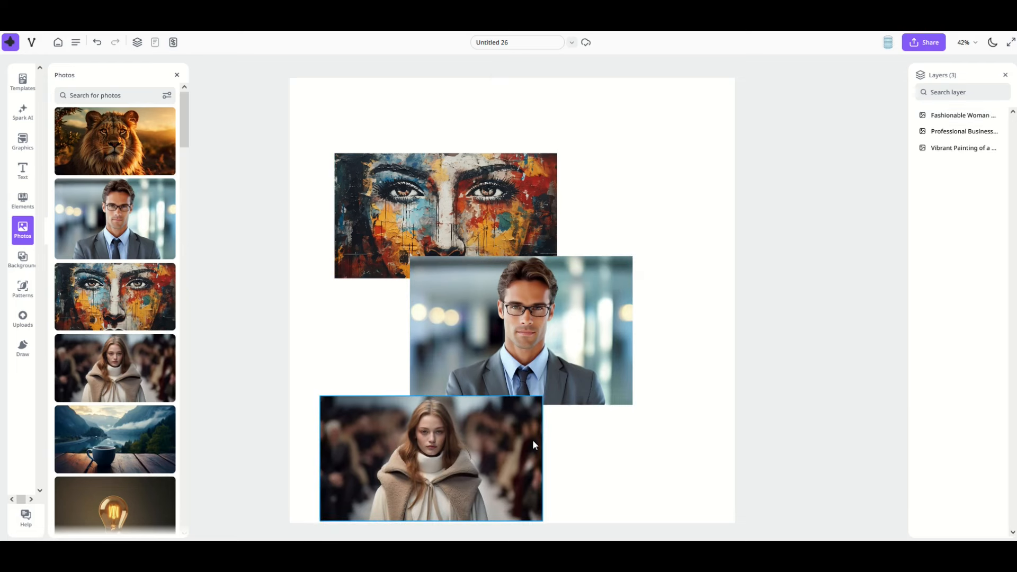
- Widen the canvas to 3500 × 2500 px via the size settings
left_click(268, 96)
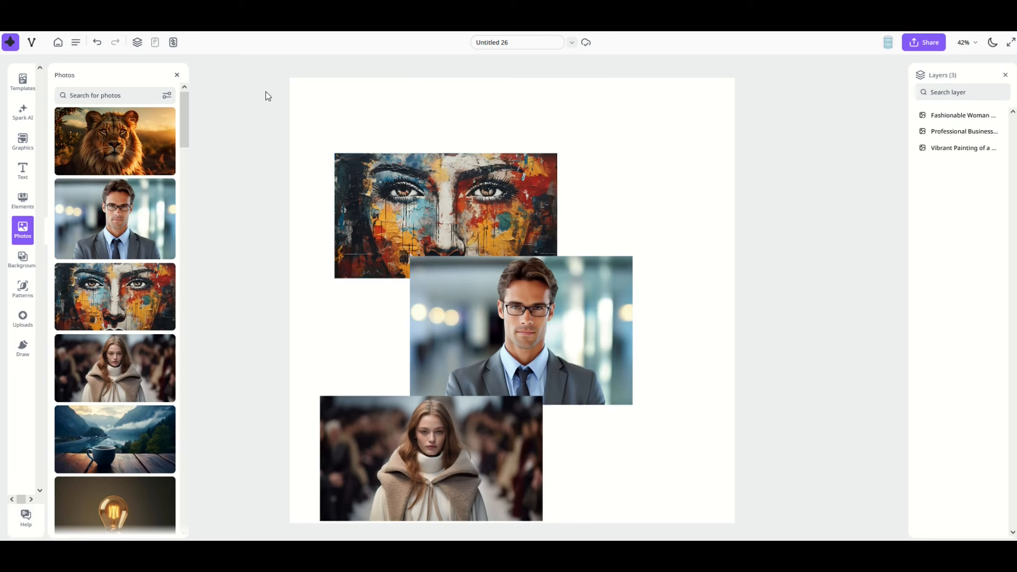
left_click(155, 43)
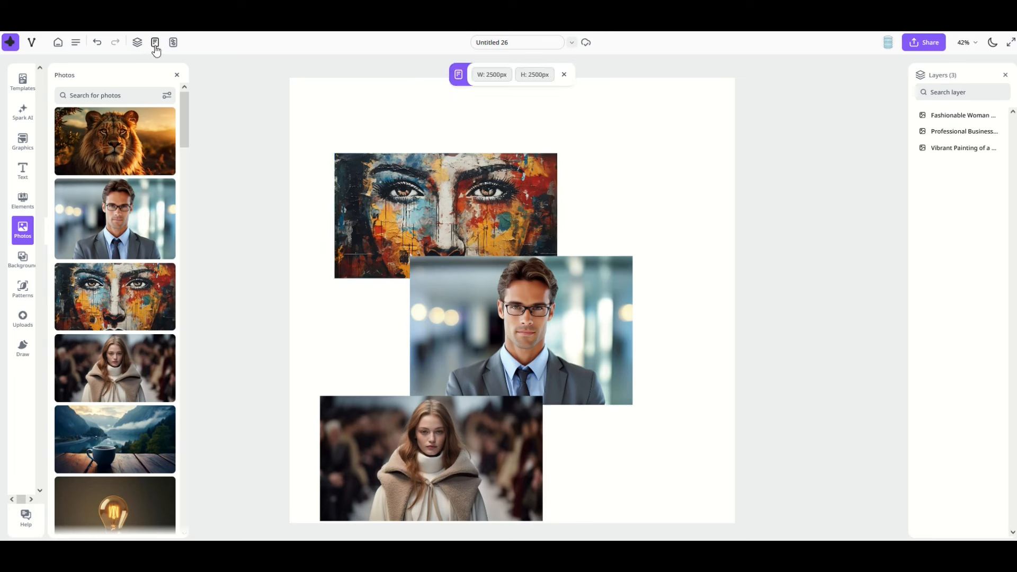
mouse_move(321, 59)
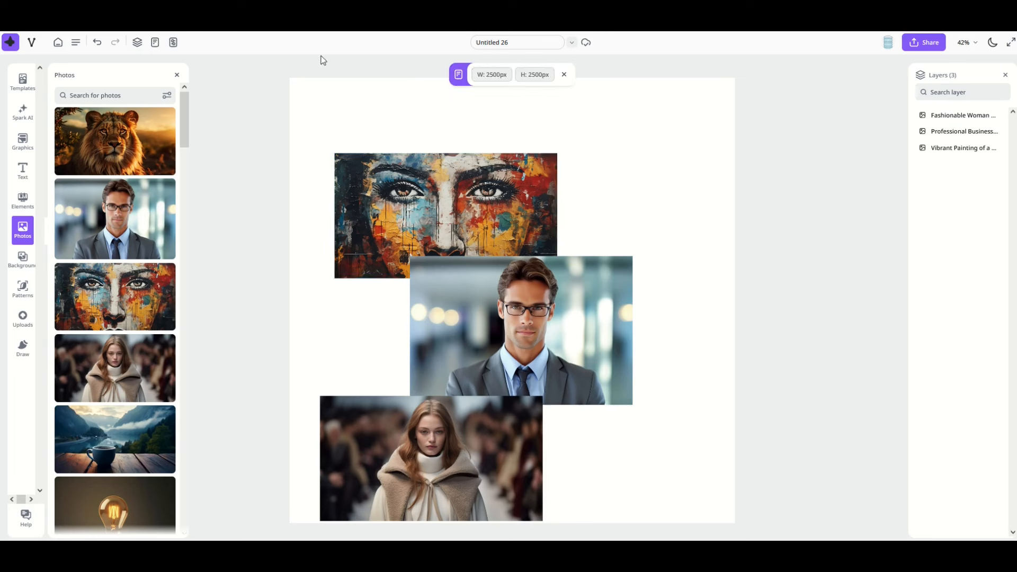
left_click(491, 74)
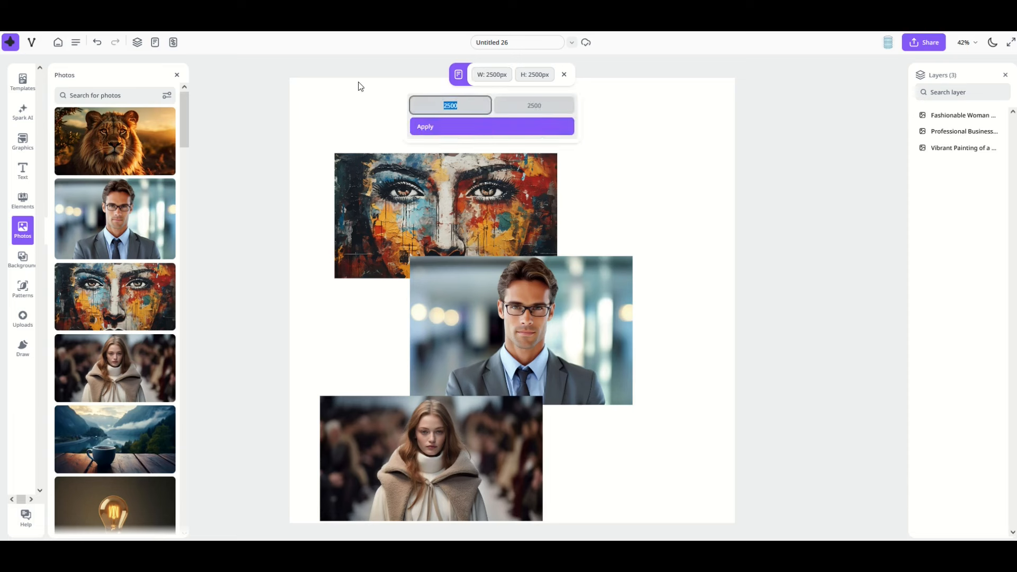
type("3500")
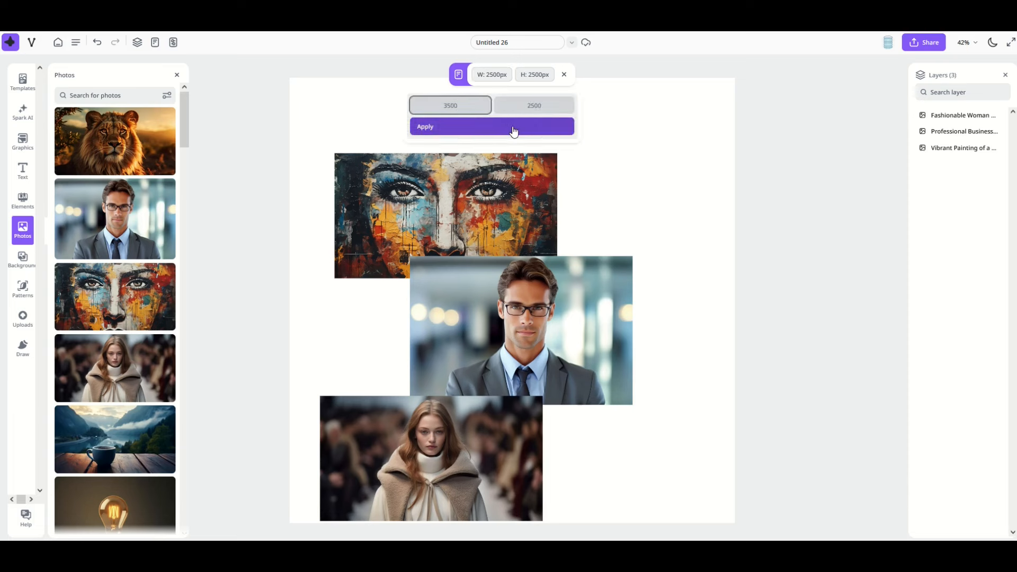
left_click(492, 126)
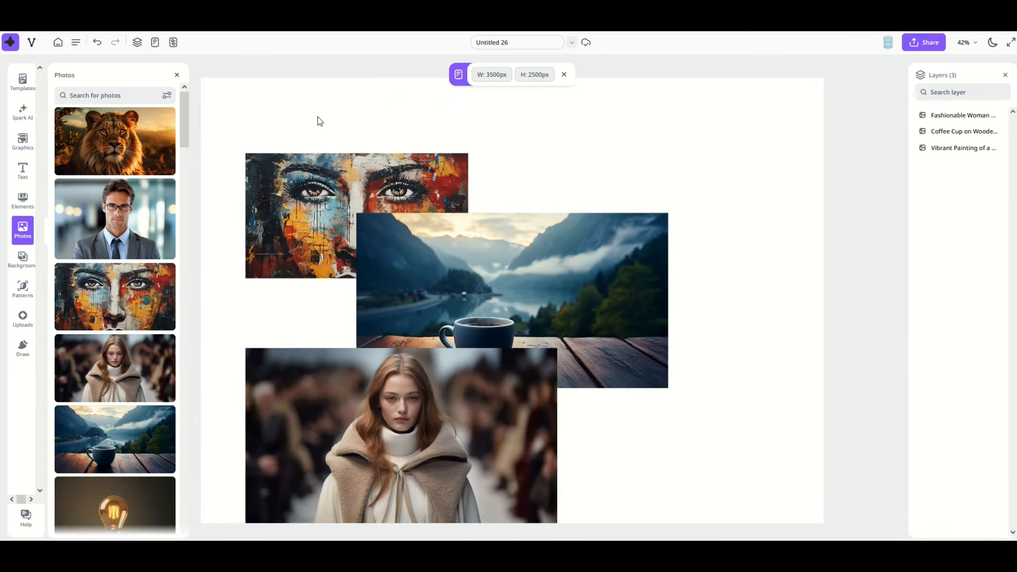
mouse_move(744, 383)
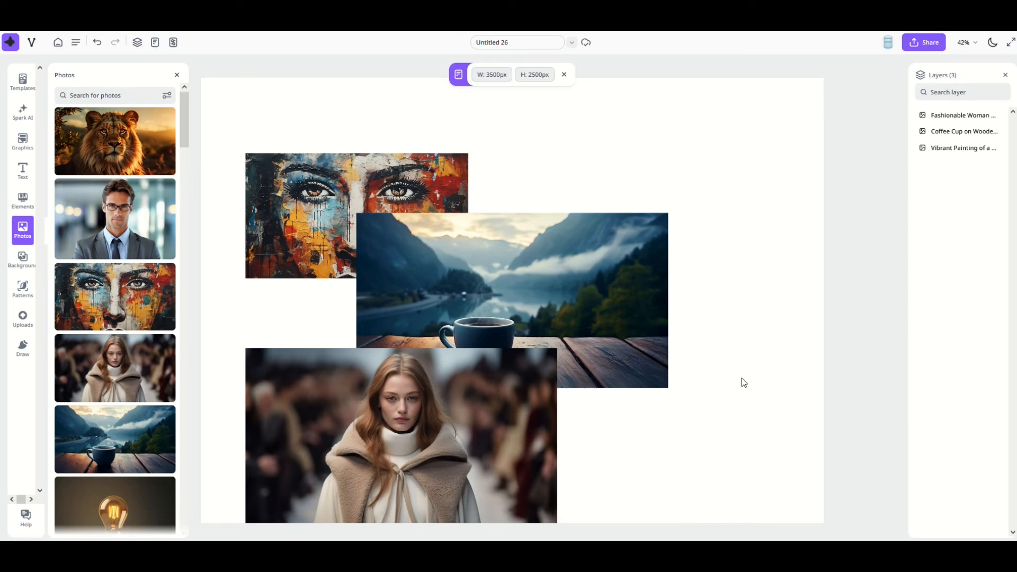
mouse_move(18, 53)
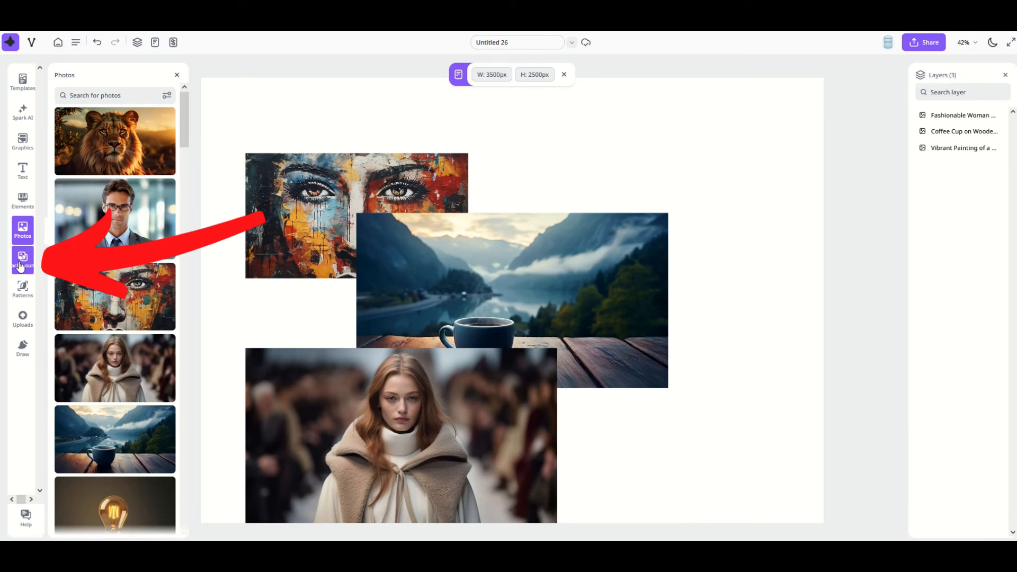
- Set the canvas background to a solid orange custom colour
left_click(22, 259)
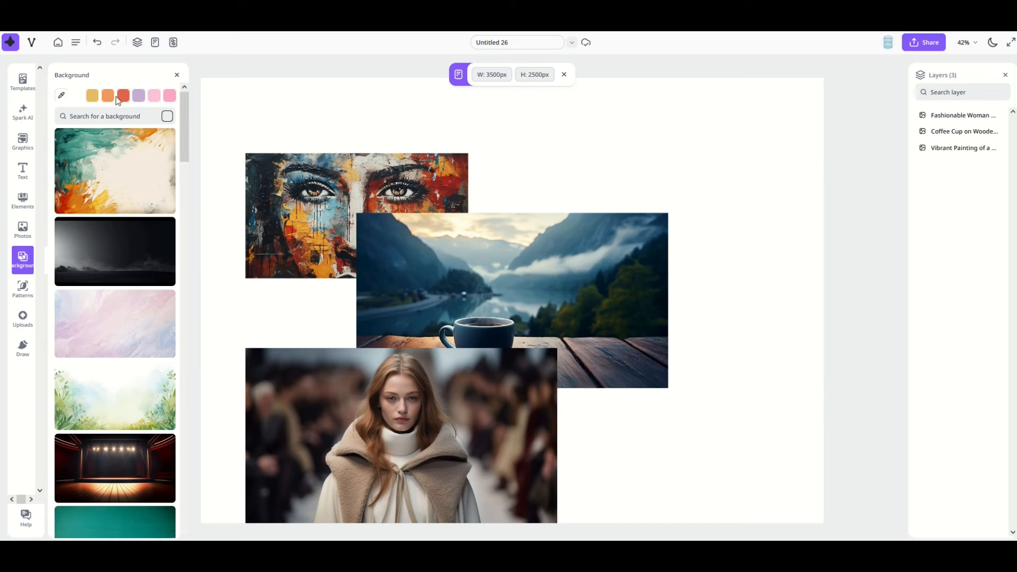
mouse_move(148, 100)
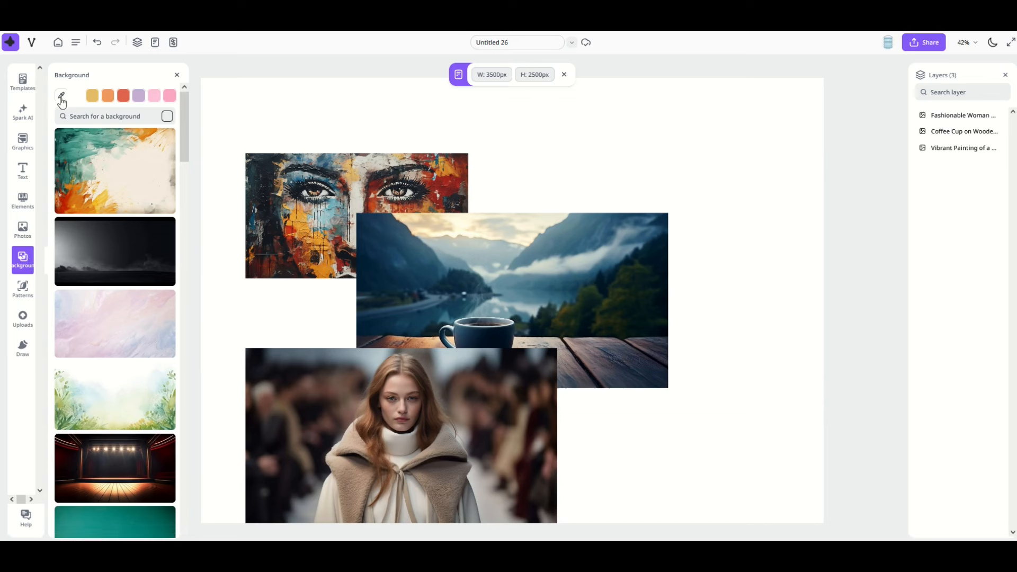
left_click(63, 96)
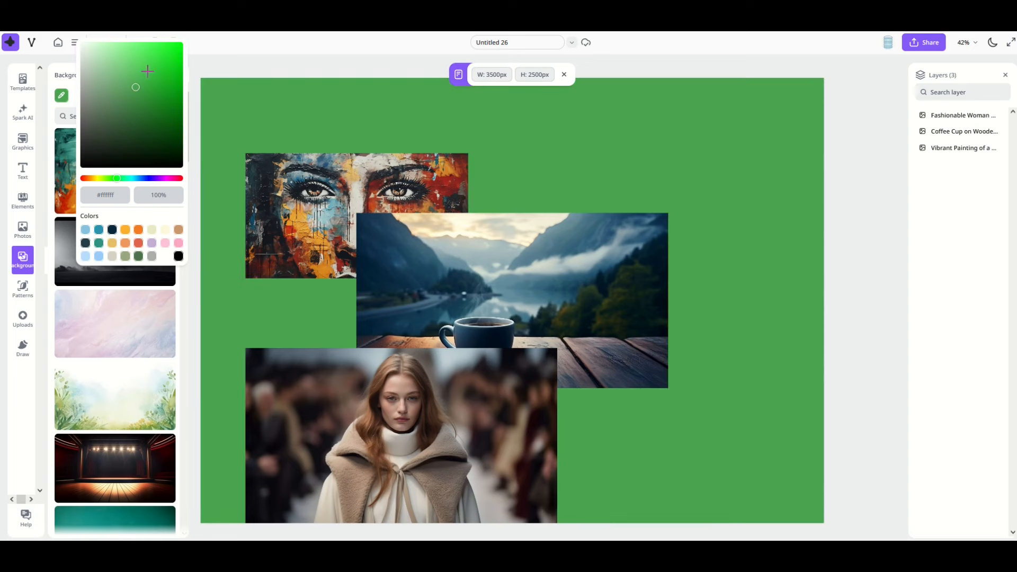
left_click(139, 229)
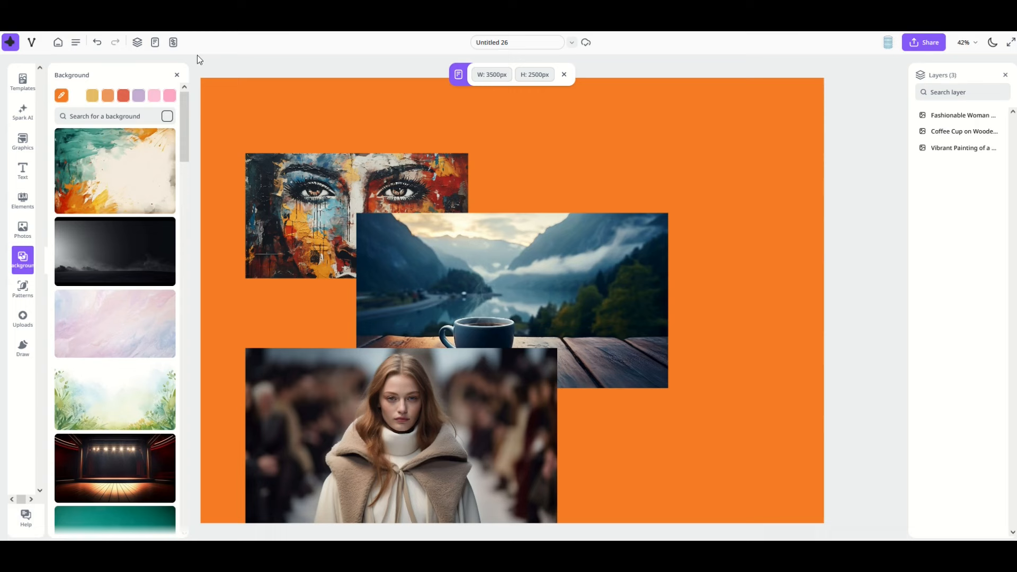
- Scroll the Background panel to the abstract pink-to-blue wave image
scroll("down", 3)
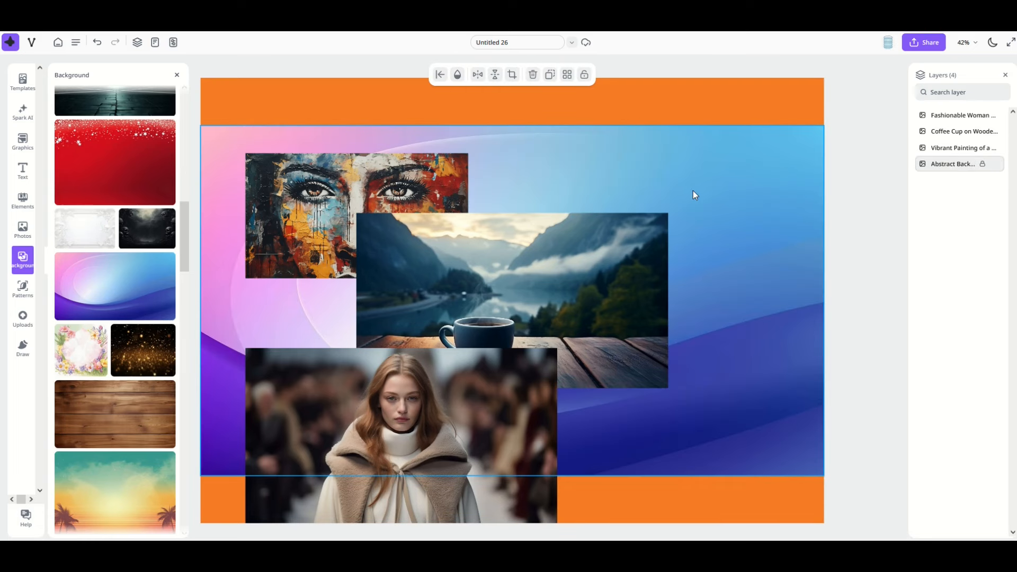
mouse_move(714, 221)
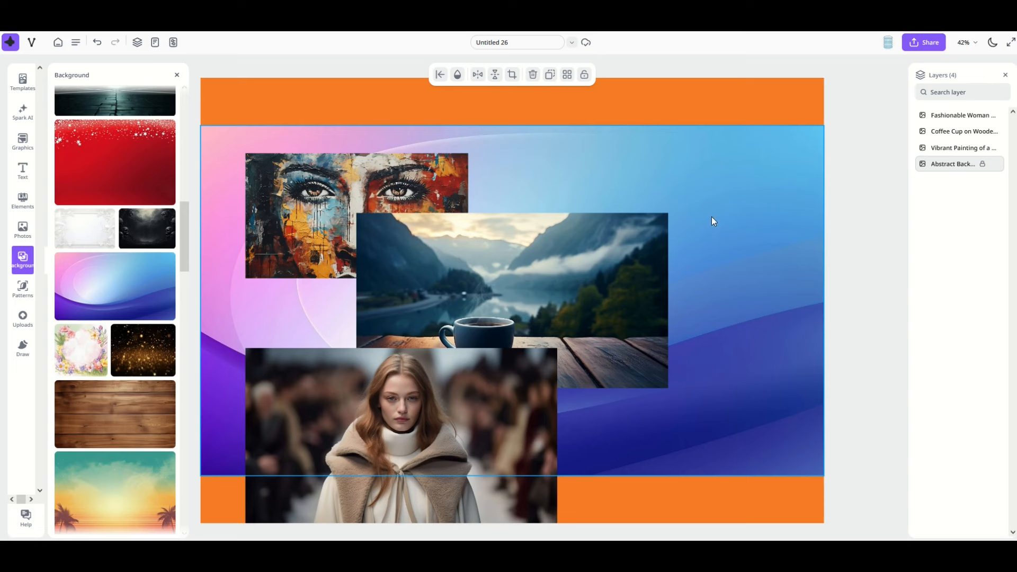
mouse_move(982, 166)
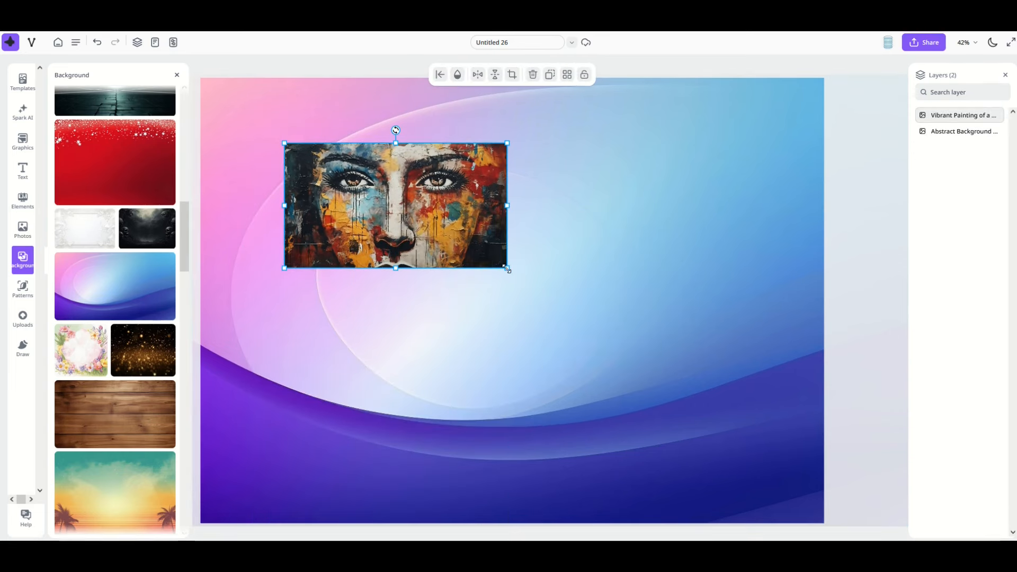
- Enlarge the painted-face photo and centre it on the orange canvas
left_click_drag(506, 269, 721, 412)
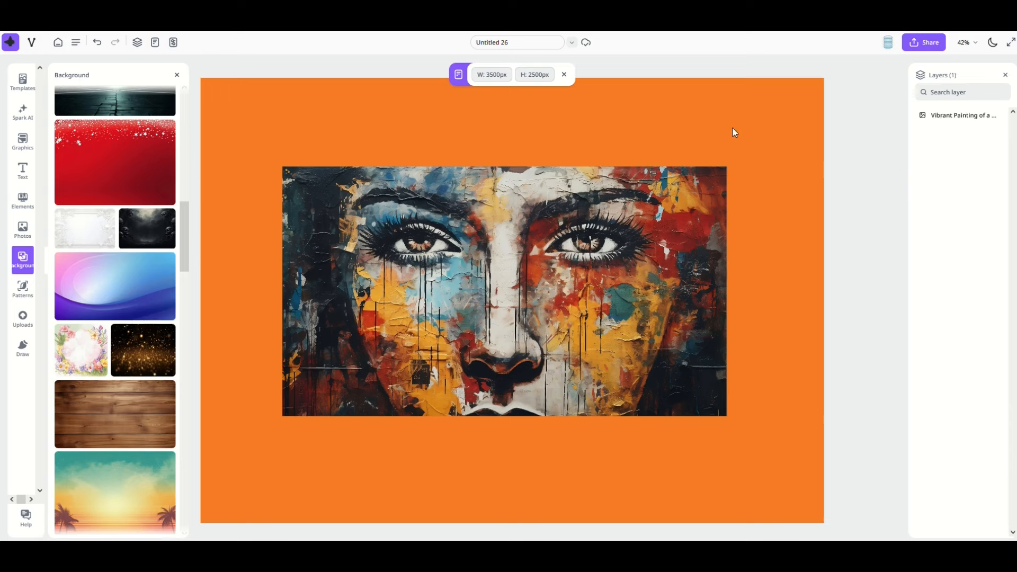
mouse_move(237, 150)
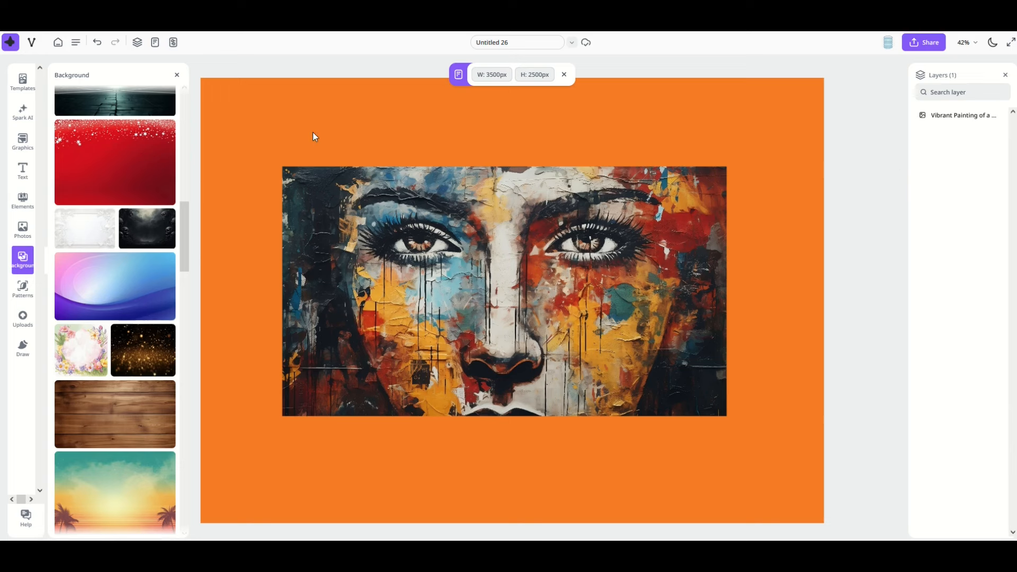
left_click(76, 42)
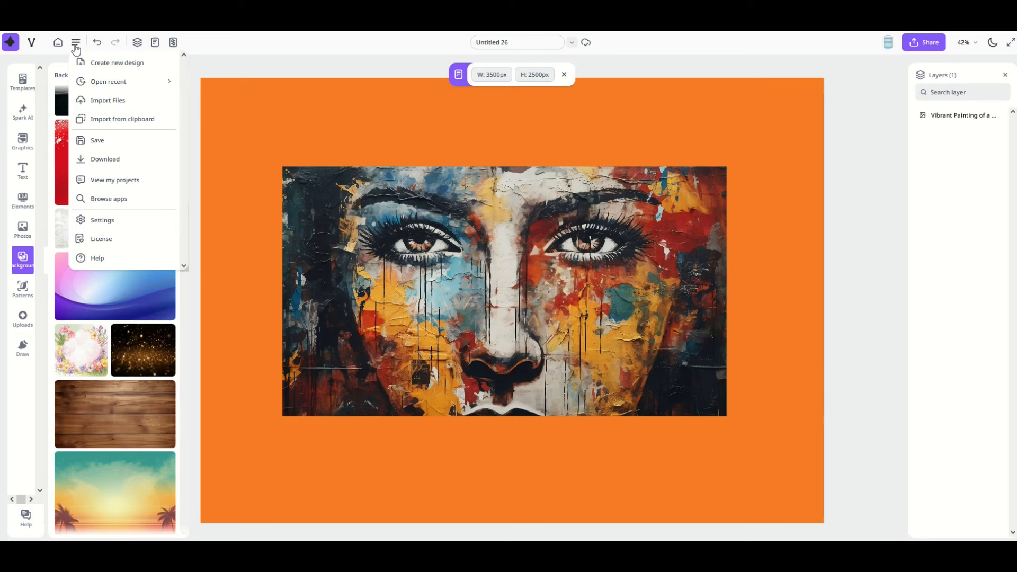
mouse_move(105, 159)
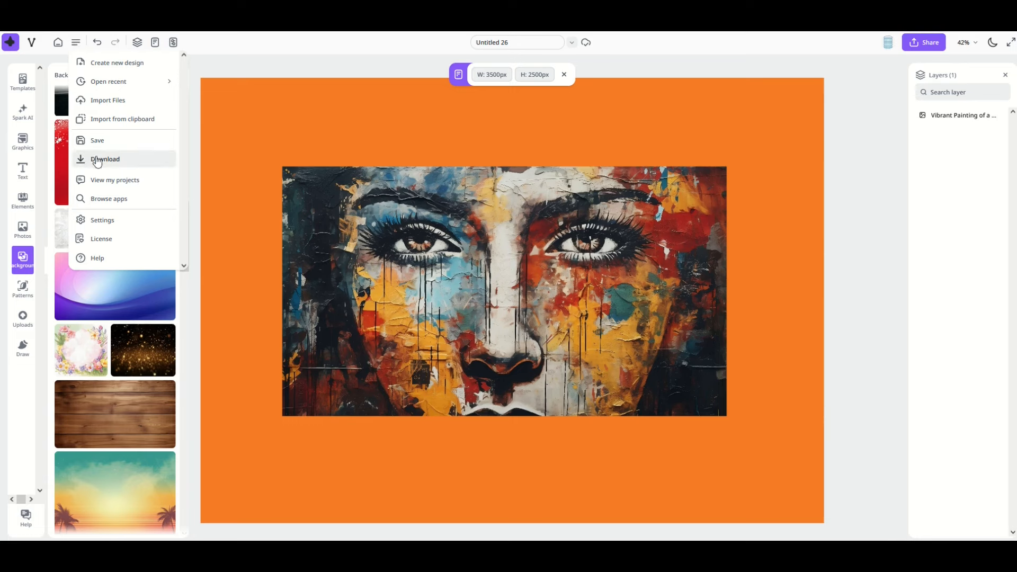
- Download Untitled 26 as a PNG with Remove Background enabled and save the file
left_click(104, 159)
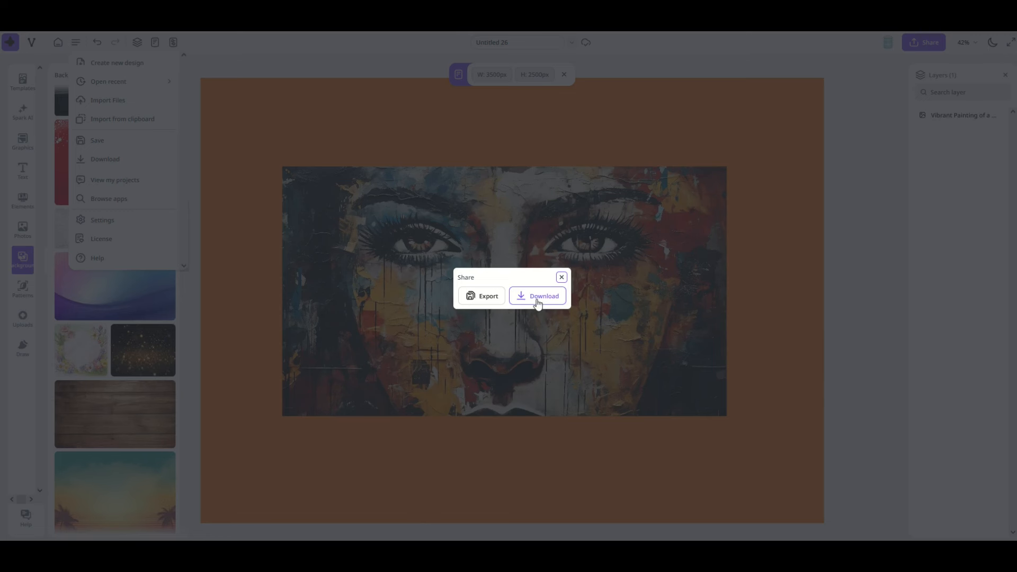
left_click(539, 295)
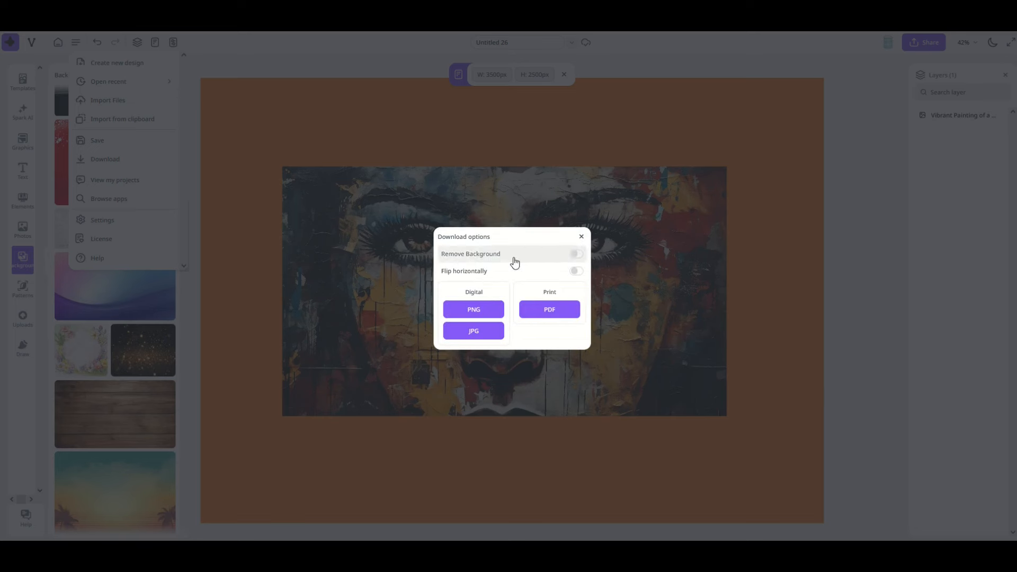
left_click(576, 255)
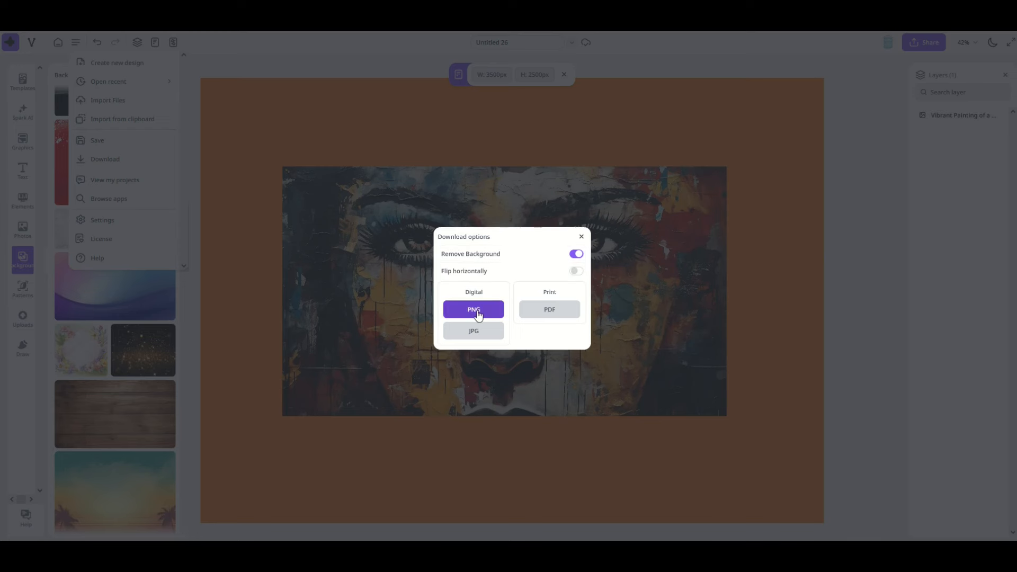
left_click(473, 310)
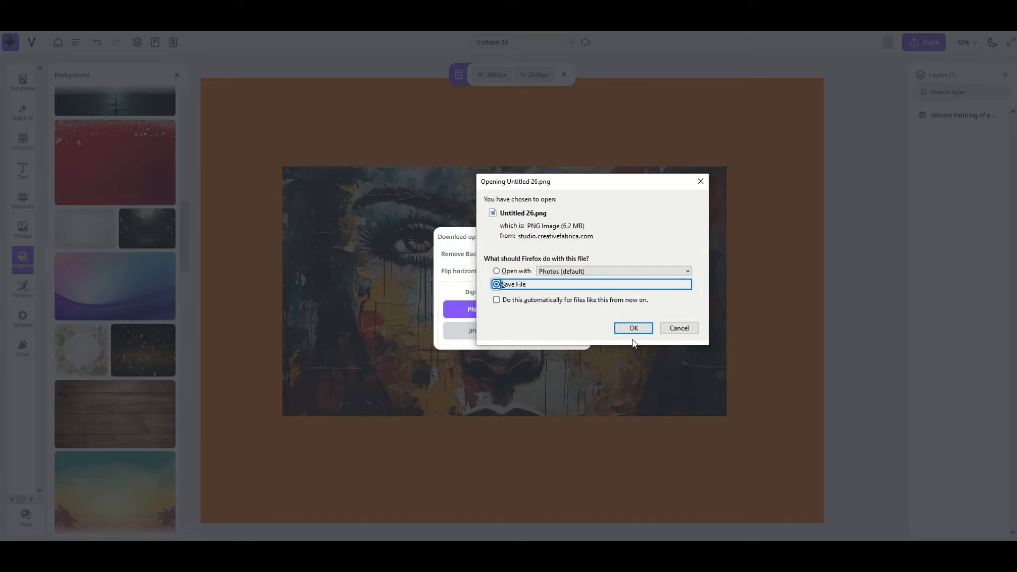
left_click(633, 329)
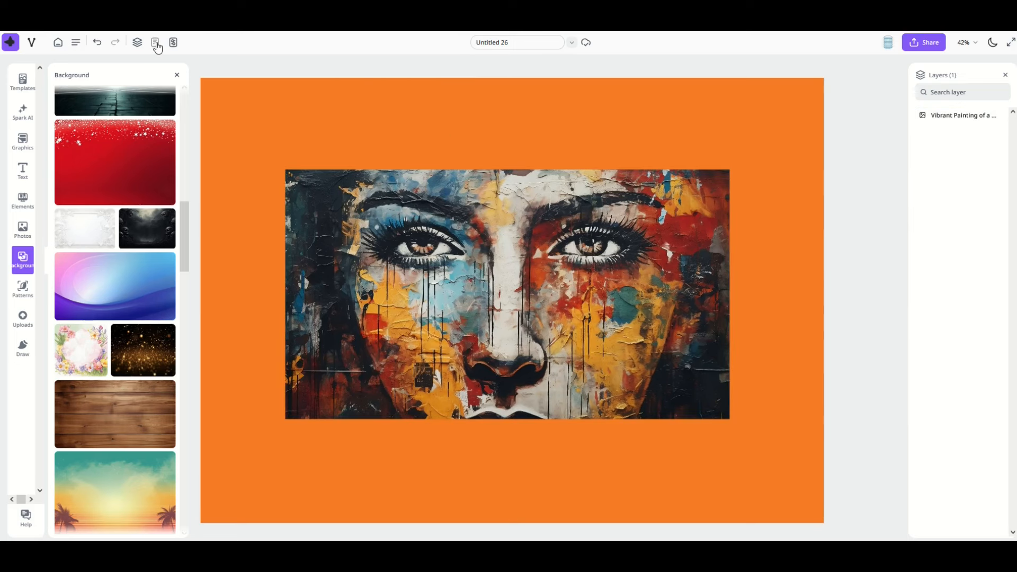
- Resize the canvas to 4500 × 5400 px, recolour the background white and enlarge the painted face
left_click(155, 42)
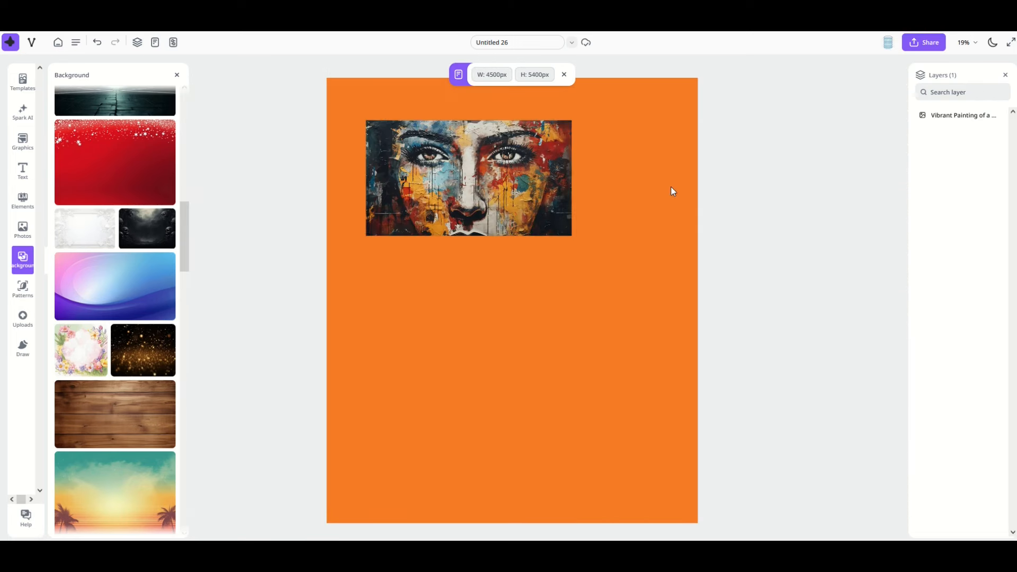
mouse_move(385, 368)
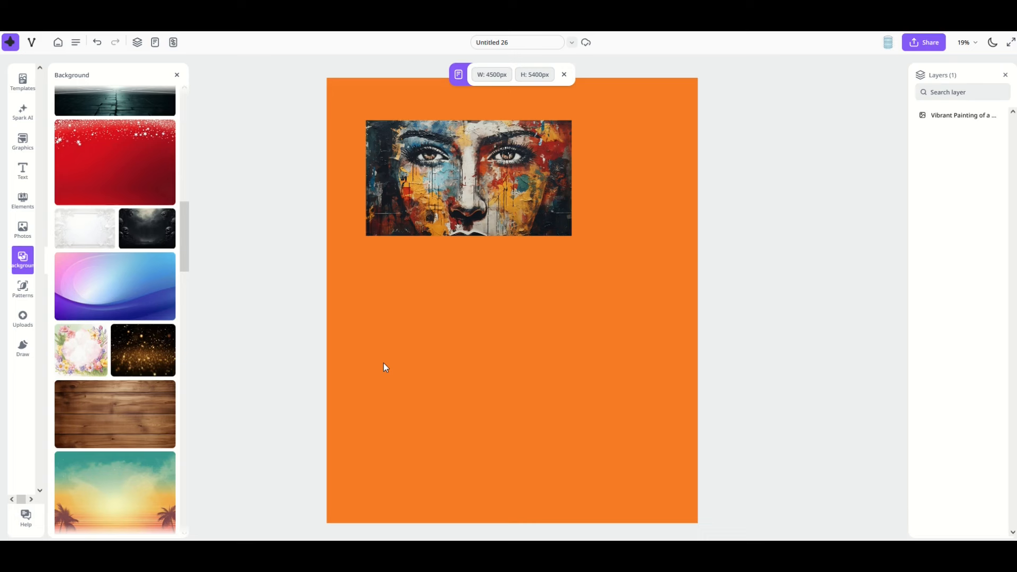
left_click(22, 259)
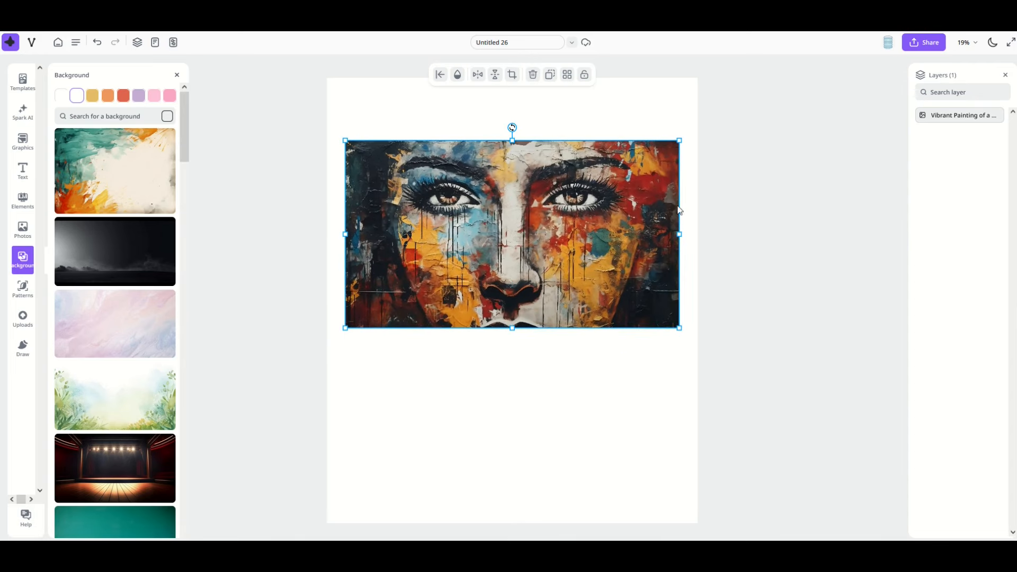
mouse_move(315, 110)
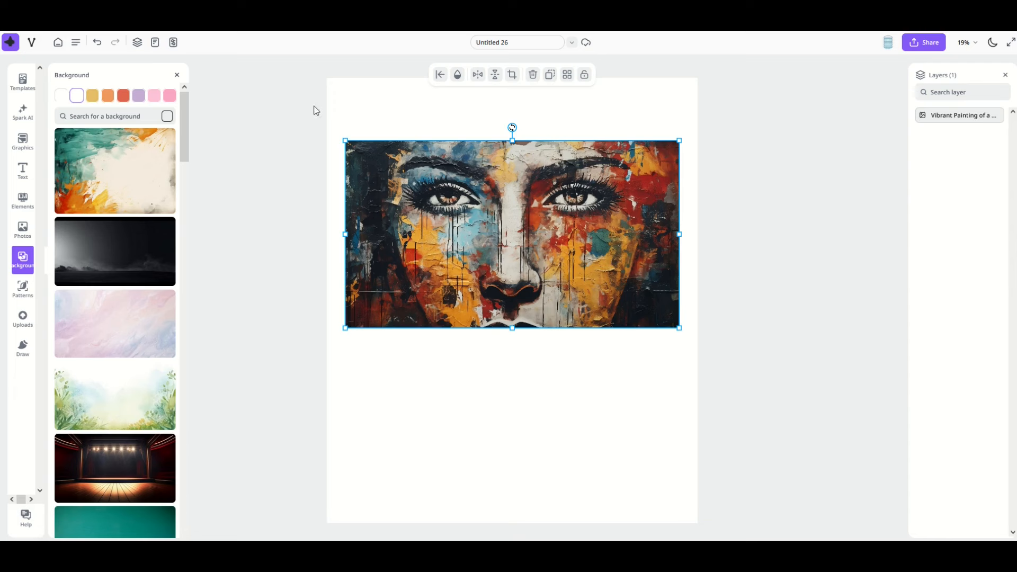
mouse_move(517, 109)
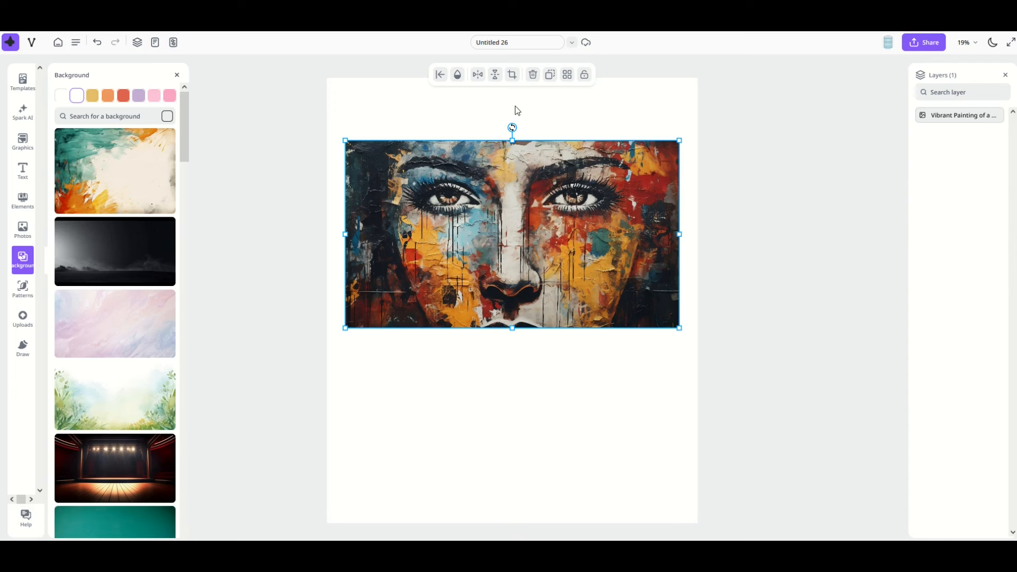
left_click_drag(680, 329, 686, 331)
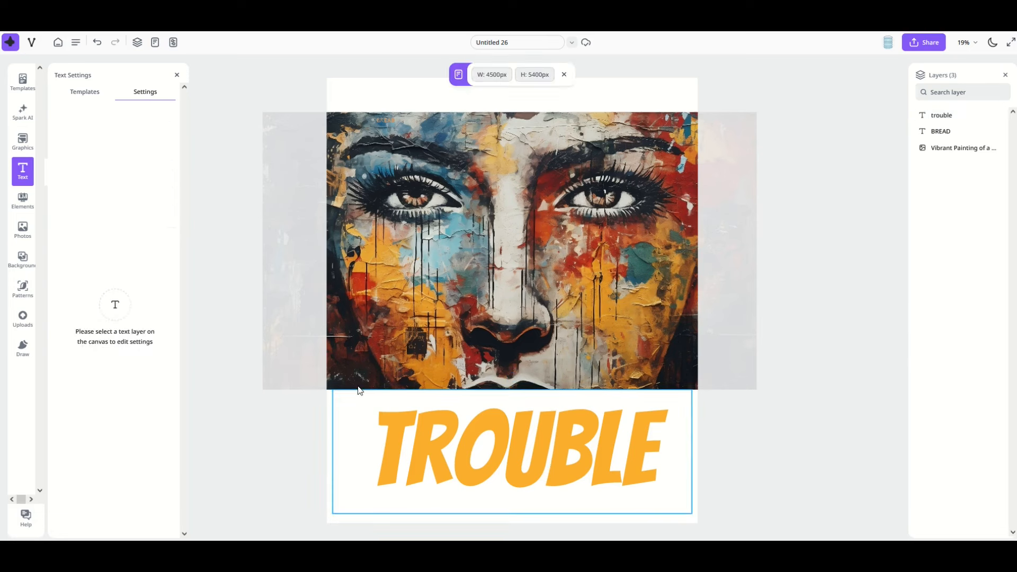
mouse_move(360, 476)
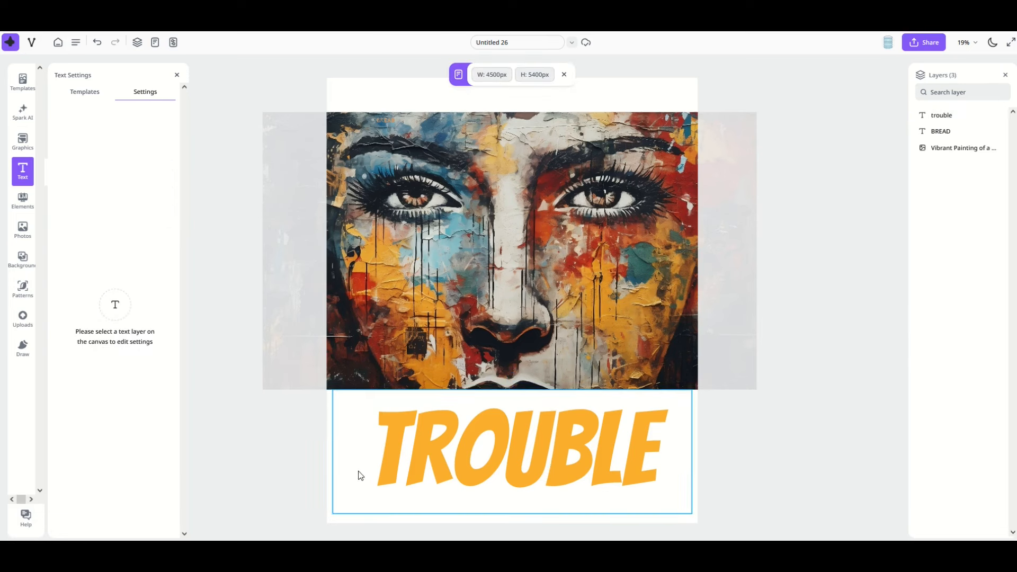
- Download the TROUBLE portrait design as a print PDF via the file menu
left_click(75, 42)
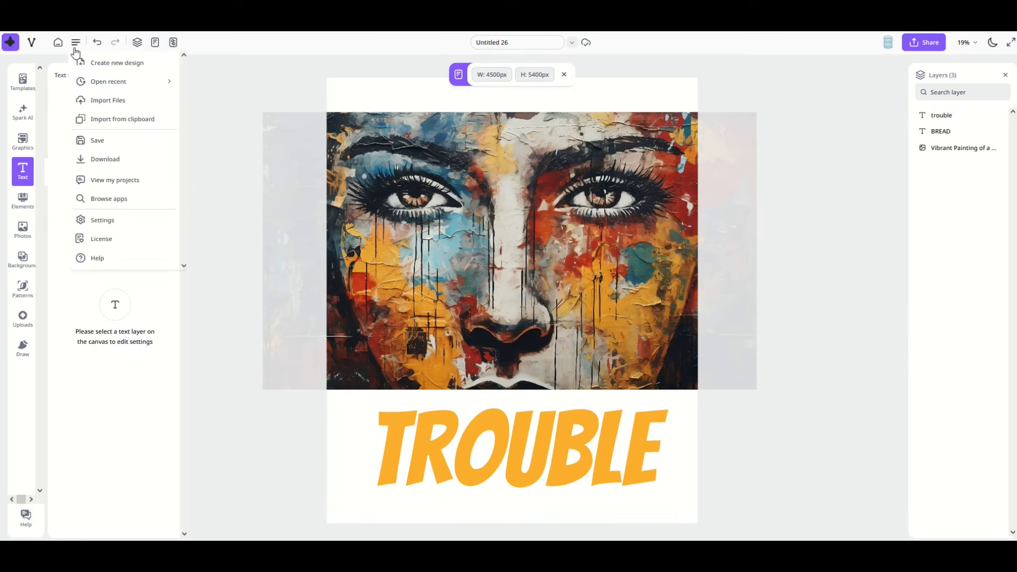
left_click(105, 159)
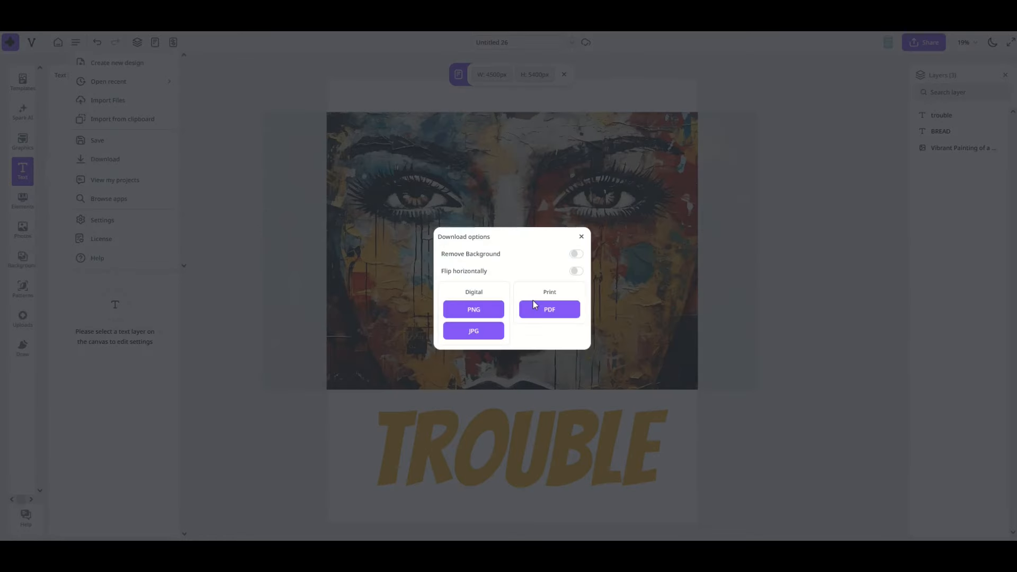
left_click(576, 254)
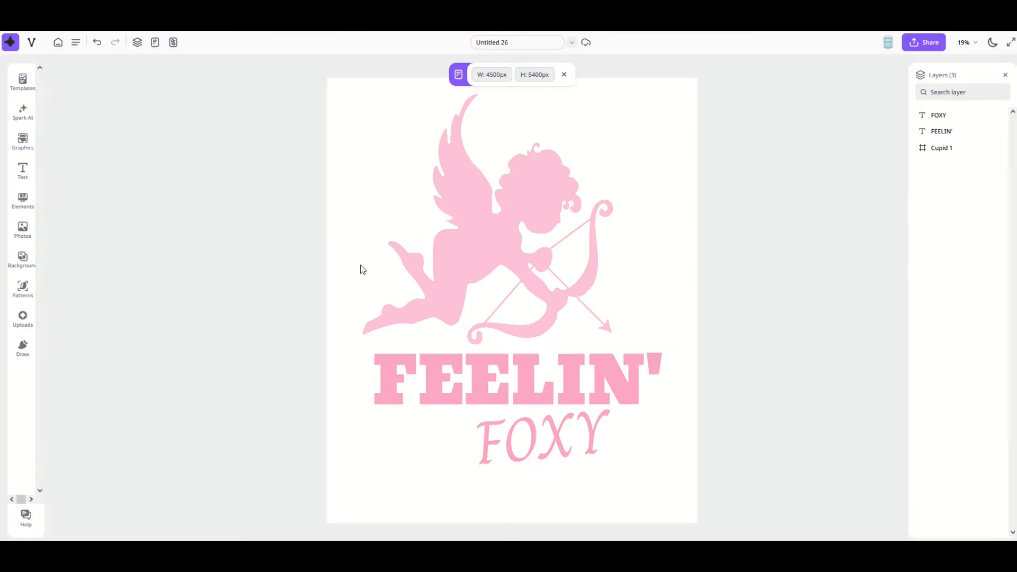
mouse_move(300, 241)
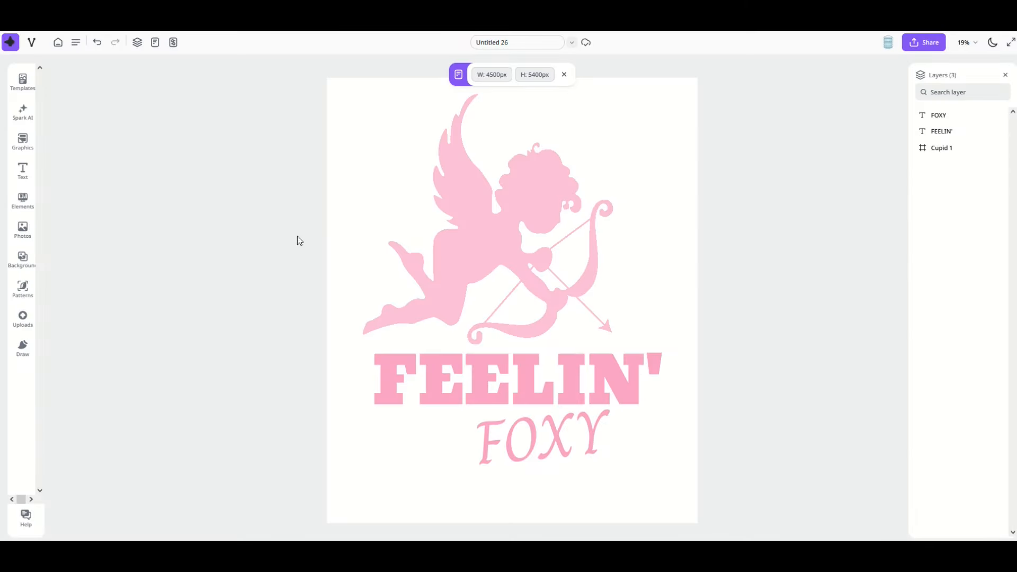
- Drag the cupid graphic around by hand, ending partly past the right page edge
left_click(444, 261)
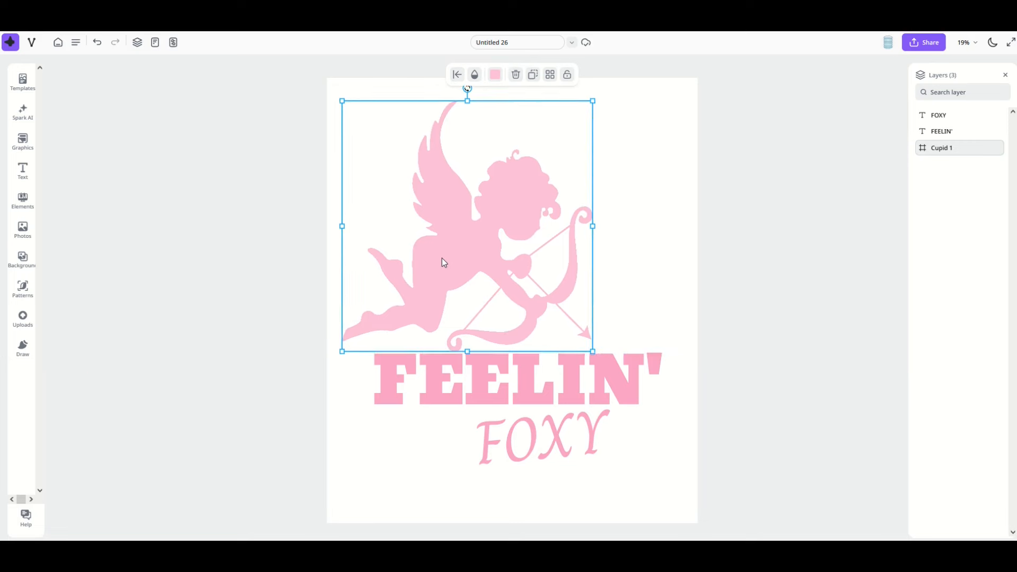
left_click_drag(444, 262, 499, 265)
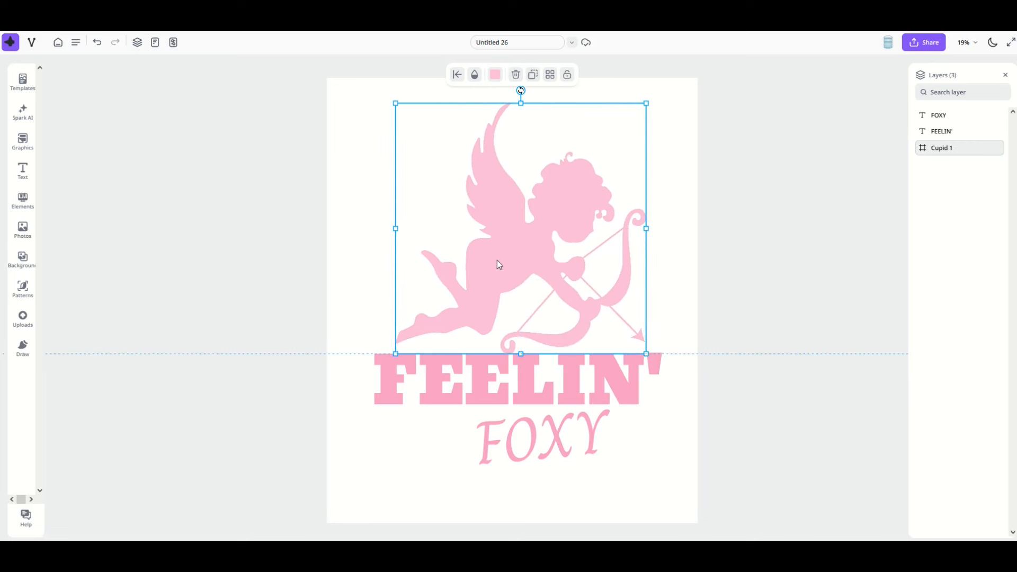
left_click_drag(499, 265, 510, 272)
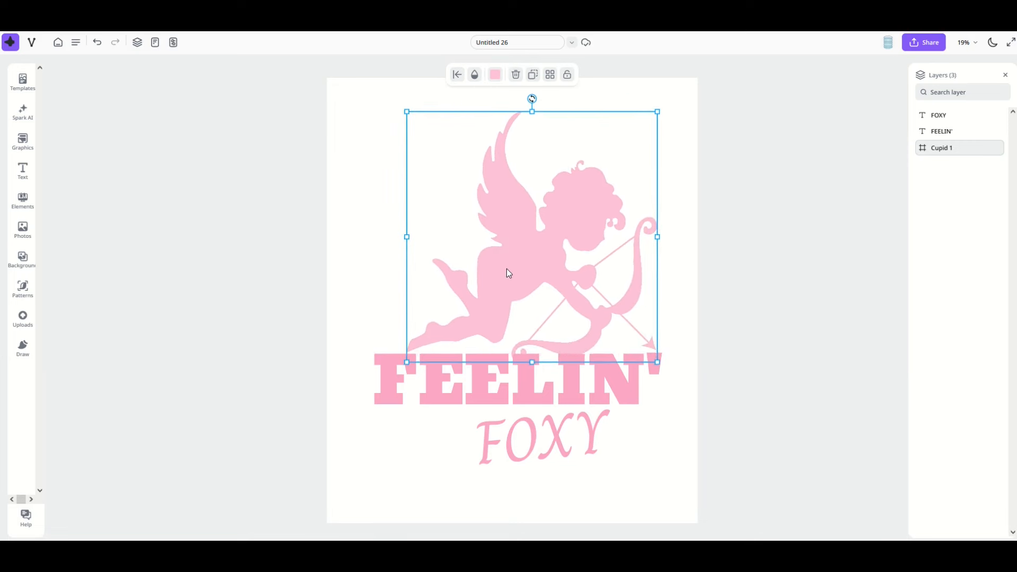
left_click_drag(507, 272, 482, 265)
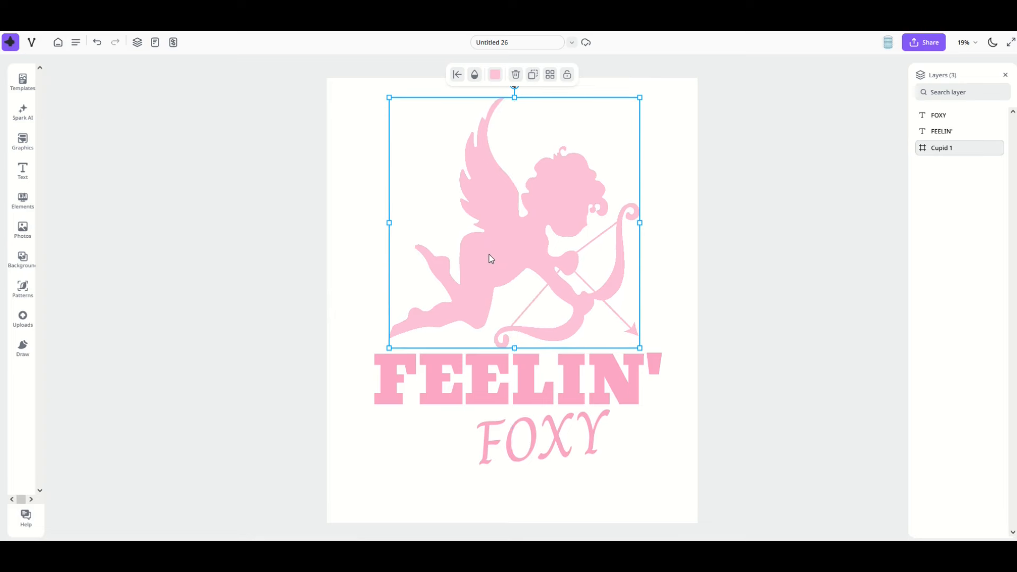
left_click_drag(489, 260, 487, 288)
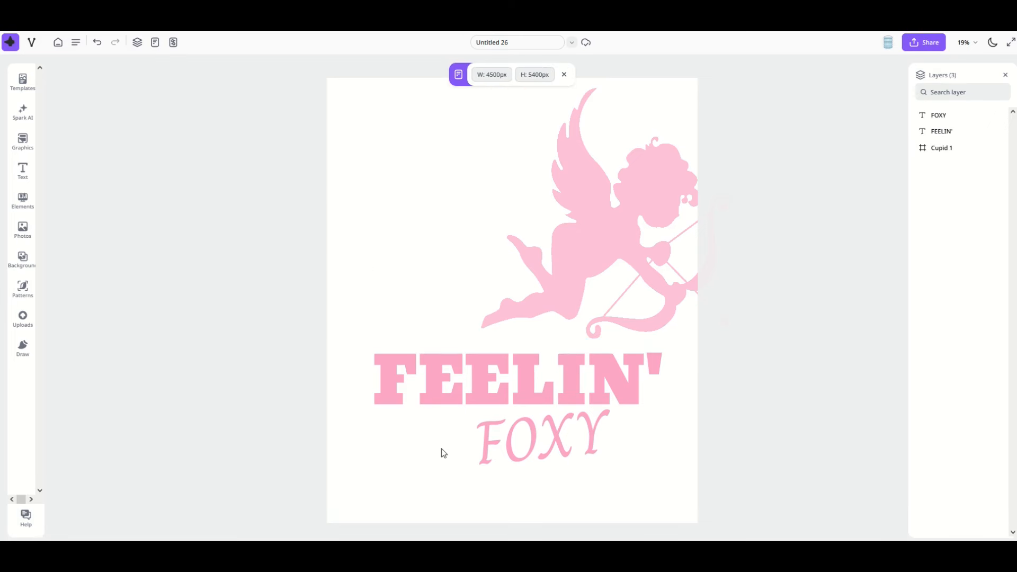
- Centre the cupid horizontally with Alignment & Layers, then settle it just above FEELIN'
left_click(568, 204)
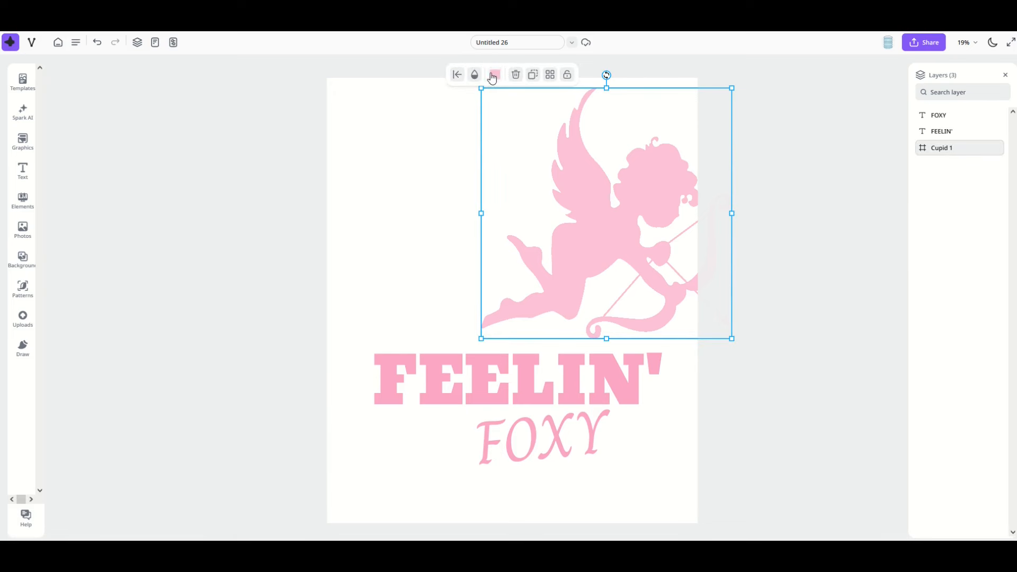
mouse_move(458, 74)
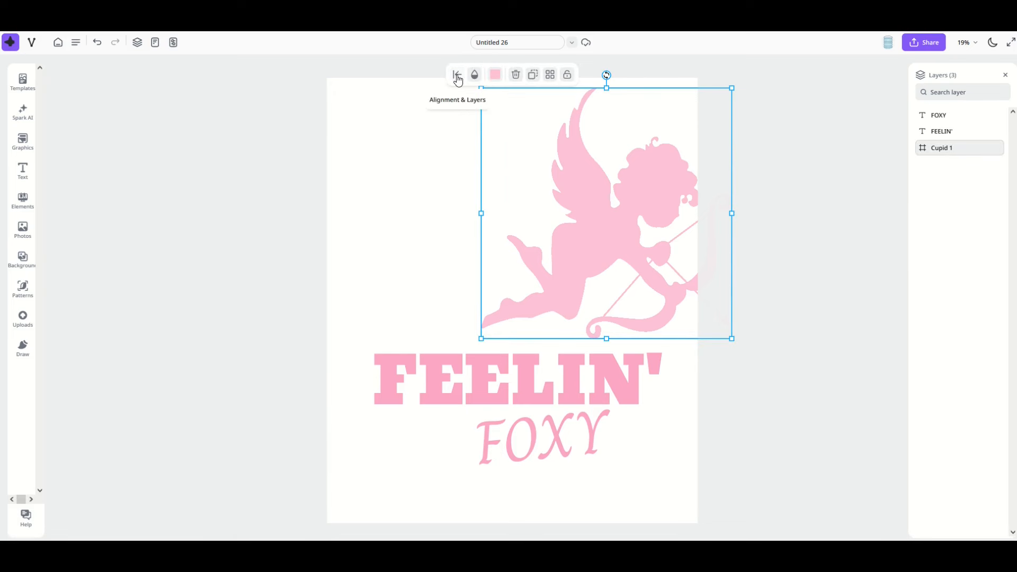
left_click(457, 74)
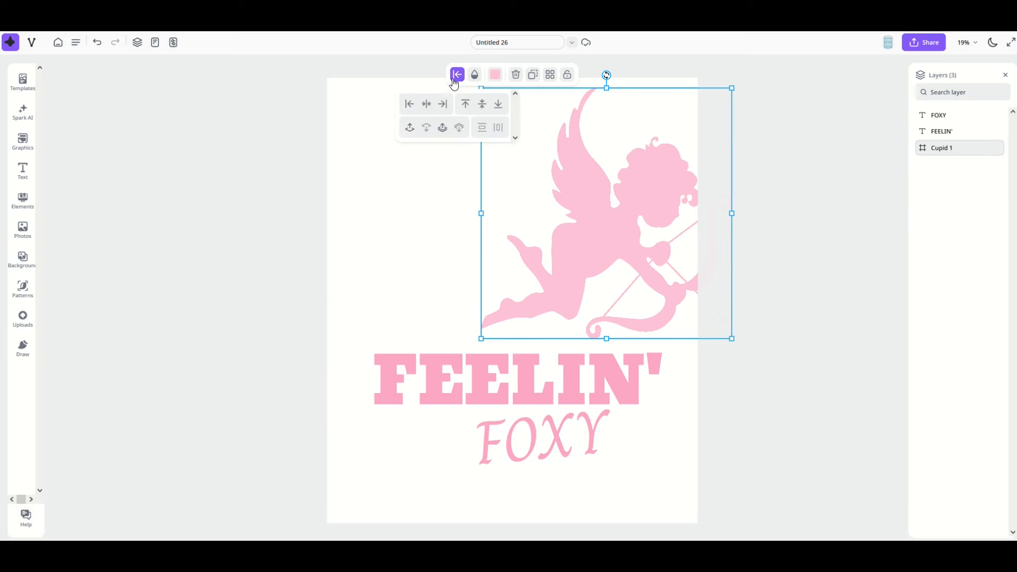
mouse_move(426, 104)
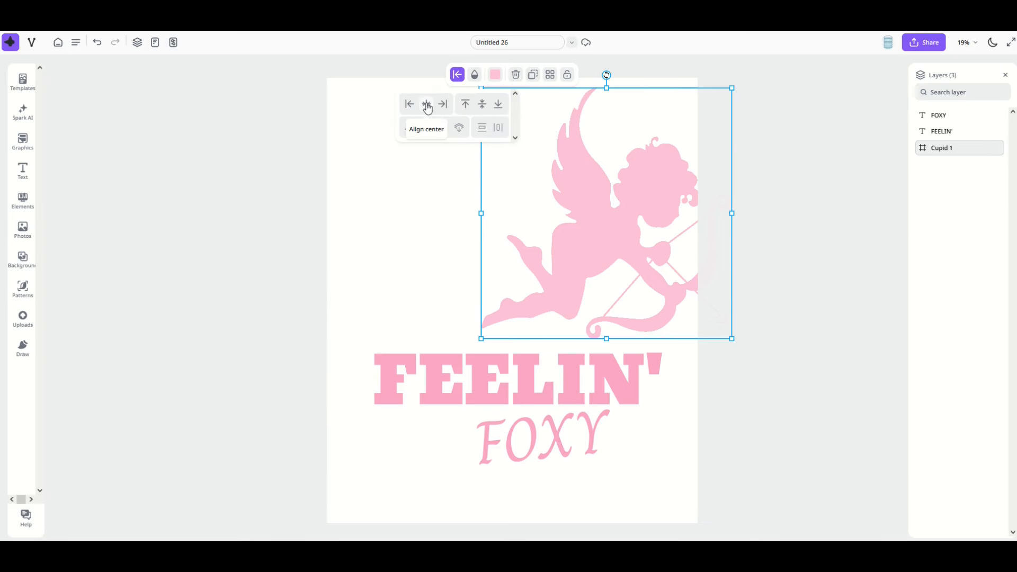
left_click(426, 104)
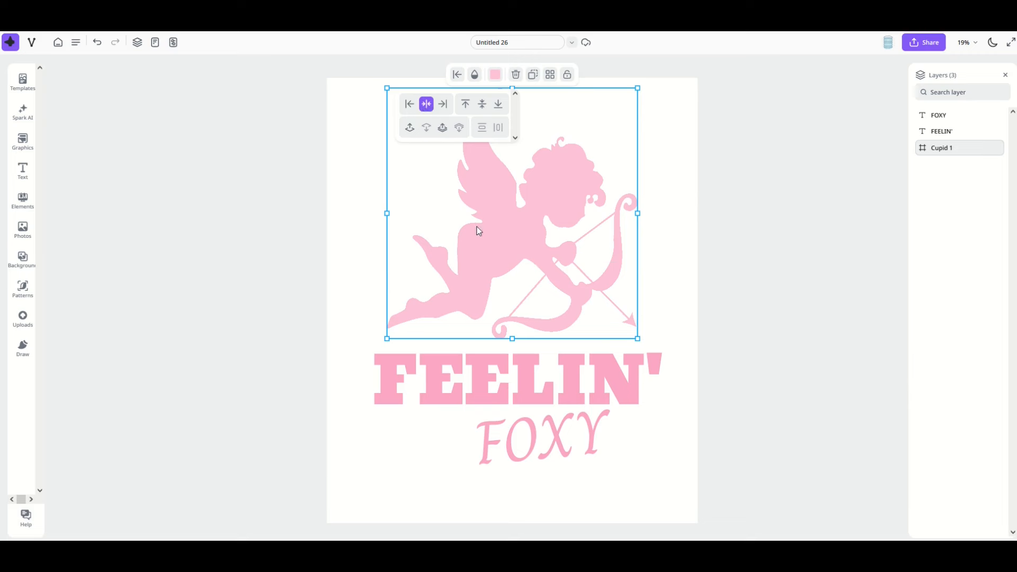
mouse_move(441, 104)
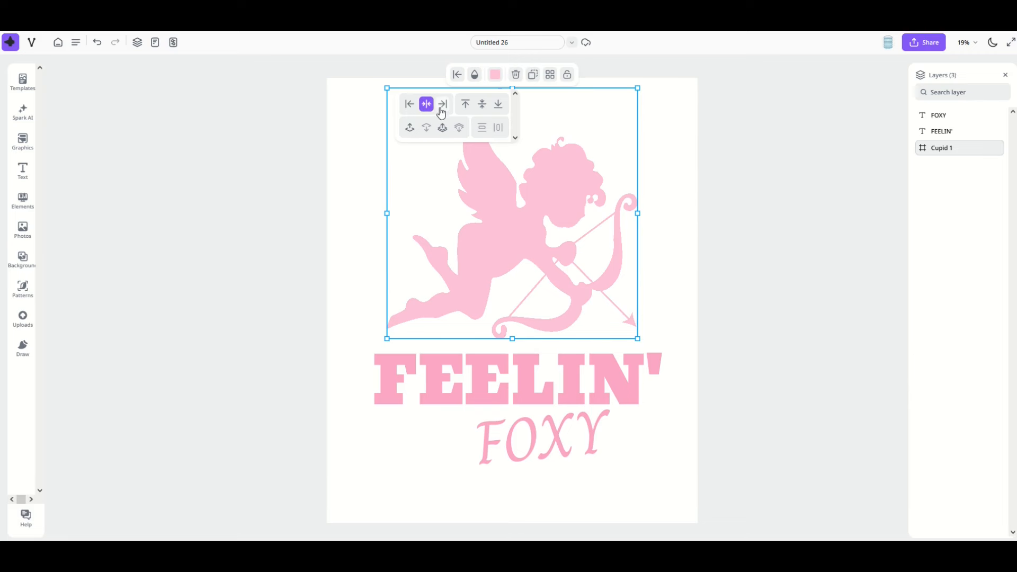
left_click(443, 104)
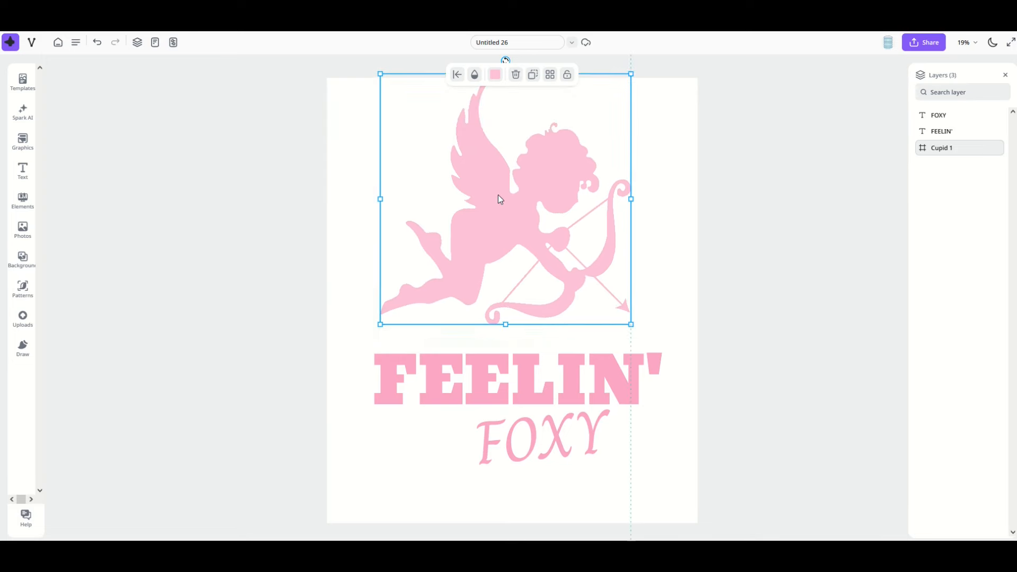
left_click_drag(499, 199, 516, 227)
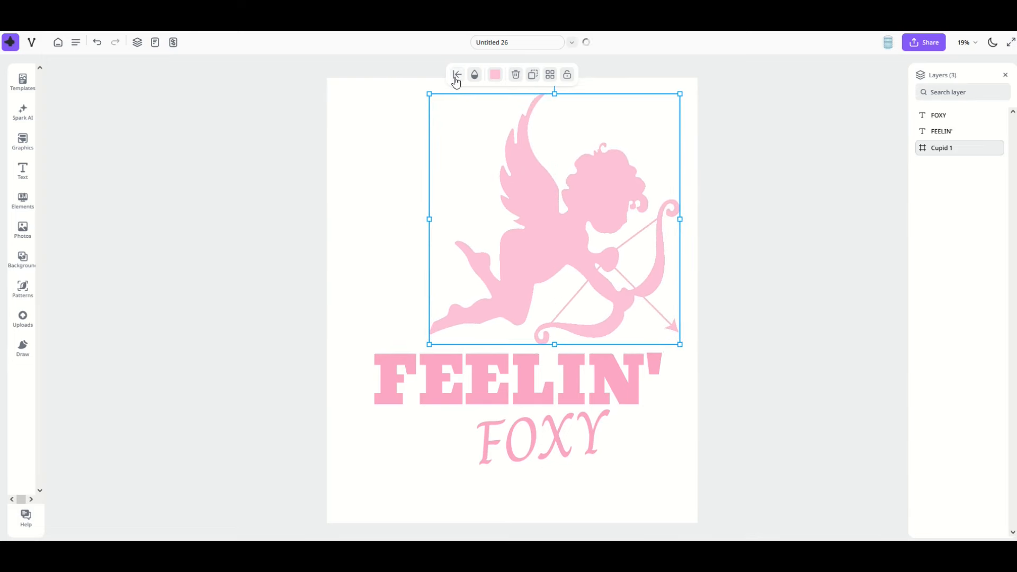
- Try right and centre alignment on the FEELIN' and FOXY text, leaving FEELIN' centred
left_click(458, 74)
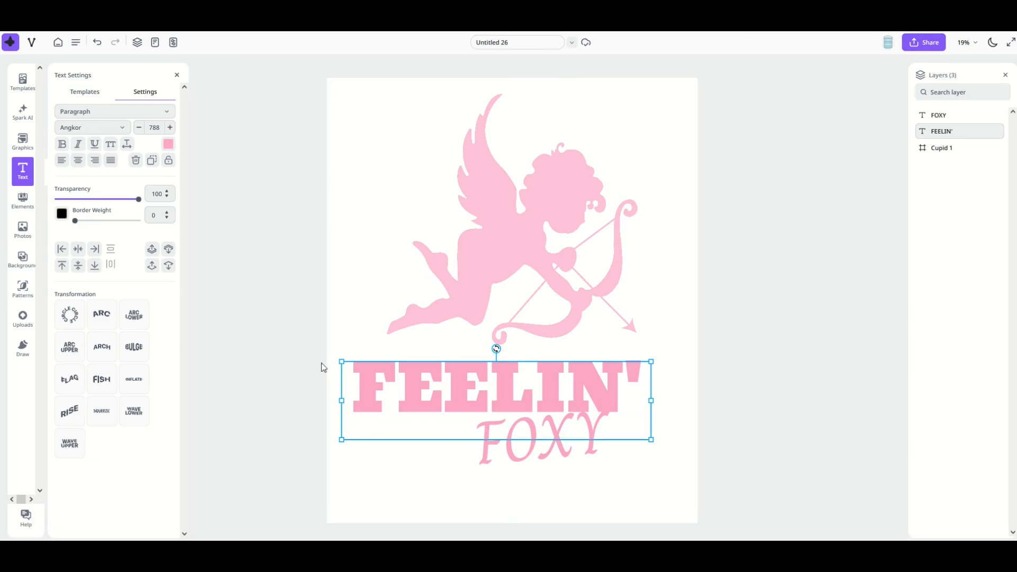
mouse_move(74, 239)
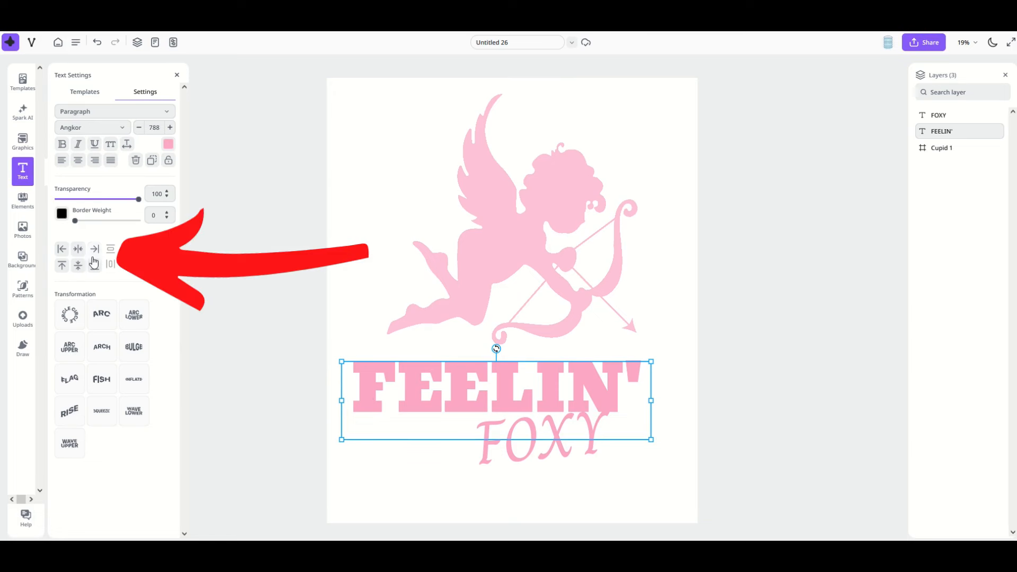
left_click(77, 249)
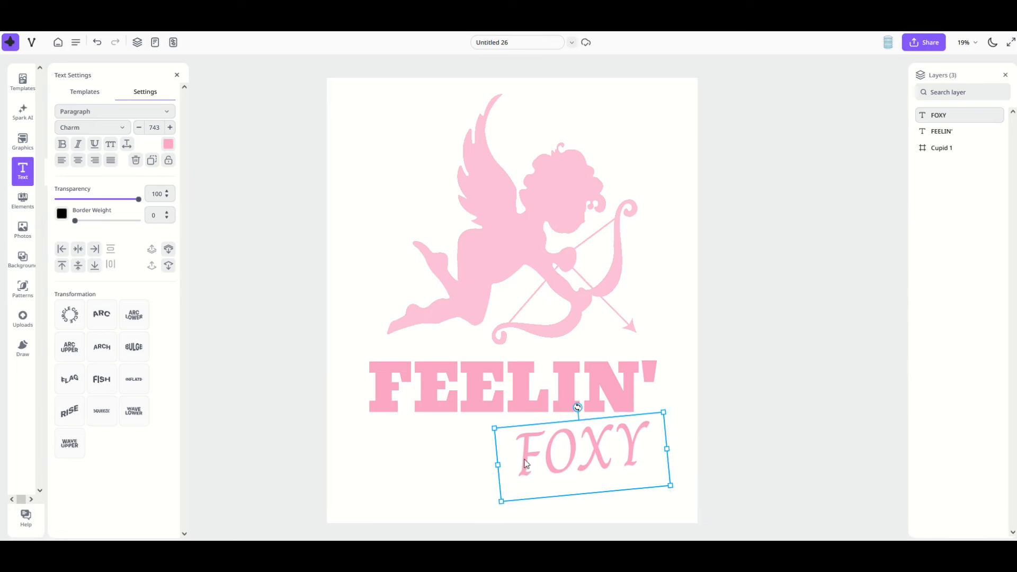
left_click_drag(526, 464, 434, 458)
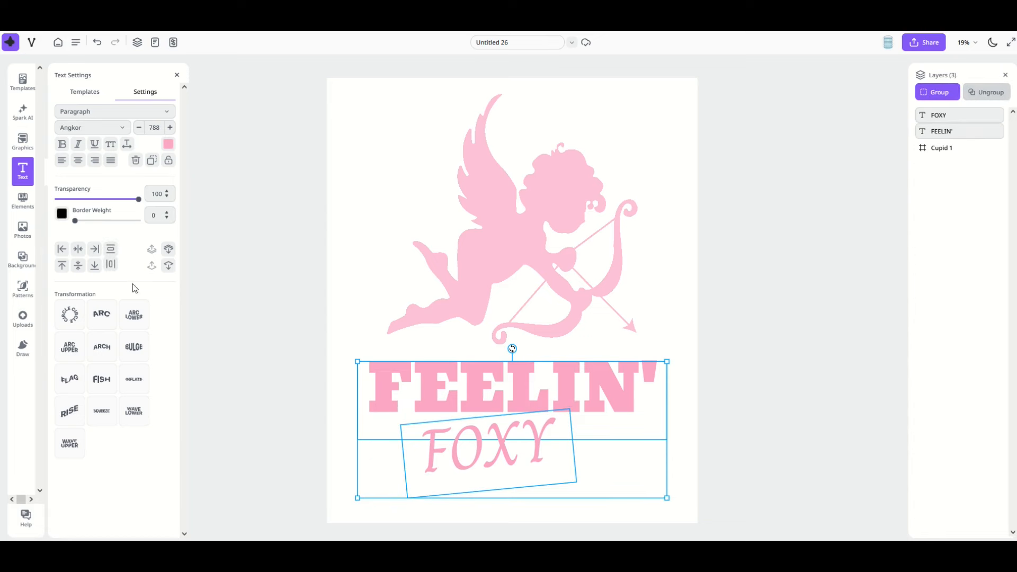
mouse_move(94, 249)
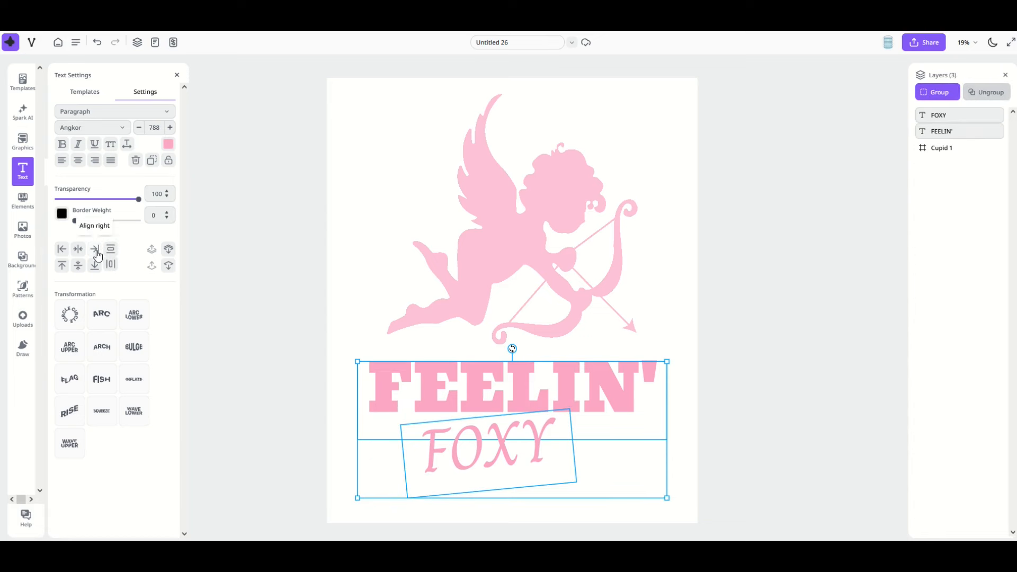
left_click(94, 249)
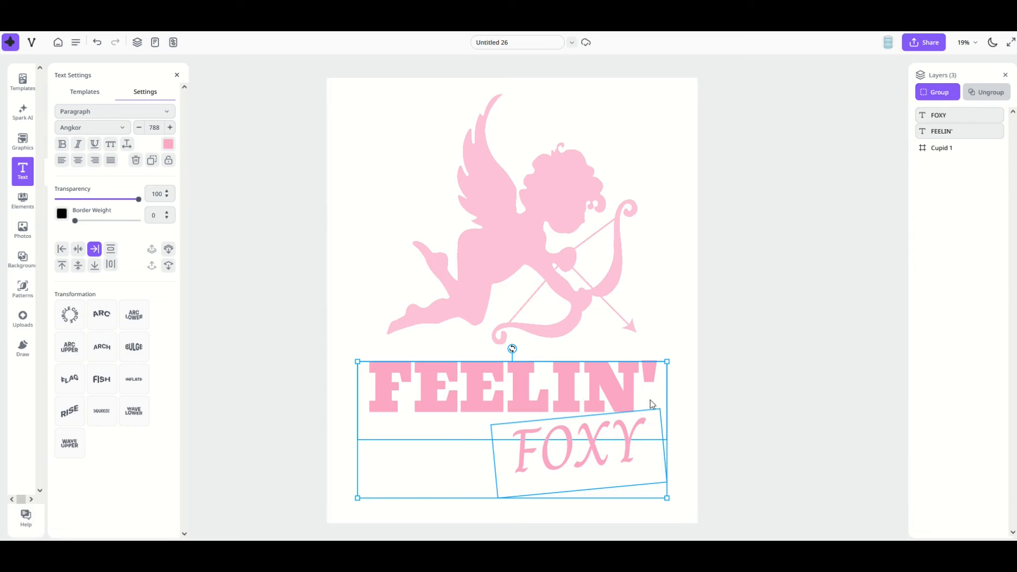
left_click(61, 249)
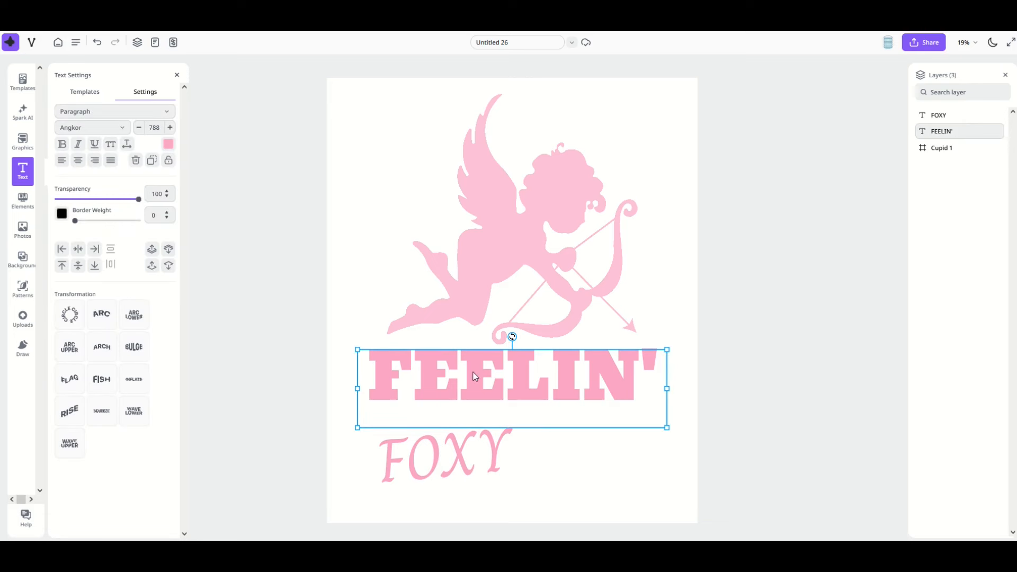
left_click(94, 249)
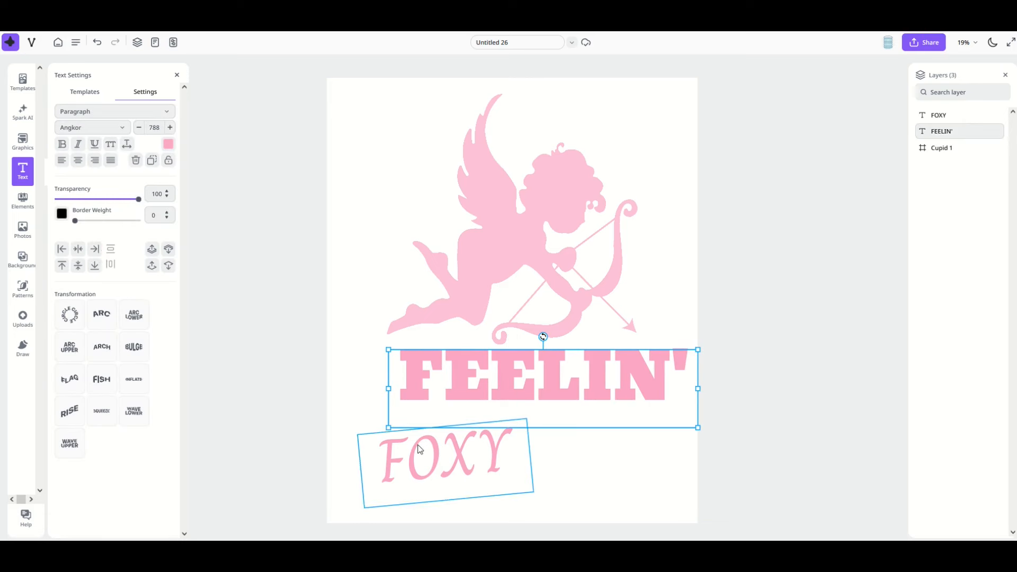
left_click(77, 249)
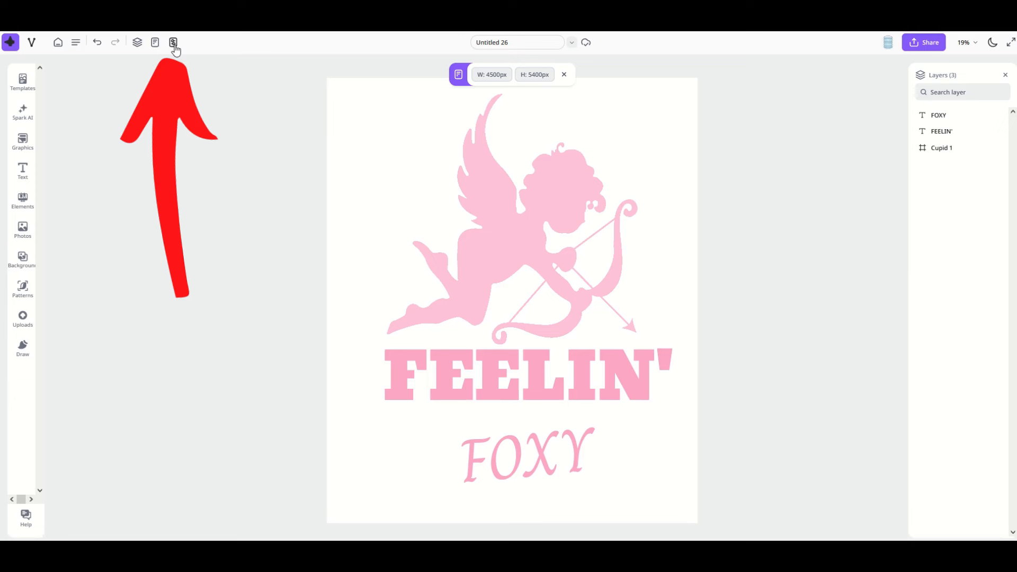
- Turn on Show Rulers and Show Grid (size 100) in the canvas view options
left_click(173, 42)
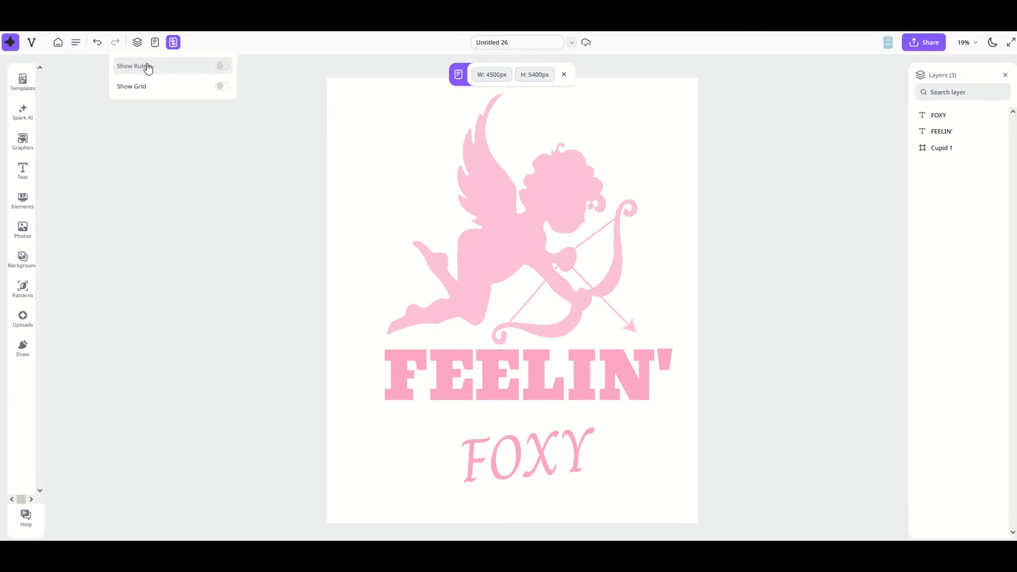
mouse_move(218, 73)
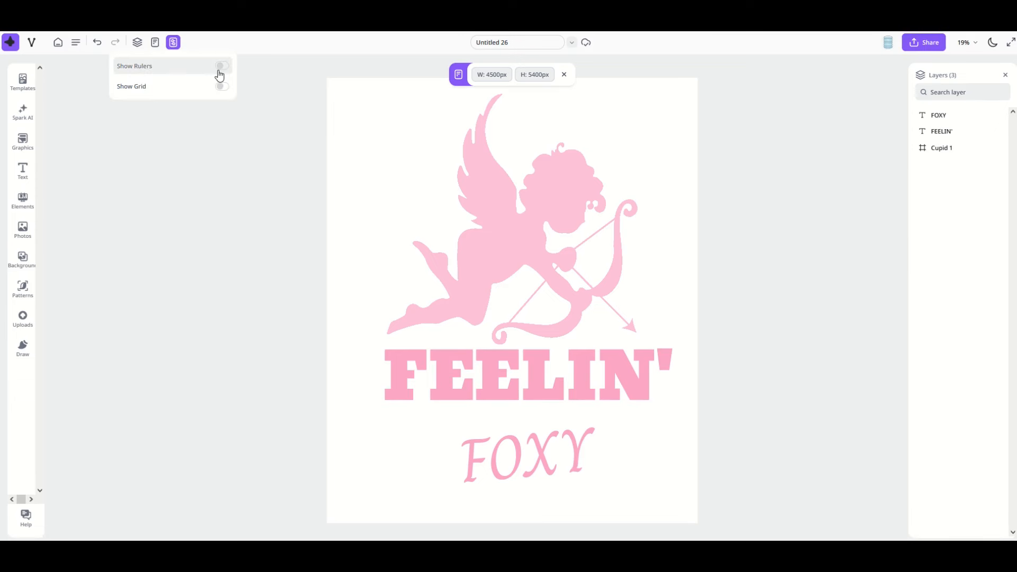
left_click(221, 66)
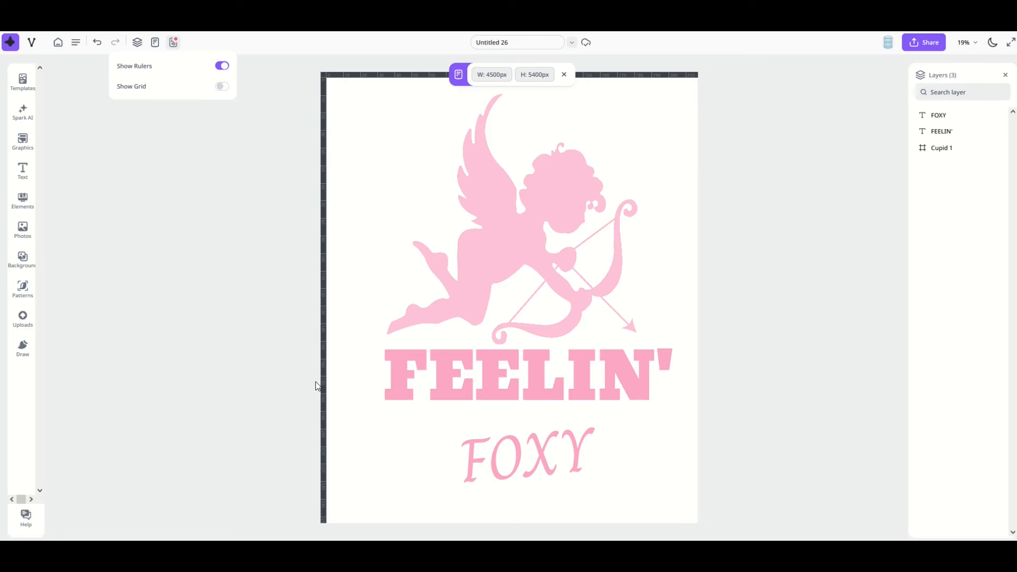
mouse_move(327, 80)
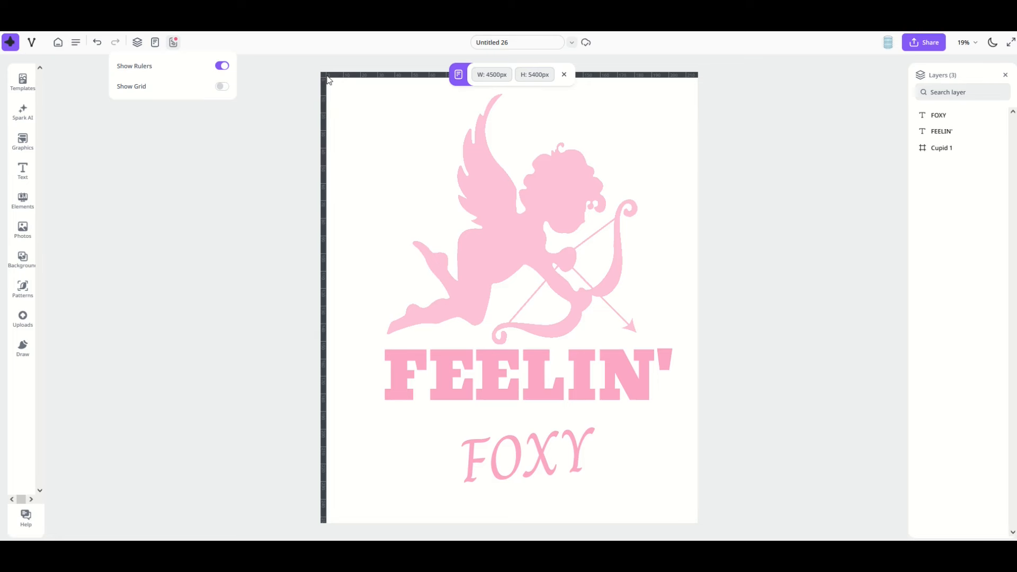
mouse_move(405, 76)
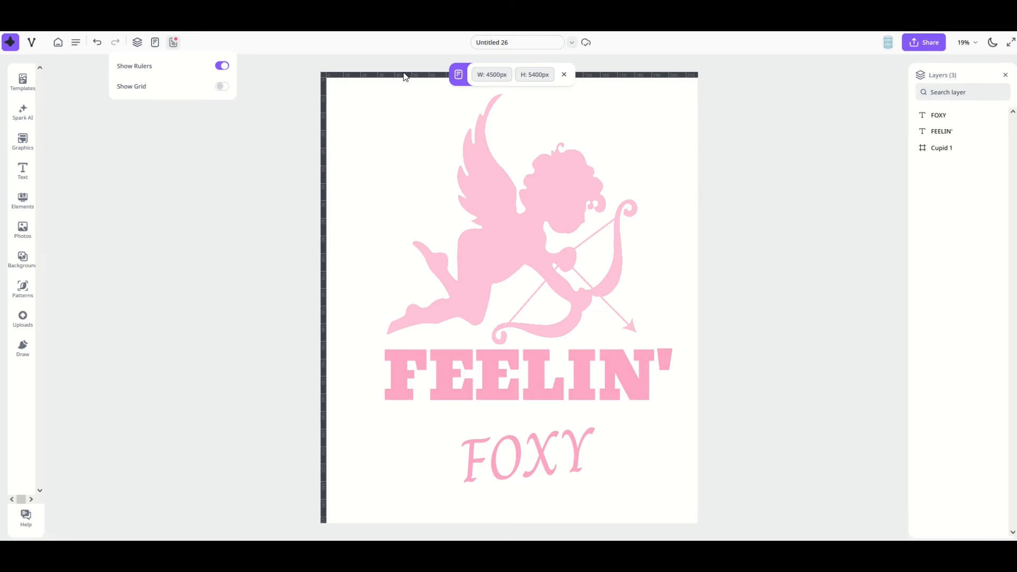
left_click(222, 86)
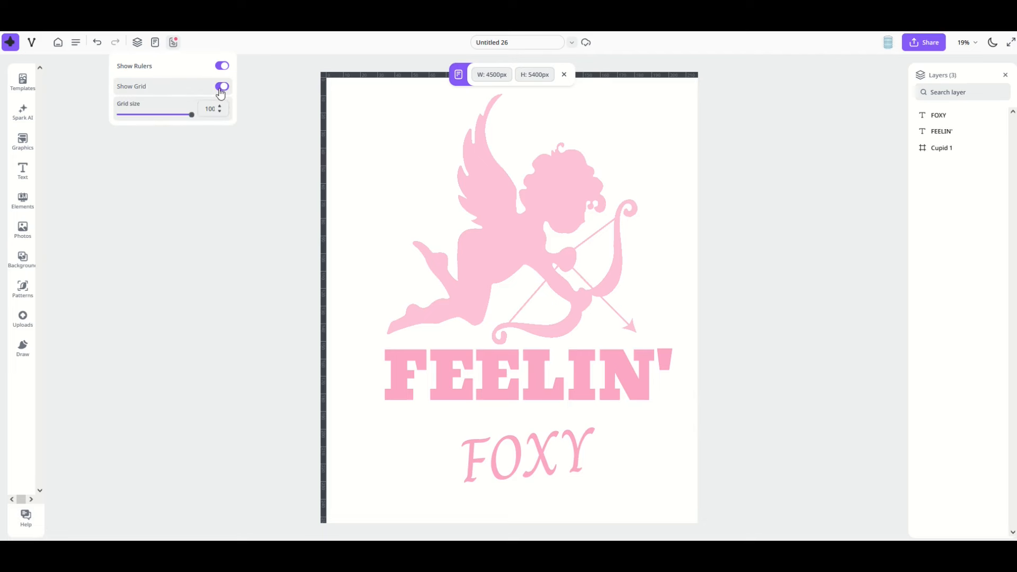
left_click(220, 86)
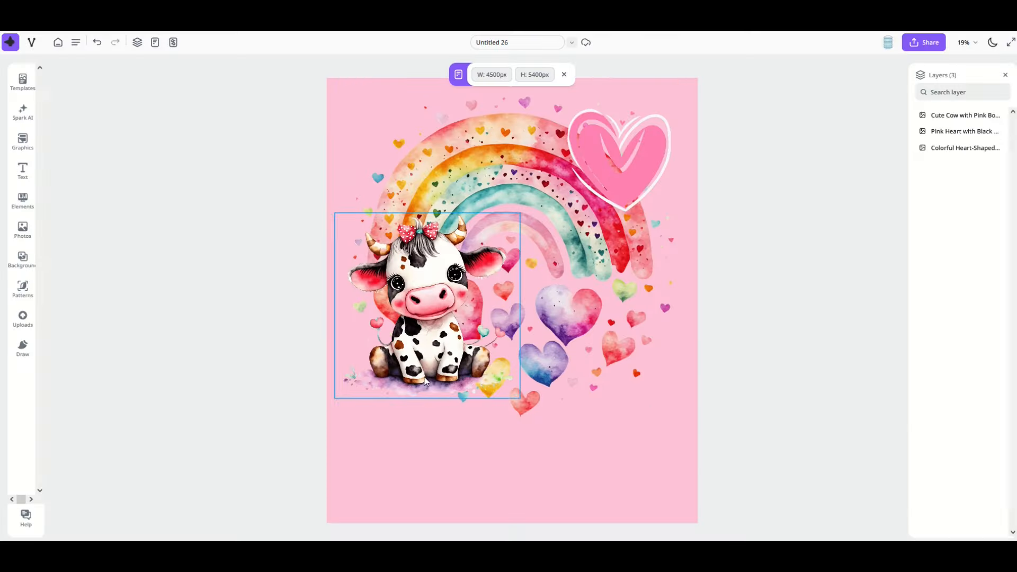
- Open the Text library, add a blank text field and reposition it on the page
left_click(80, 168)
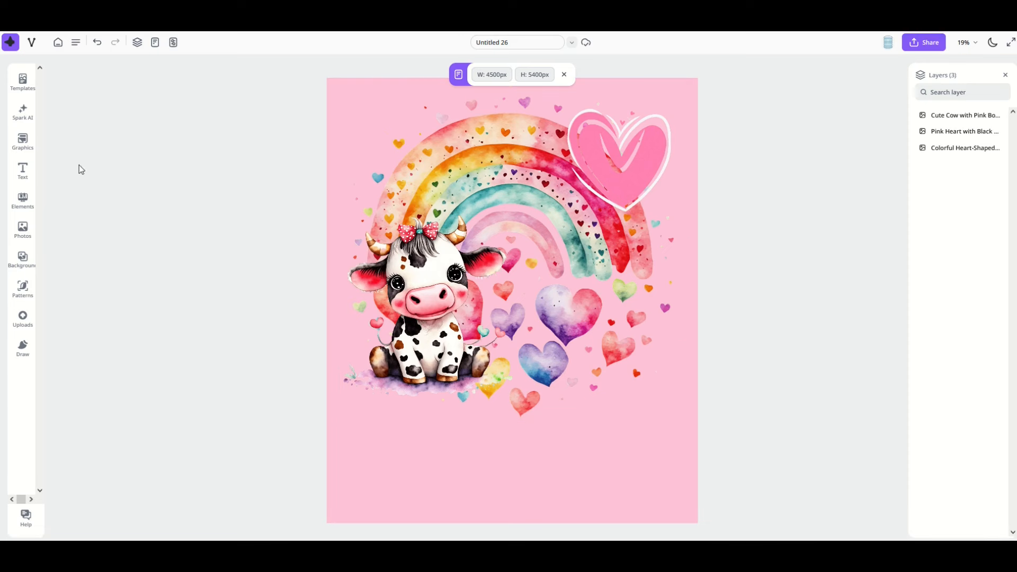
left_click(21, 174)
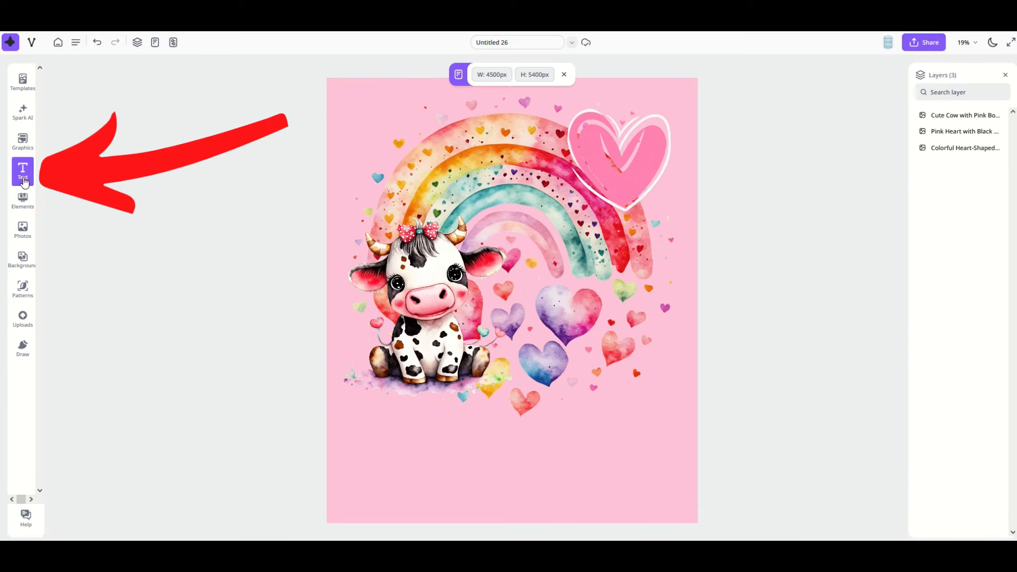
left_click(22, 174)
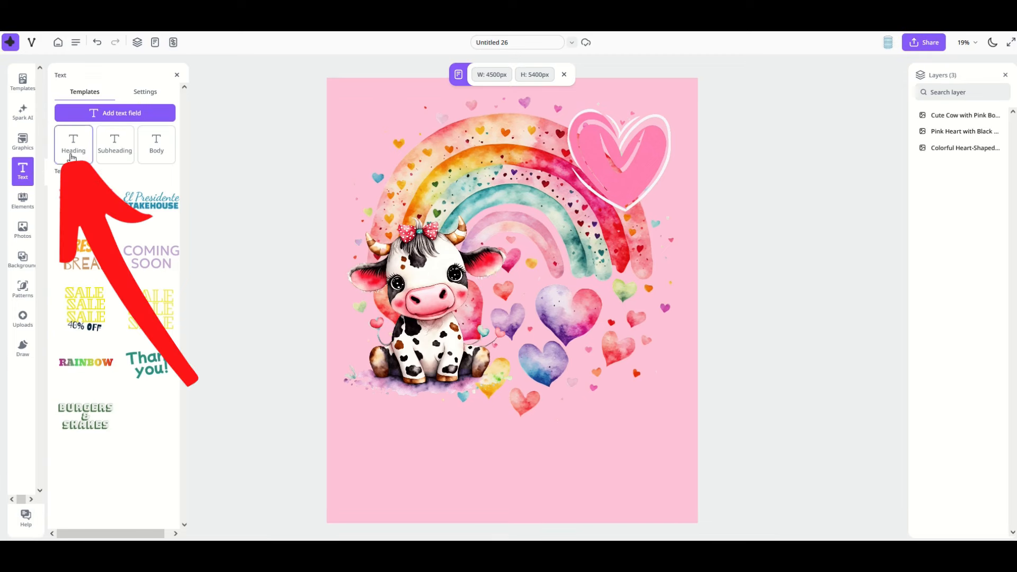
left_click(73, 144)
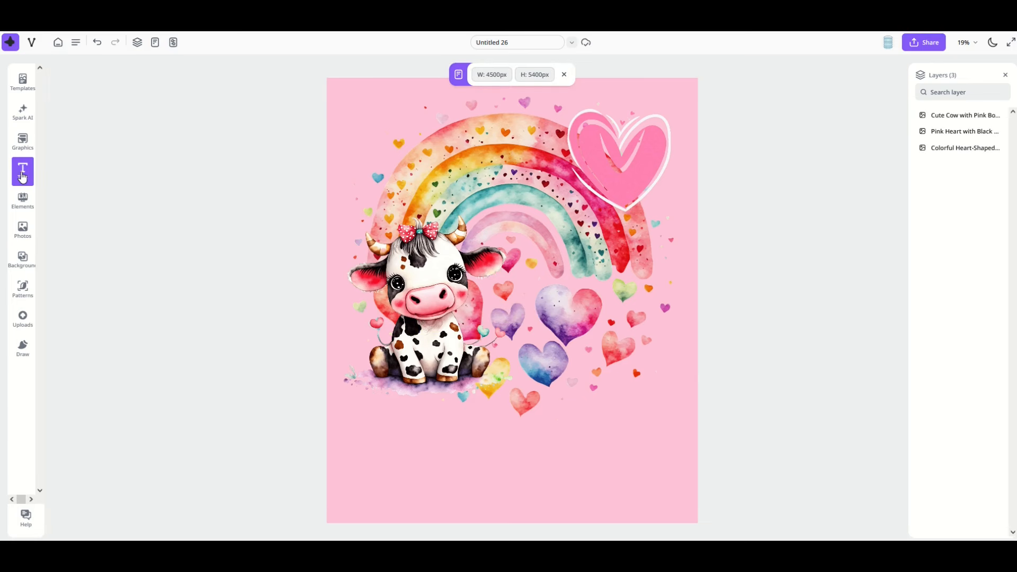
left_click(21, 172)
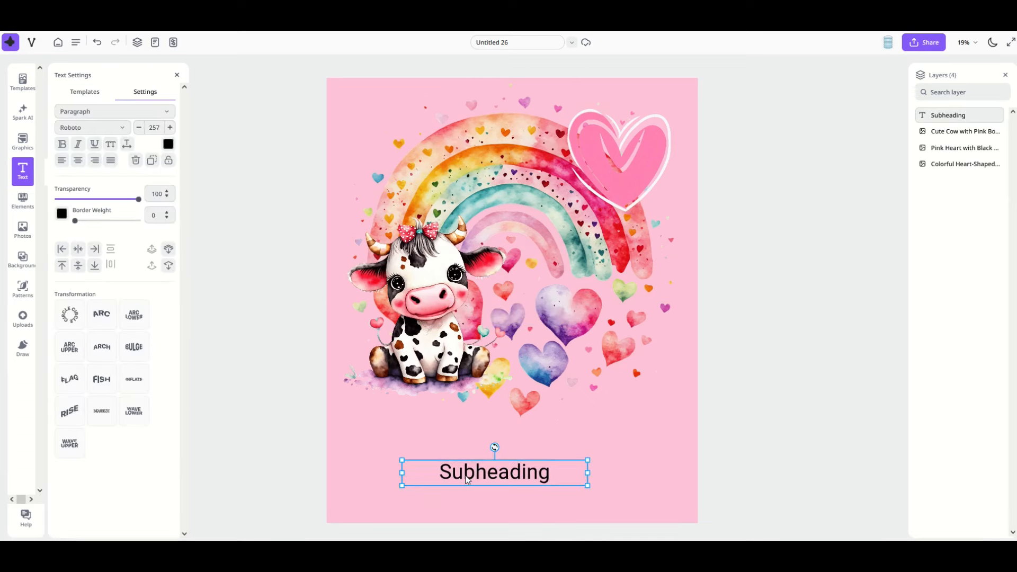
mouse_move(942, 131)
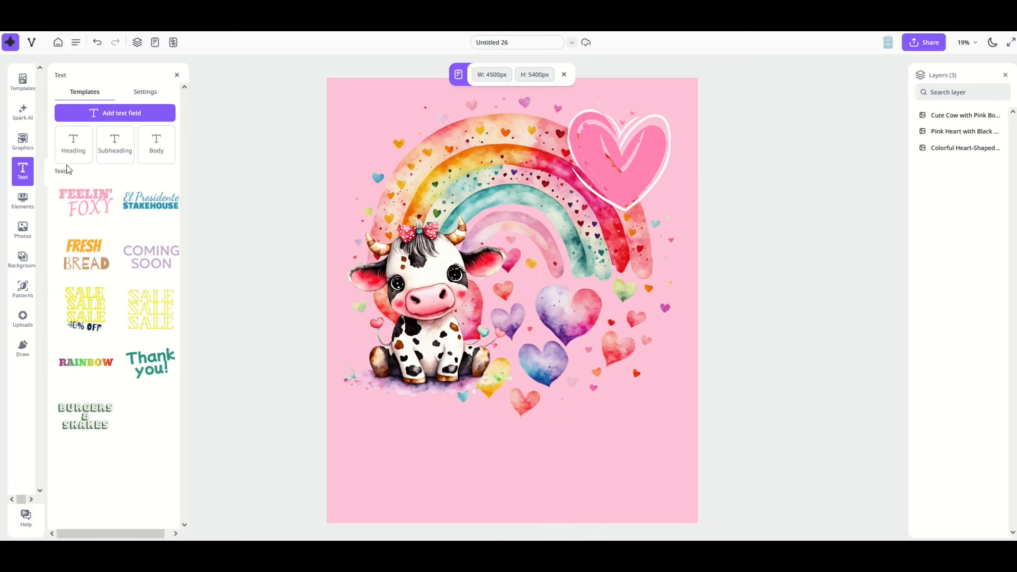
left_click(115, 113)
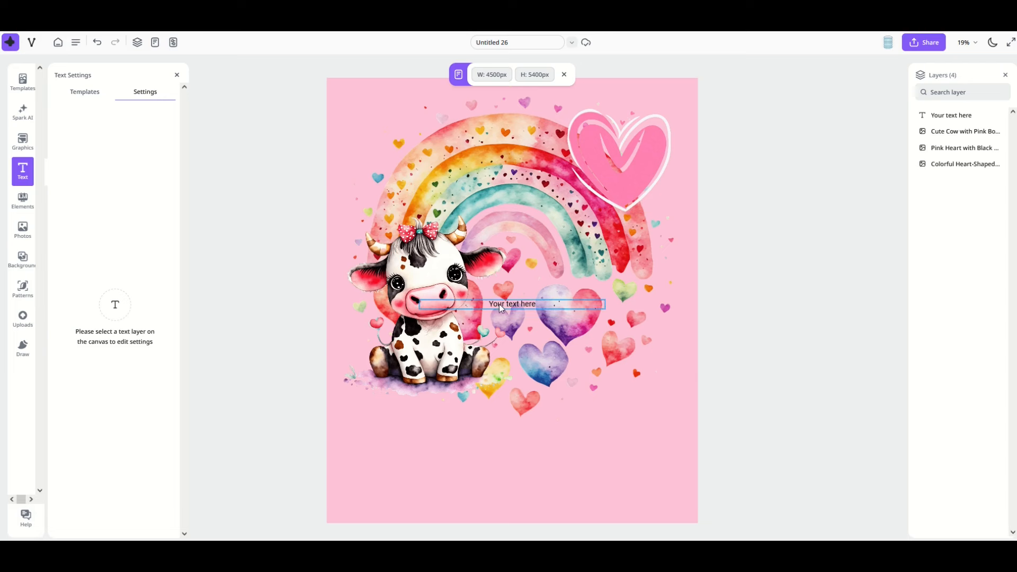
left_click_drag(512, 304, 507, 446)
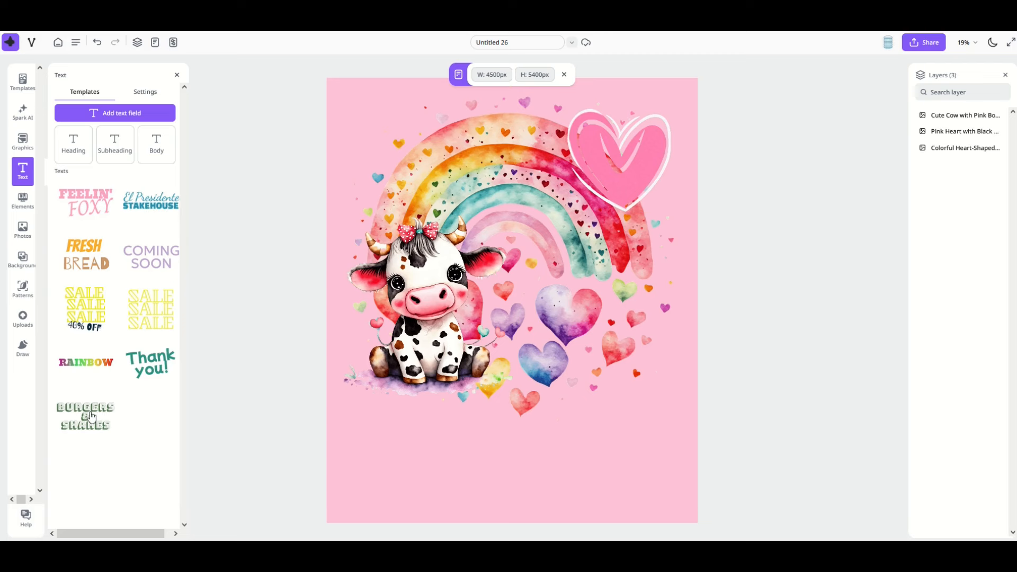
mouse_move(79, 248)
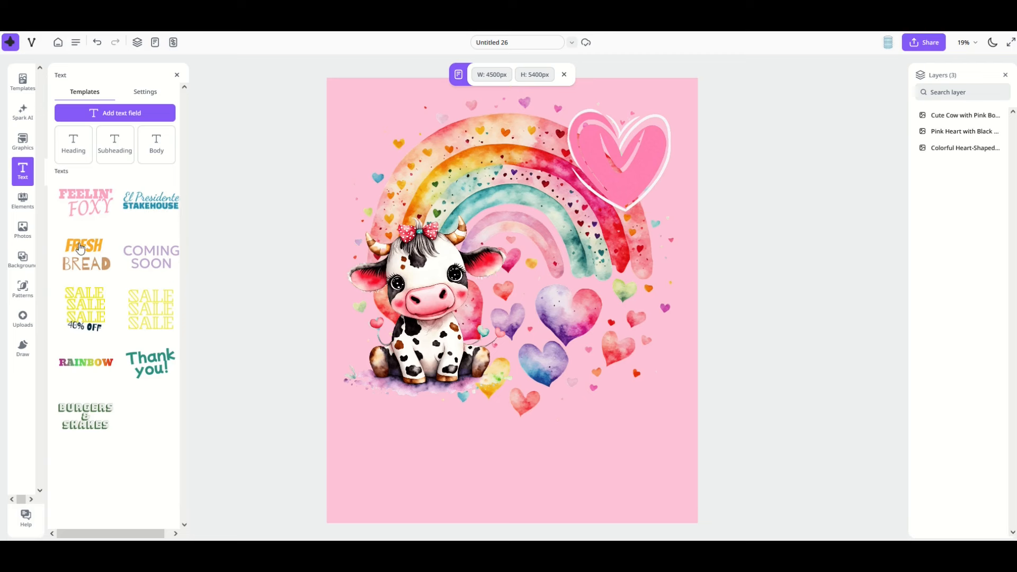
- Add the FRESH BREAD text design across the lower page and reword it to WELCOME LIAM
left_click(86, 255)
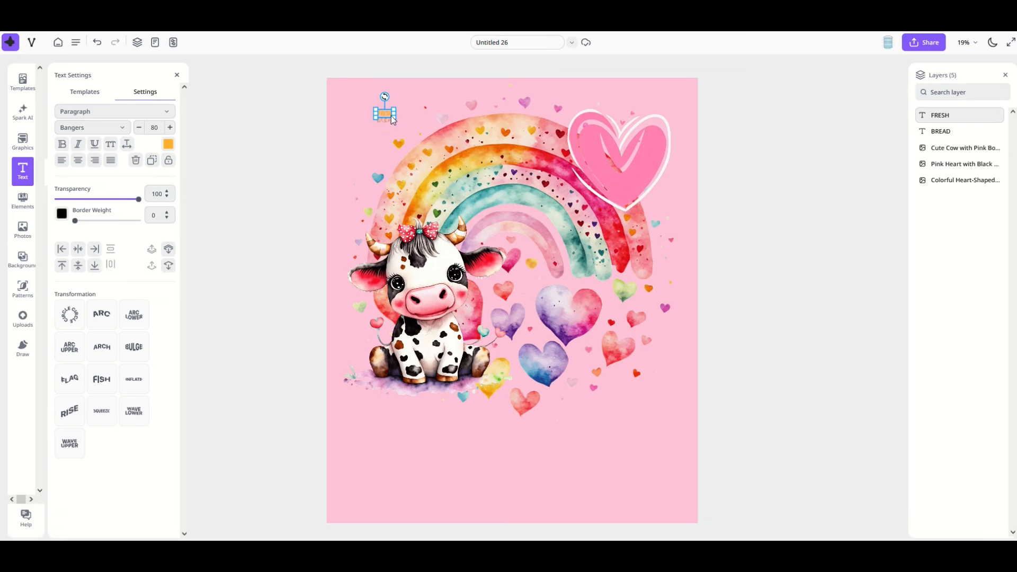
left_click_drag(383, 109, 512, 484)
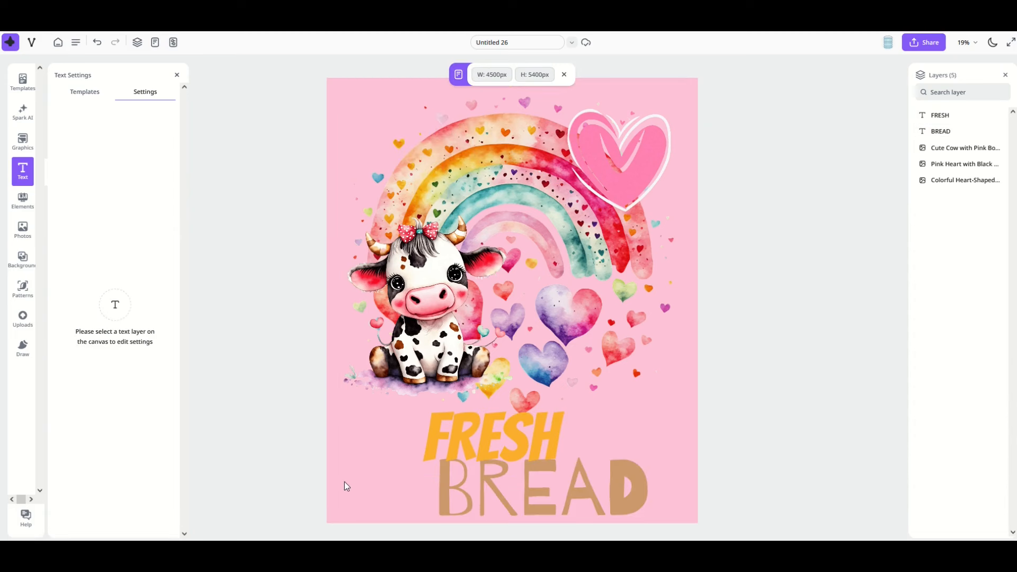
left_click(492, 438)
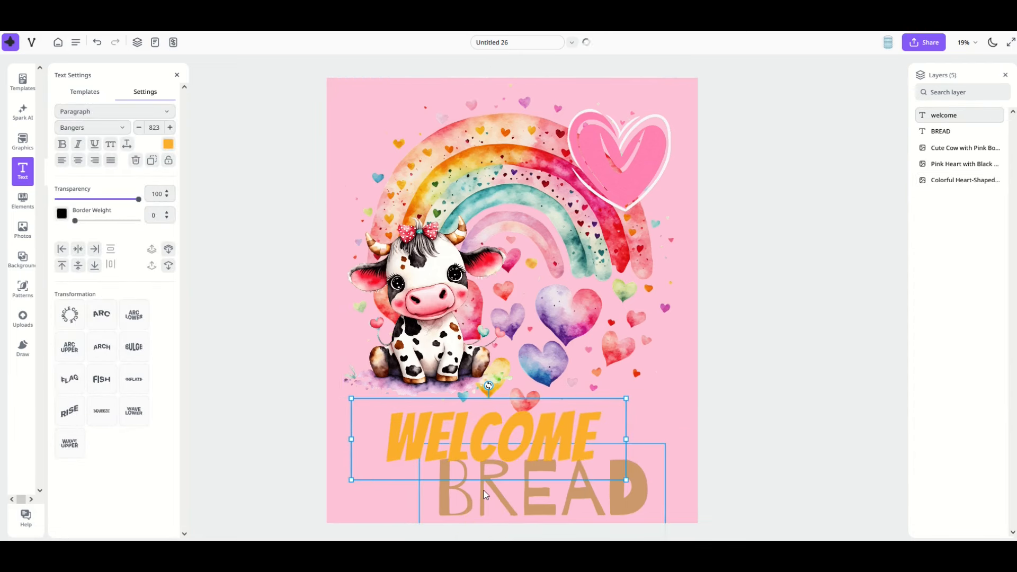
type("LIAM")
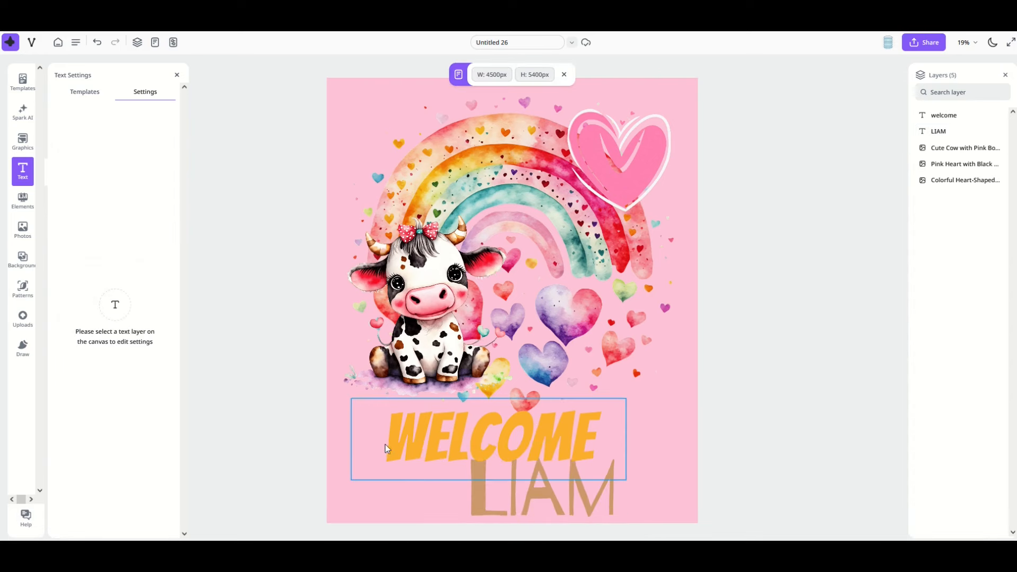
left_click(489, 440)
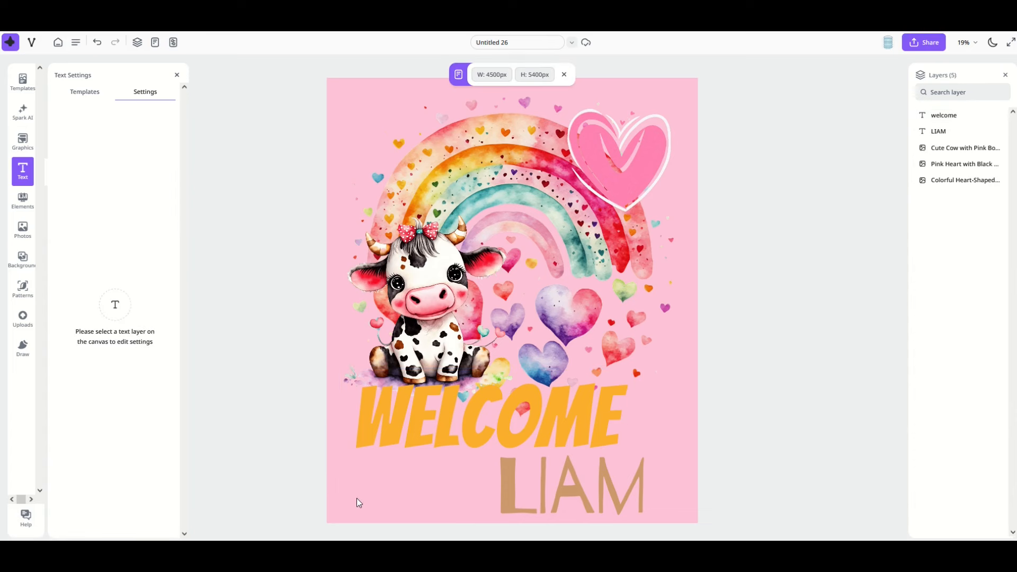
- Recolour the WELCOME text from orange to green in the Settings swatch
left_click(474, 423)
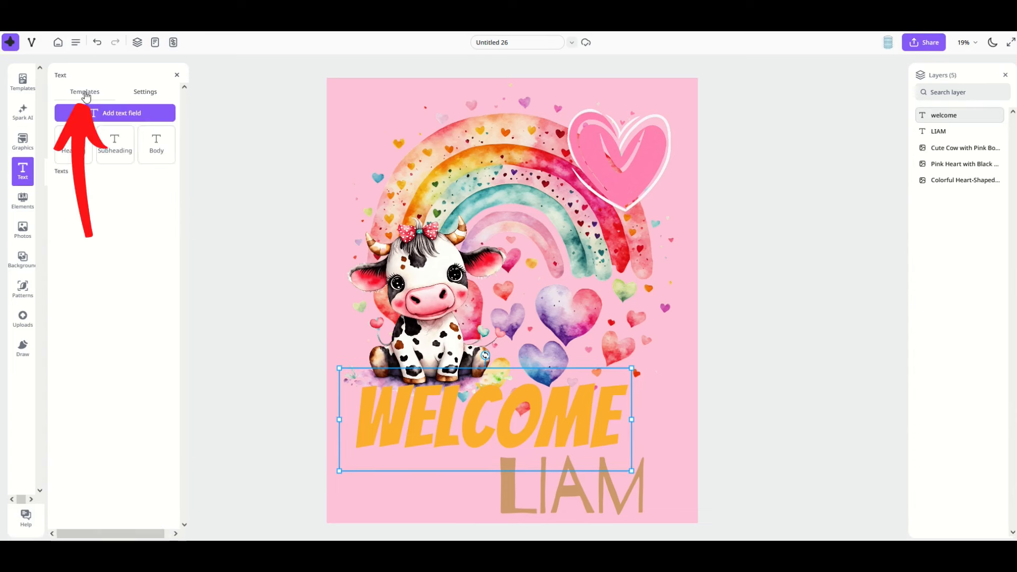
left_click(144, 91)
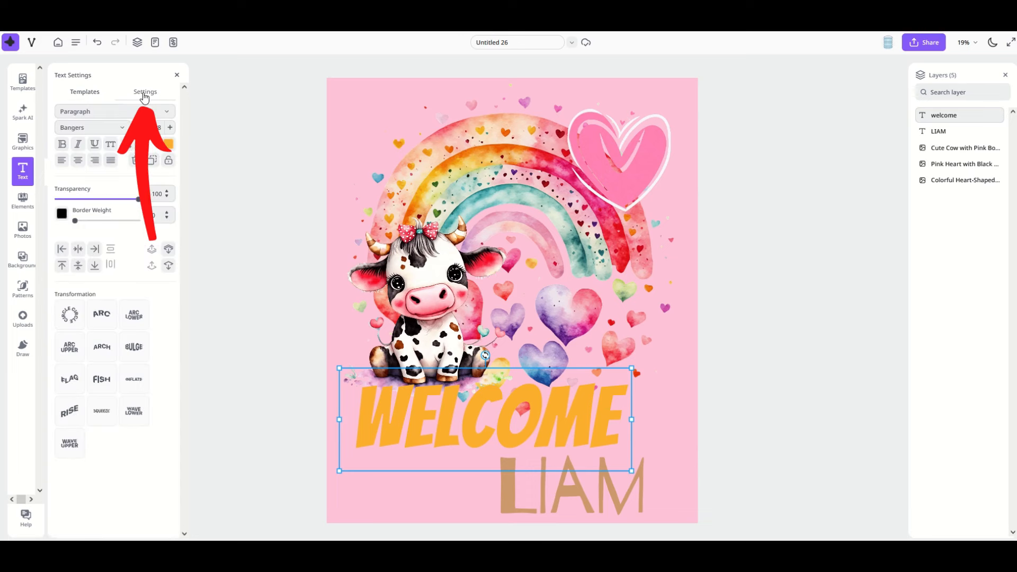
left_click(145, 92)
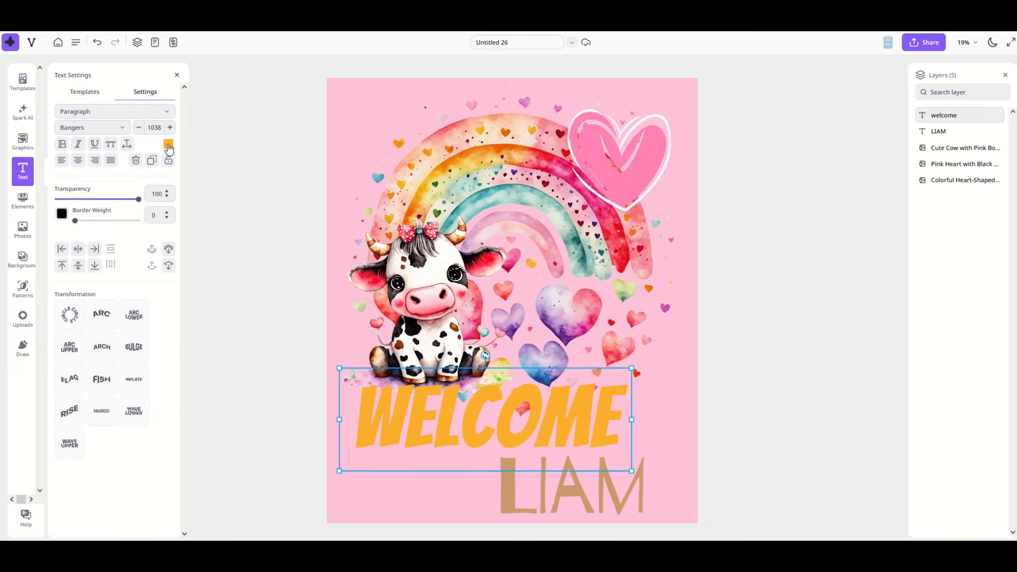
left_click(167, 144)
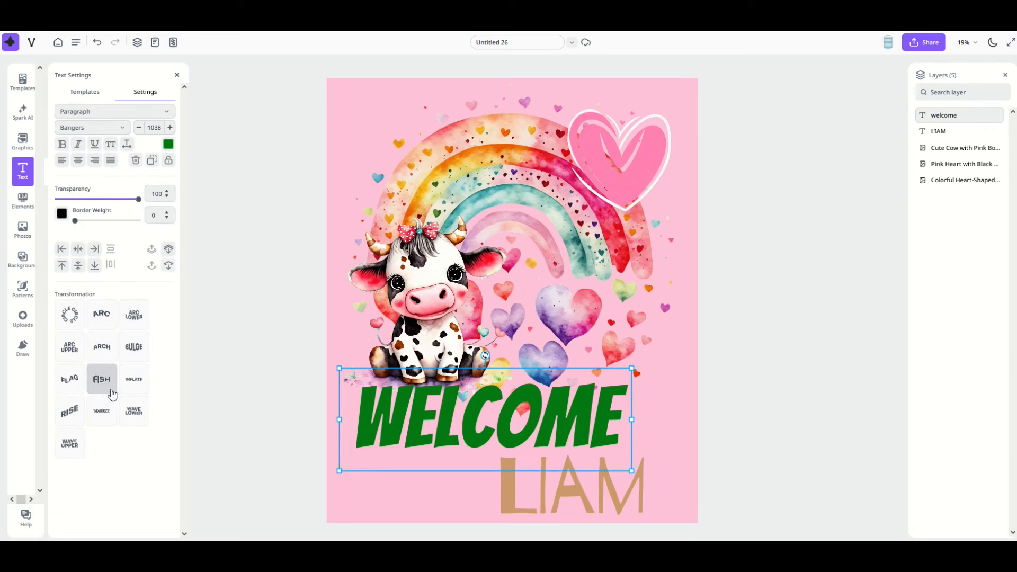
- Test the Transparency slider on WELCOME and return it to 100
left_click_drag(138, 201, 89, 200)
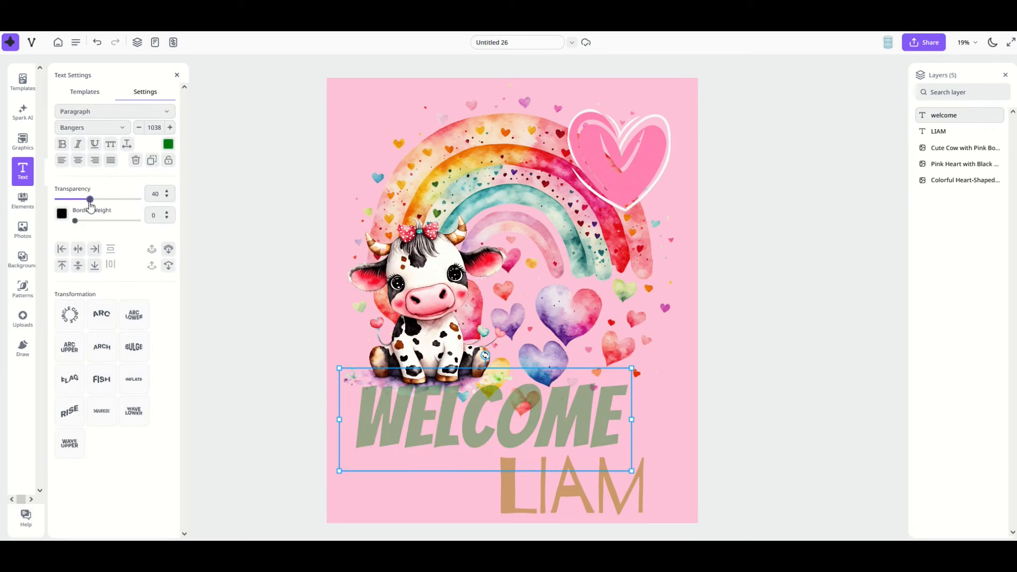
left_click_drag(90, 199, 95, 199)
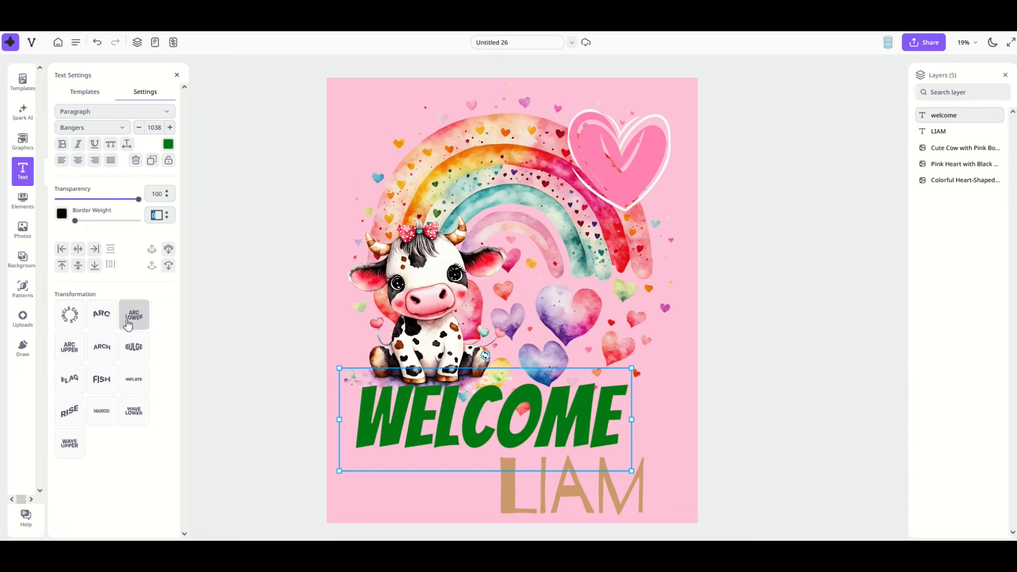
left_click(134, 314)
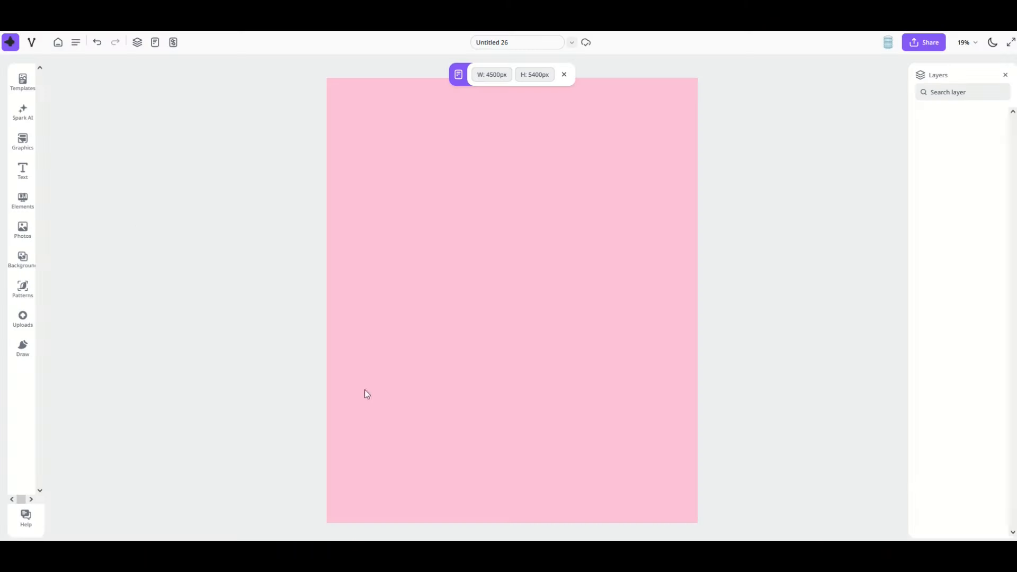
mouse_move(24, 414)
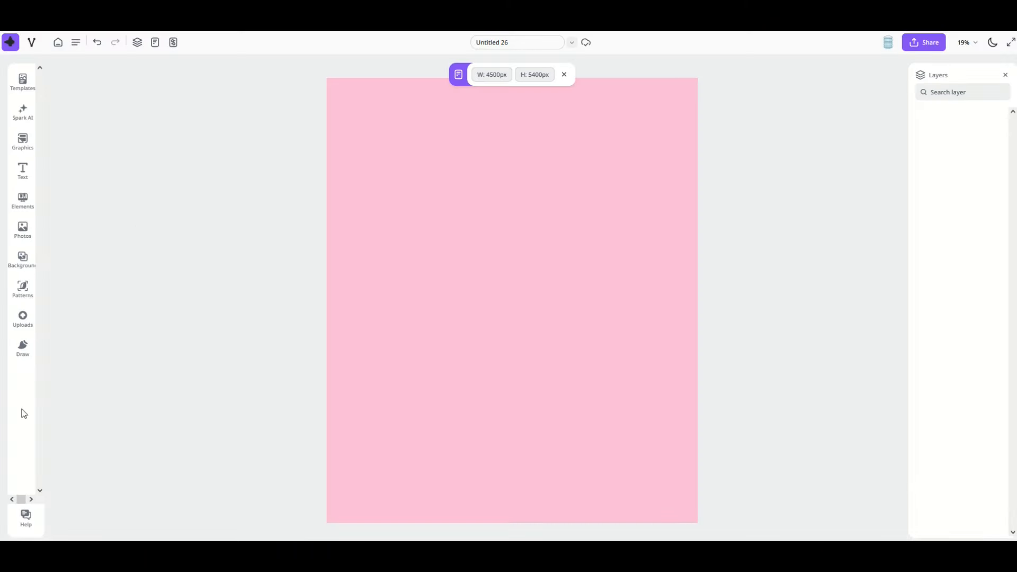
- Browse the photo library, search 'cat' and open its colour filters
left_click(22, 230)
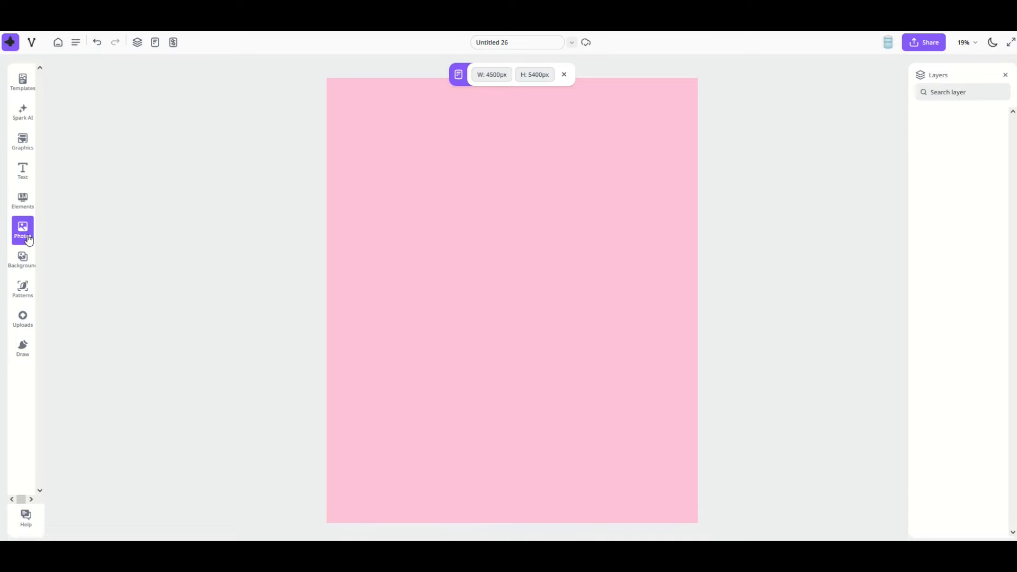
left_click(22, 230)
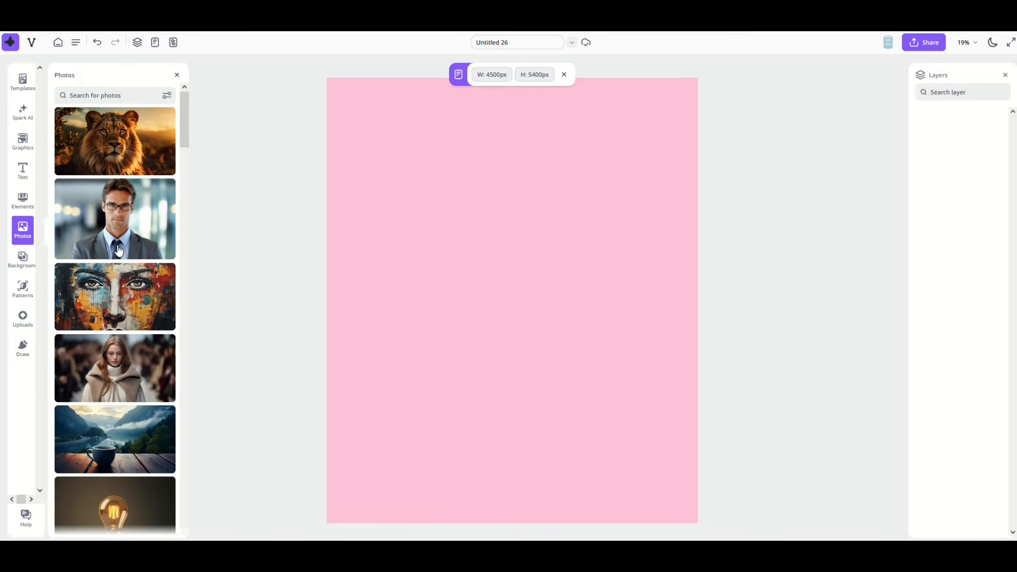
mouse_move(102, 498)
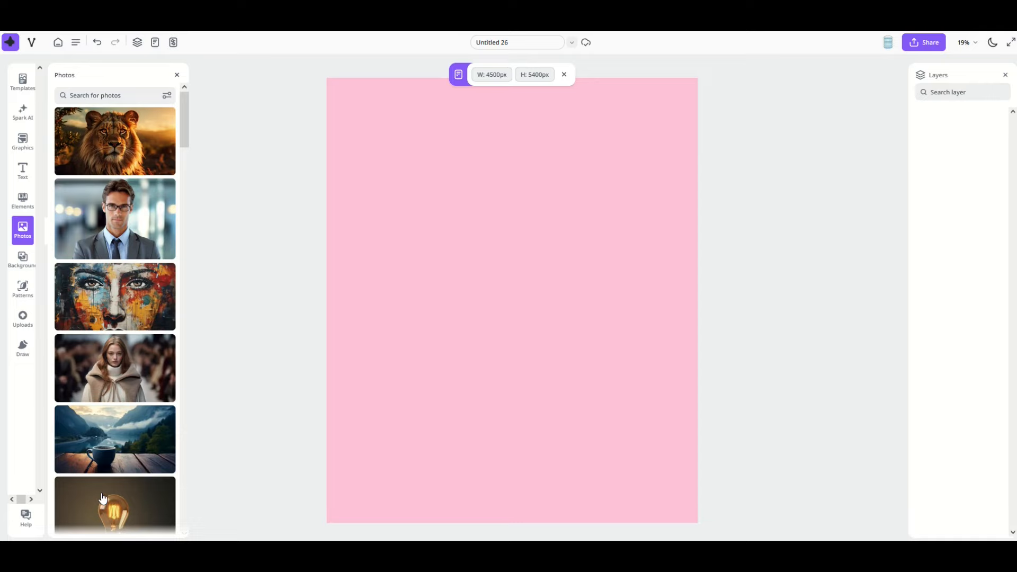
scroll("down", 3)
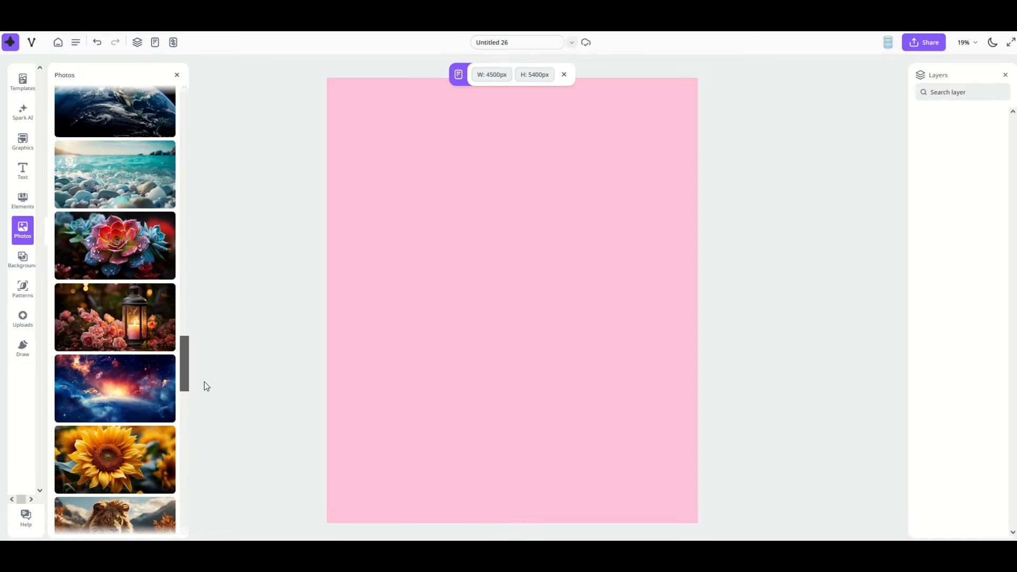
scroll("down", 3)
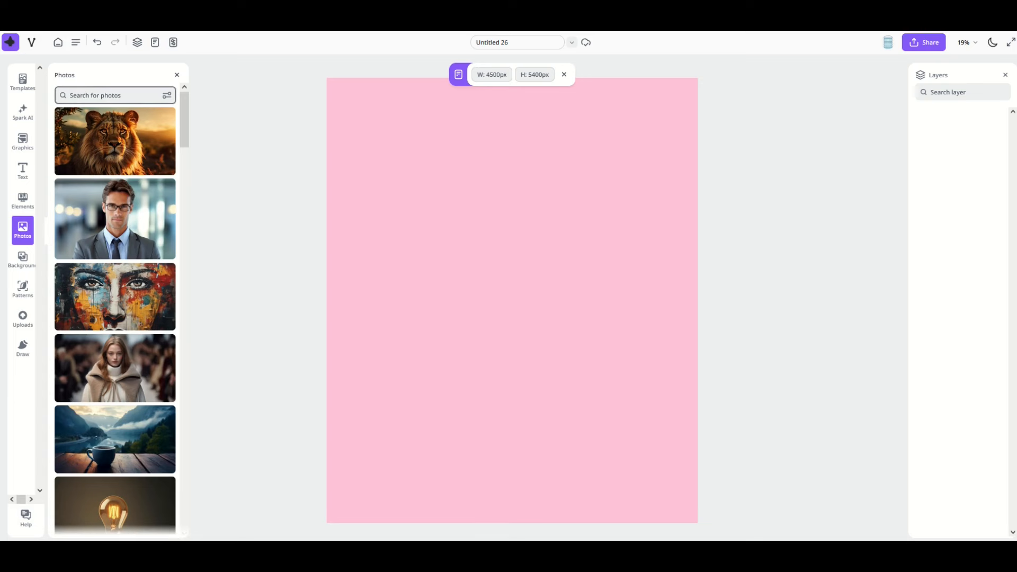
type("cat")
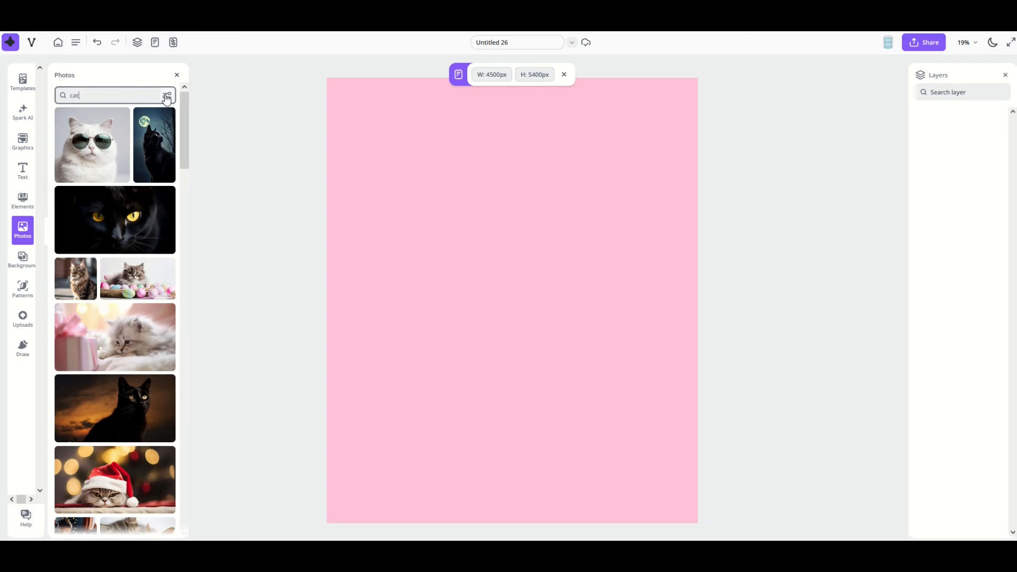
mouse_move(168, 96)
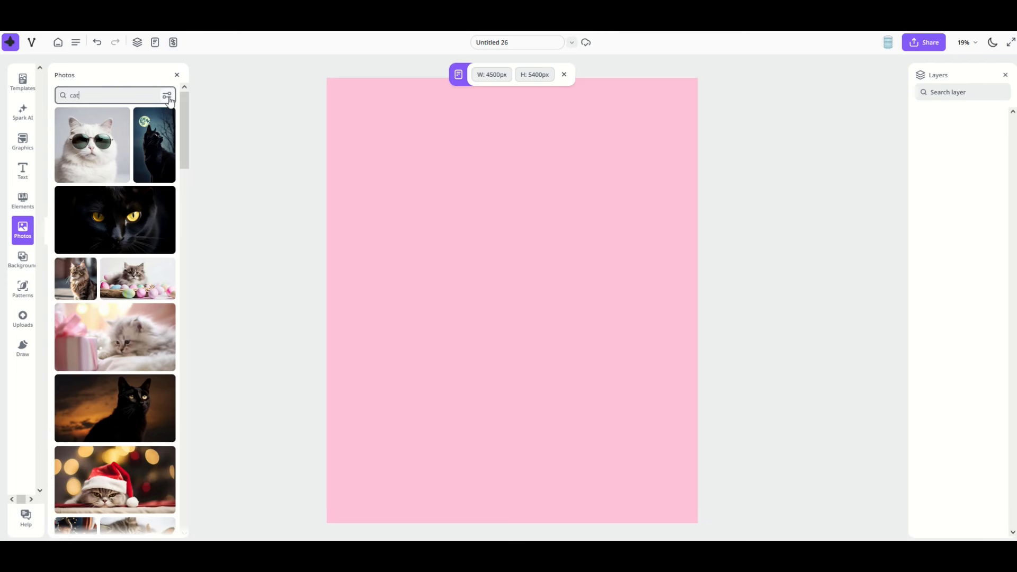
left_click(167, 95)
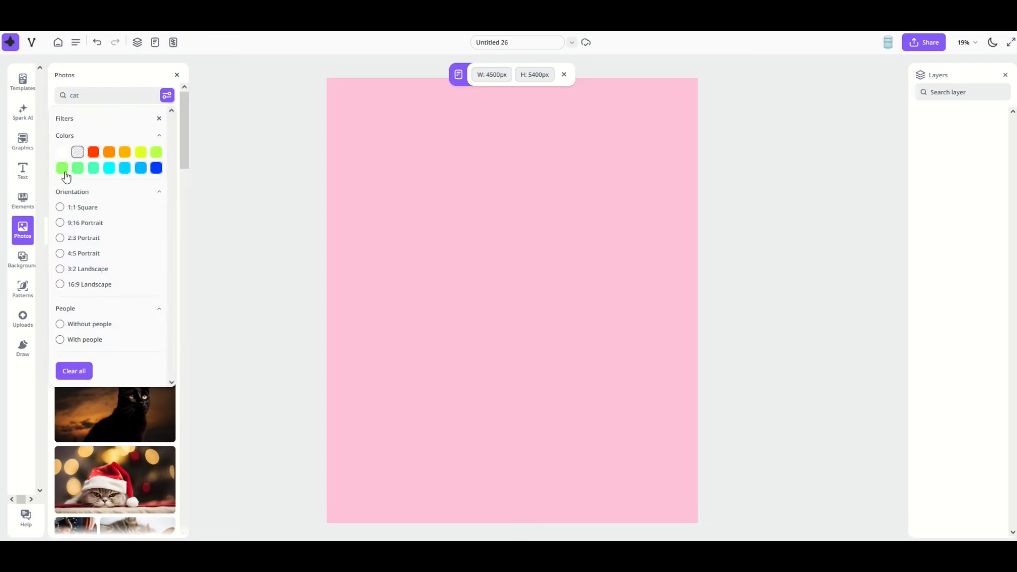
mouse_move(72, 231)
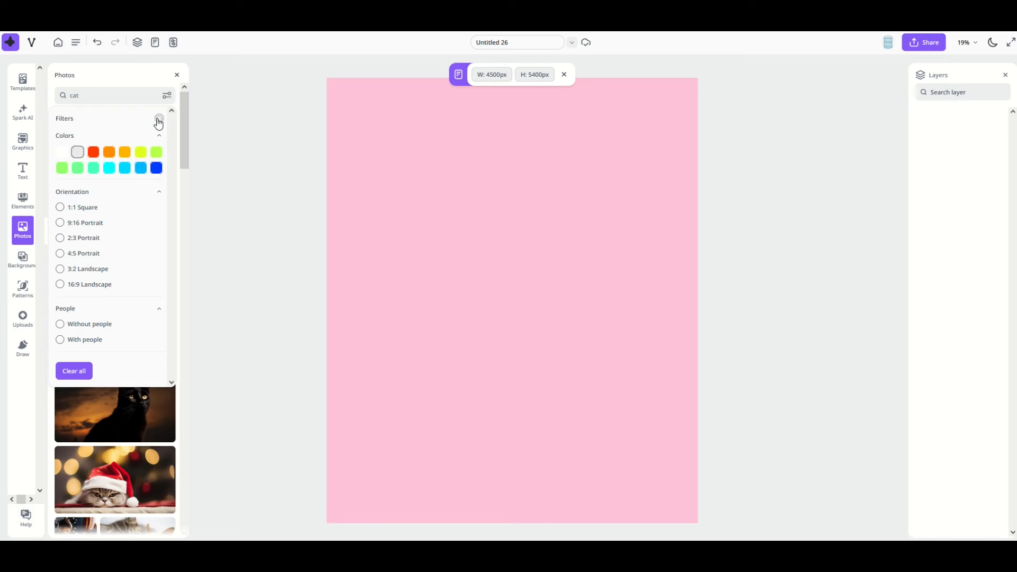
- Close the cat search and filters and reopen Photos with default results
left_click(176, 74)
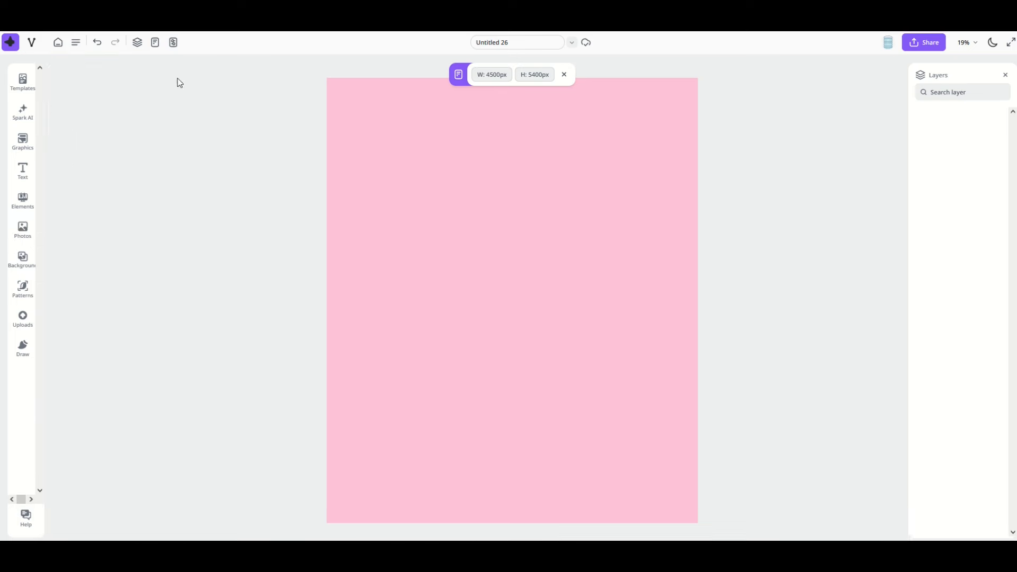
left_click(22, 230)
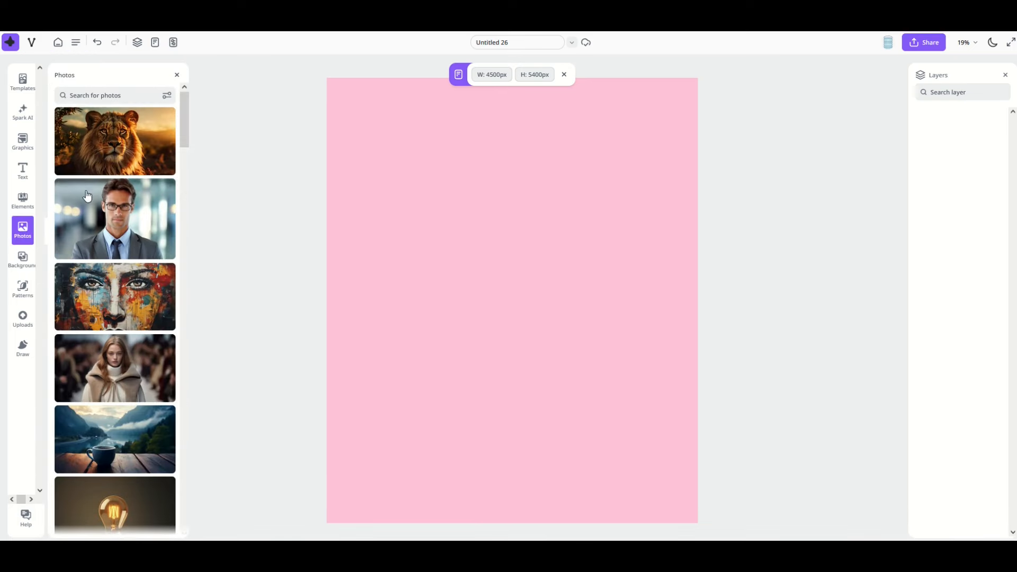
mouse_move(216, 304)
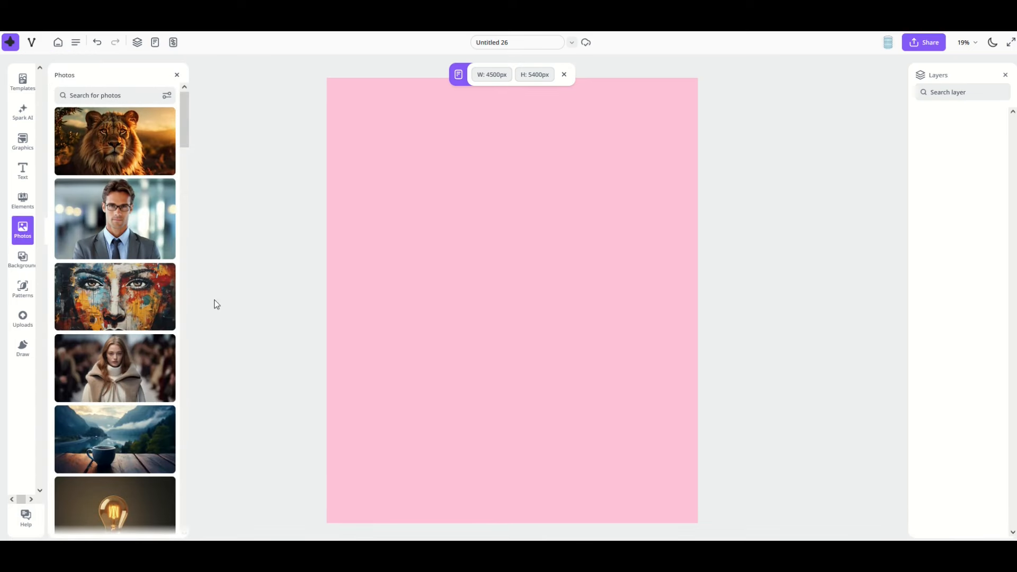
left_click(115, 297)
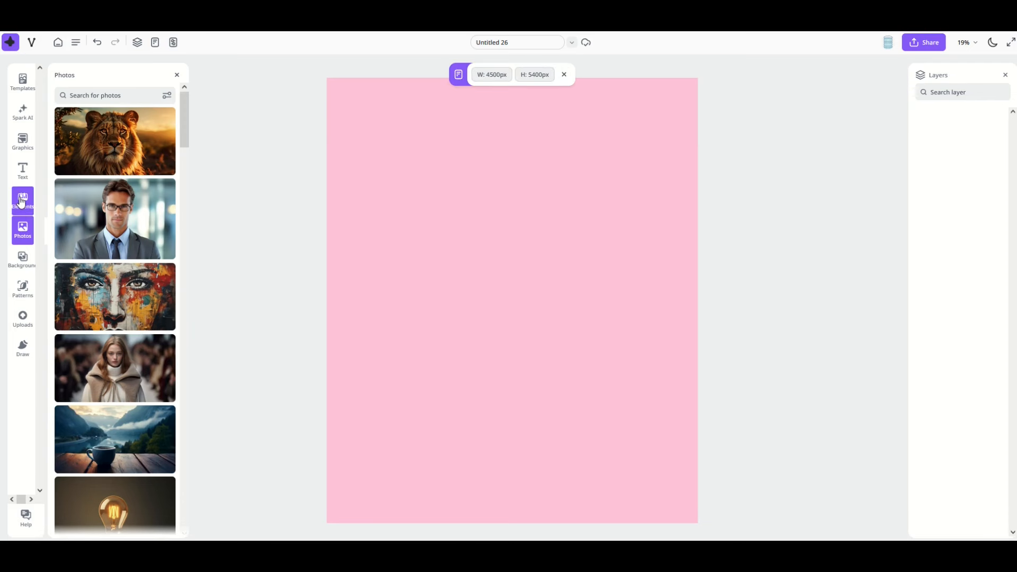
- Add the cupid-with-bow silhouette from Elements and enlarge it on the upper canvas
left_click(22, 201)
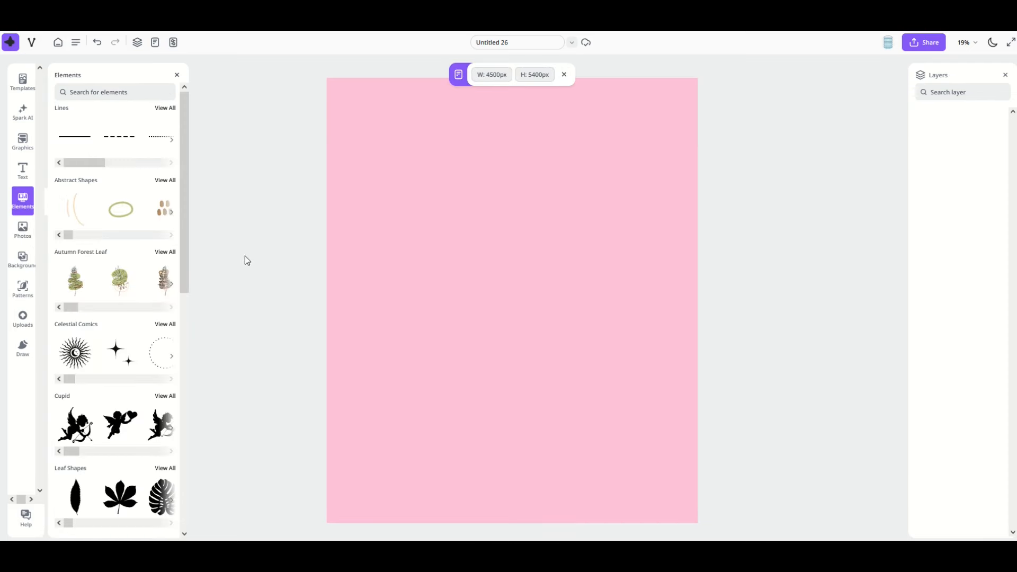
scroll("down", 3)
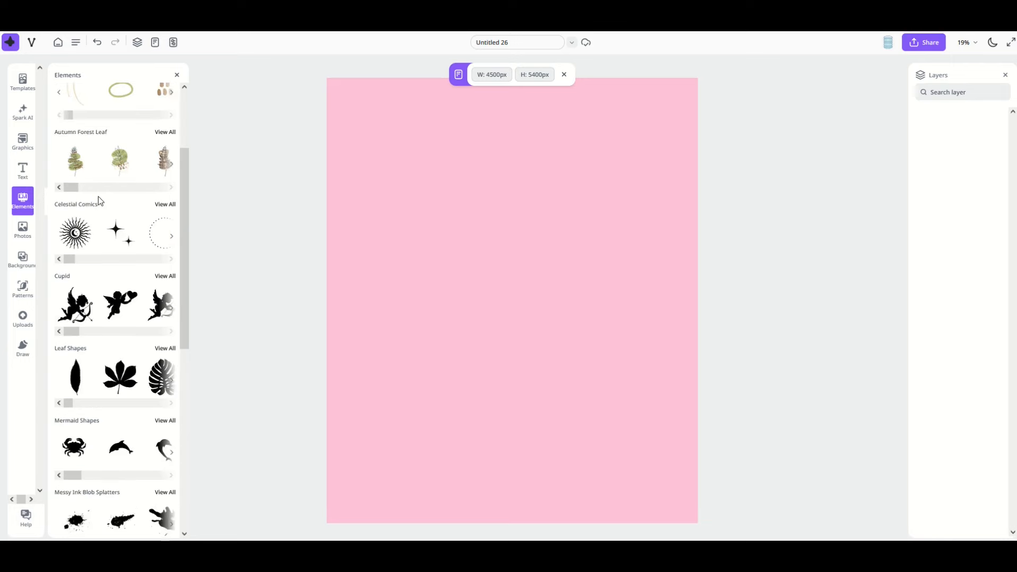
scroll("down", 3)
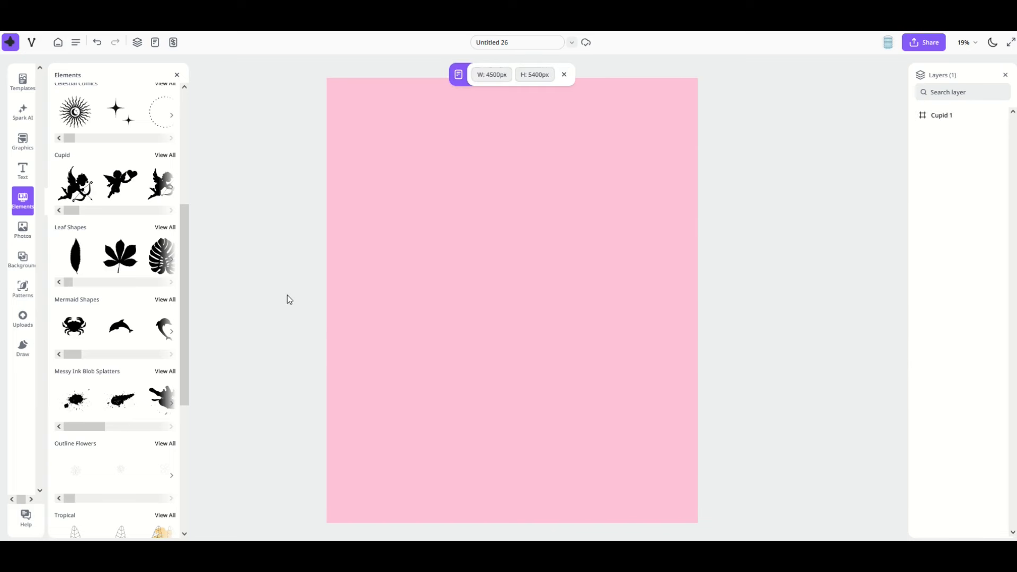
mouse_move(379, 436)
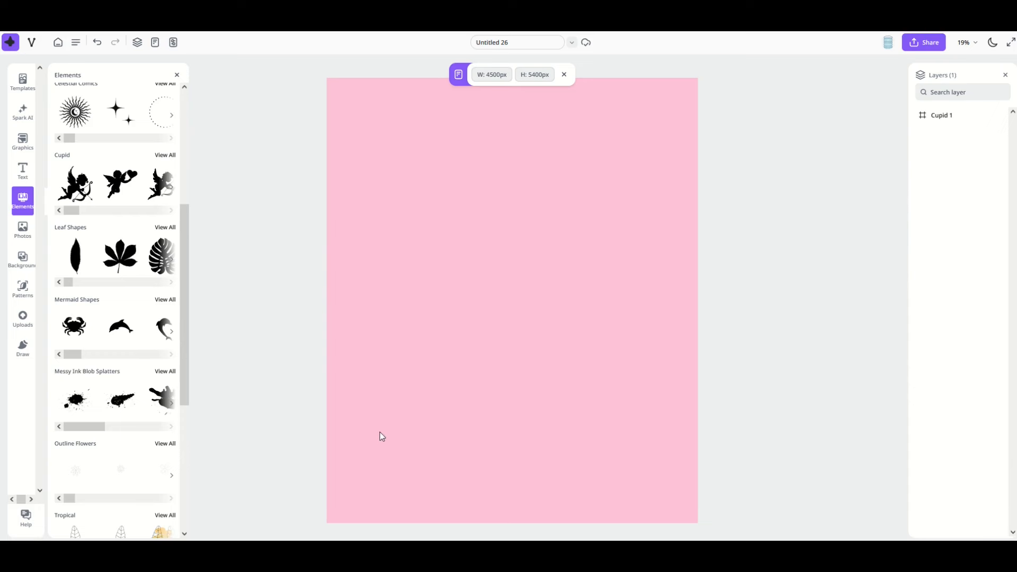
mouse_move(348, 320)
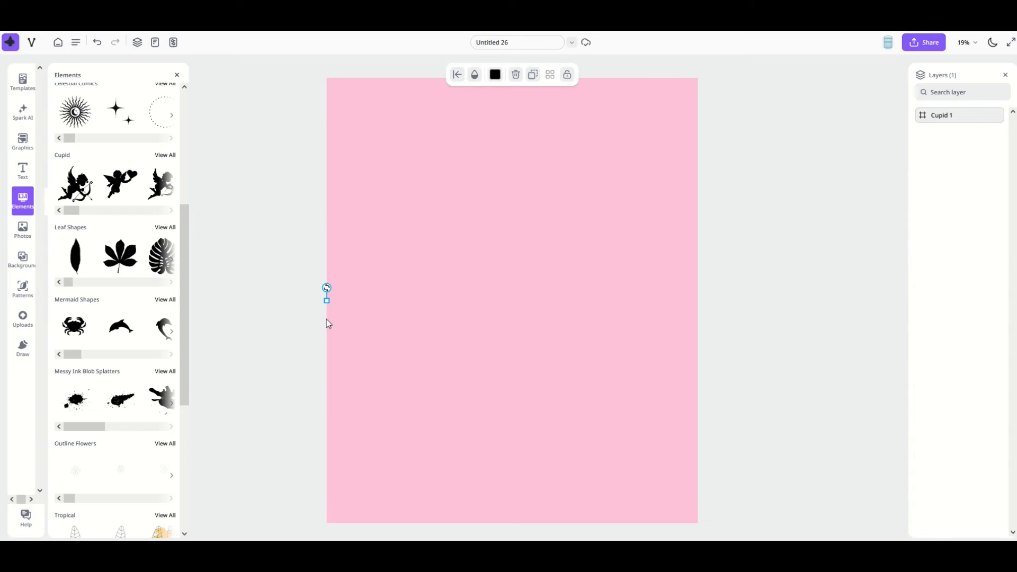
mouse_move(324, 301)
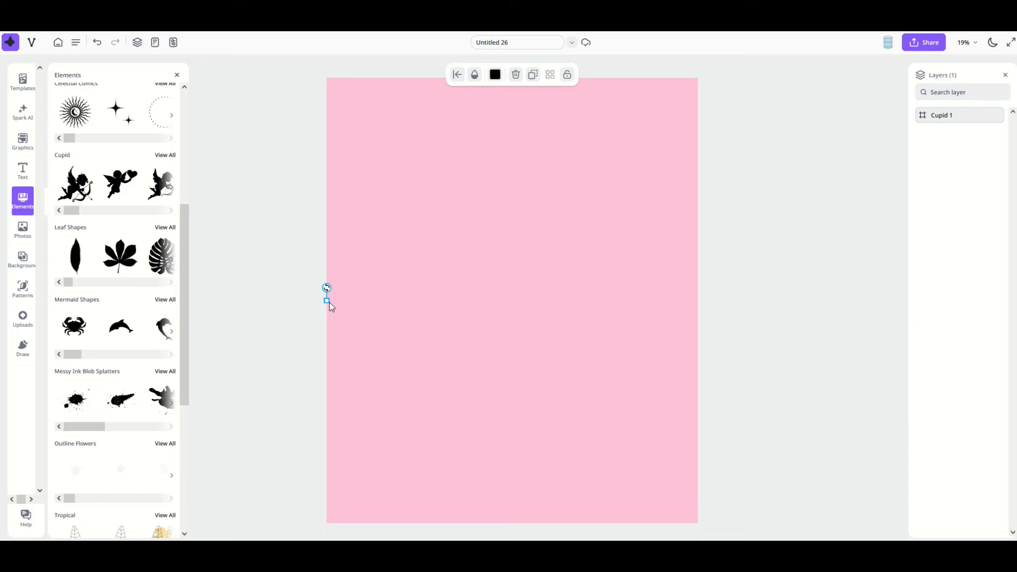
left_click_drag(326, 299, 379, 354)
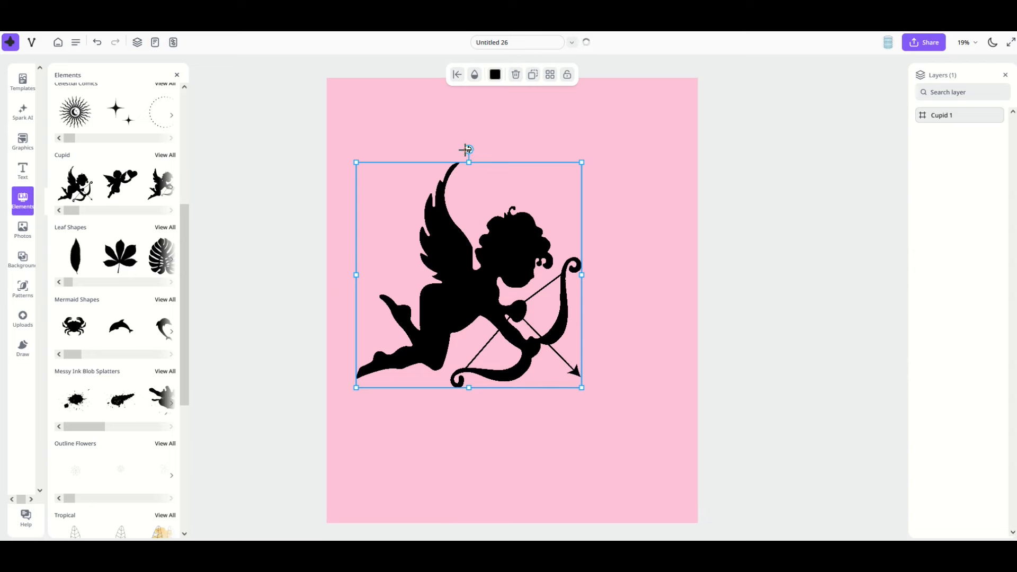
left_click_drag(468, 150, 319, 279)
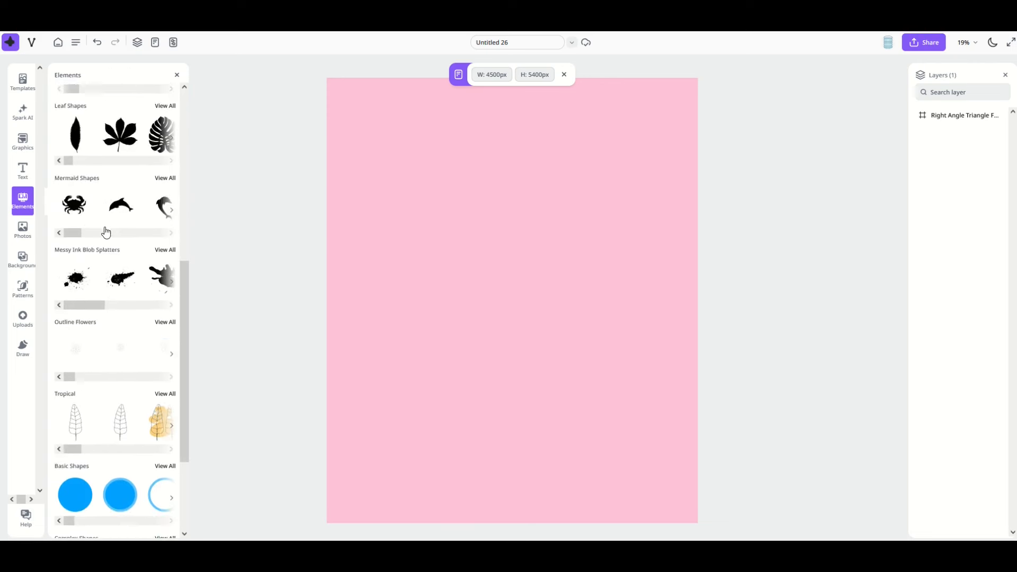
- View all Basic Shapes, add the solid right arrow and search 'arrow'
scroll("down", 3)
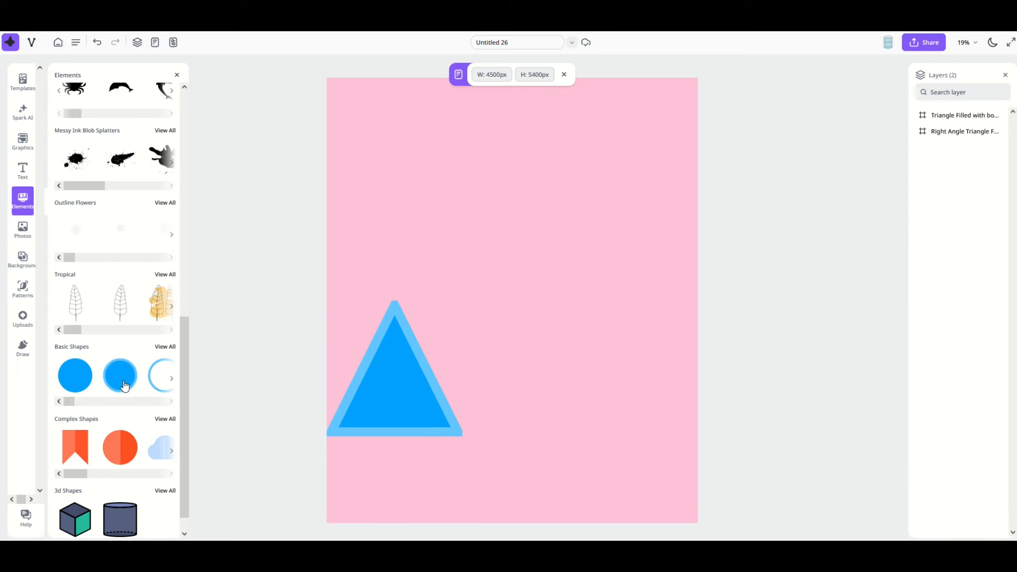
left_click(164, 346)
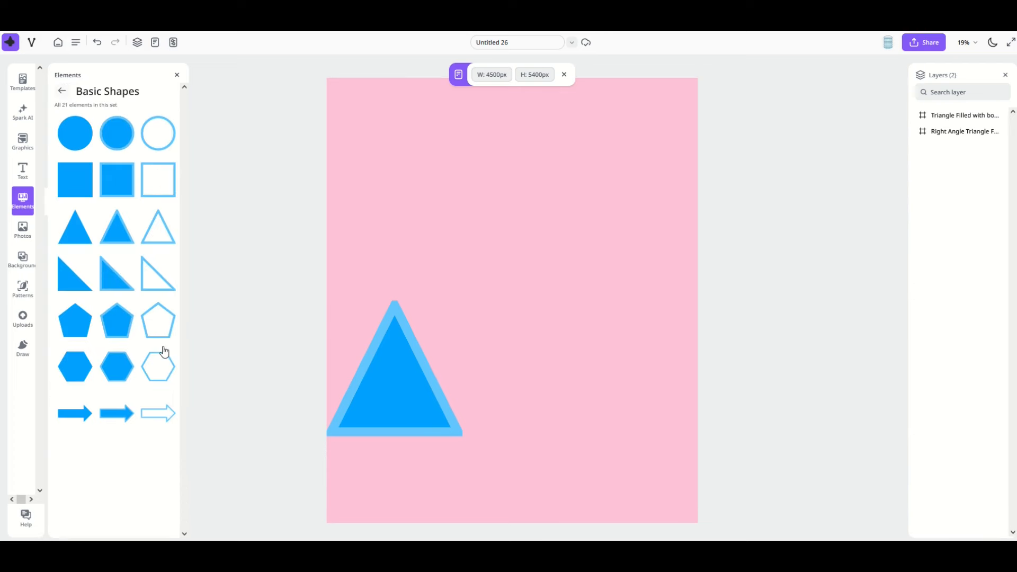
mouse_move(76, 178)
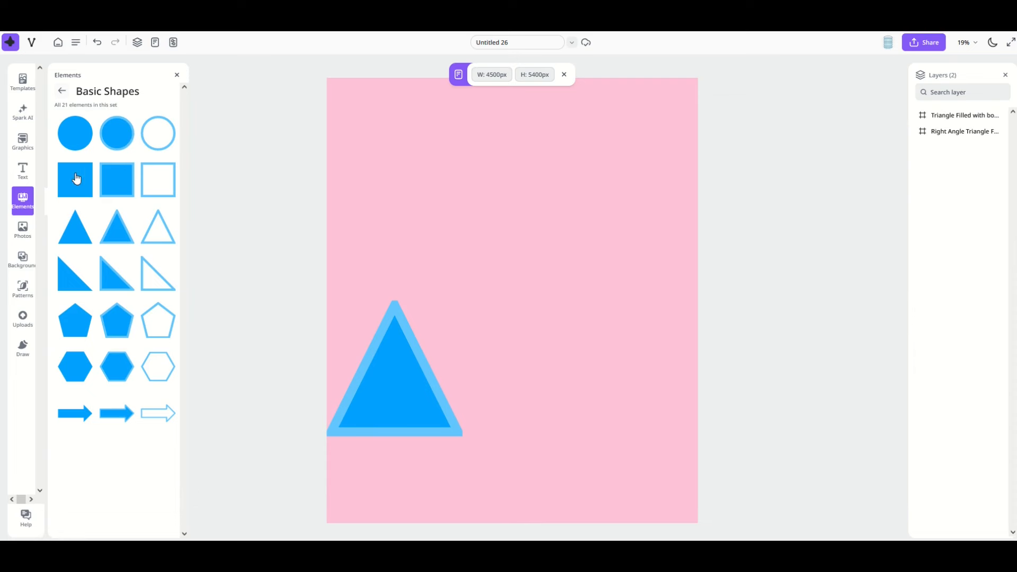
mouse_move(76, 418)
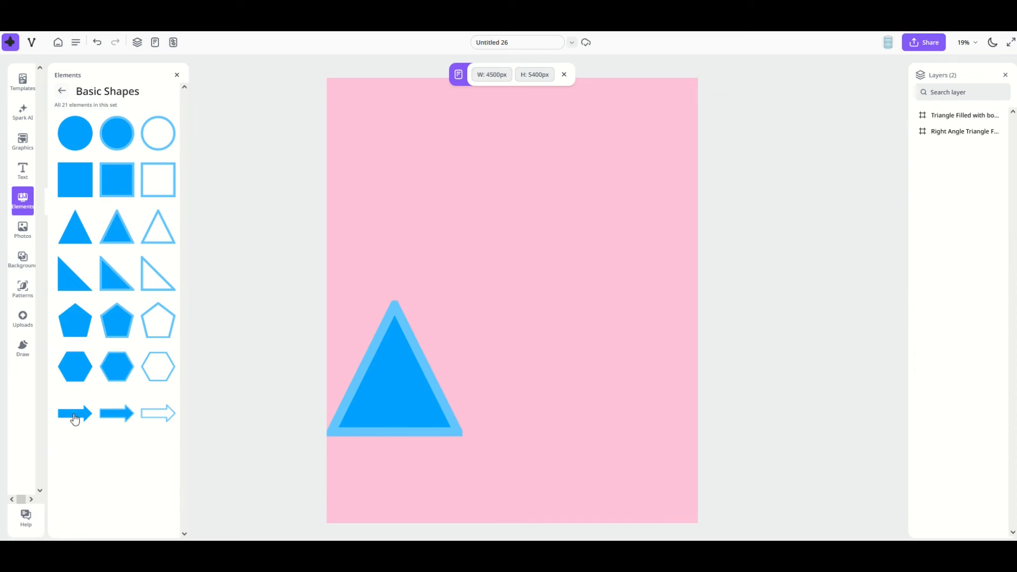
left_click(74, 414)
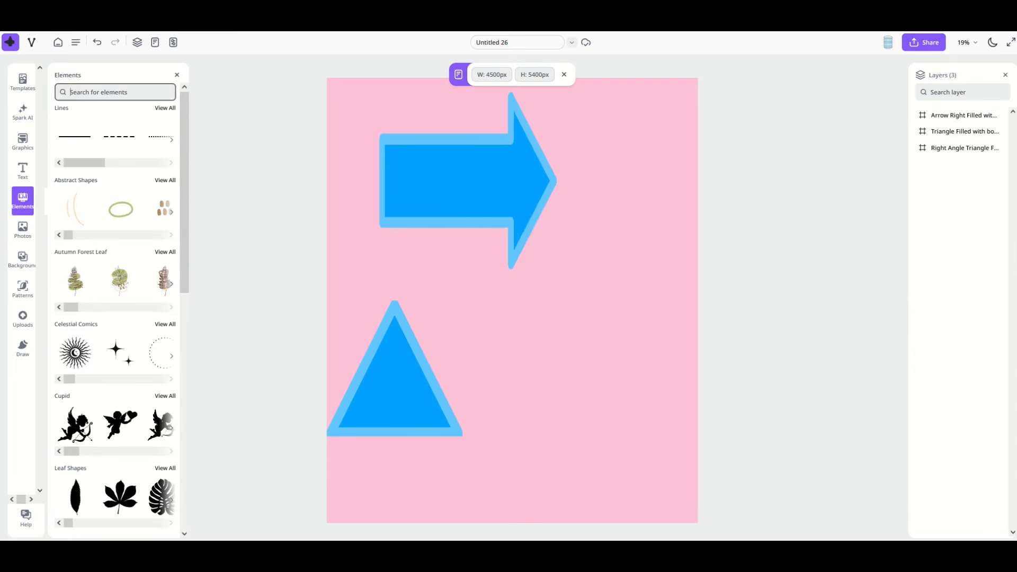
type("arrow")
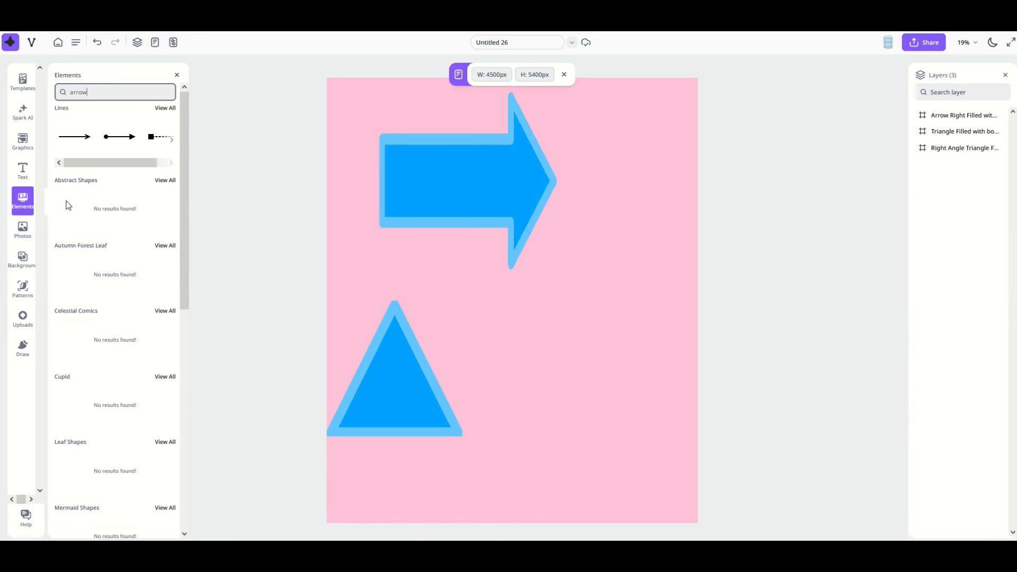
mouse_move(102, 161)
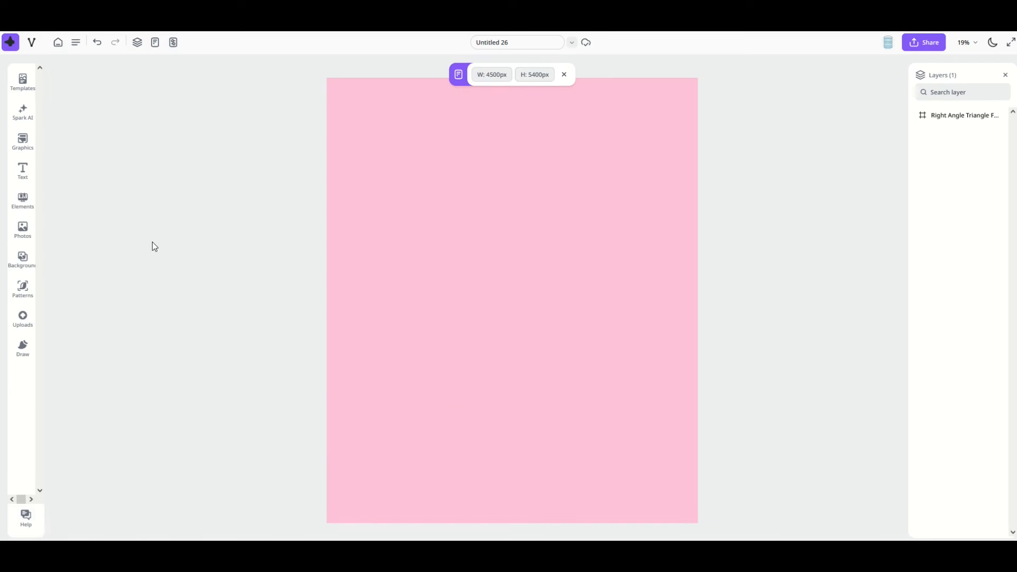
- Browse the Graphics library in full view and narrow to the Santa Claus category
left_click(21, 141)
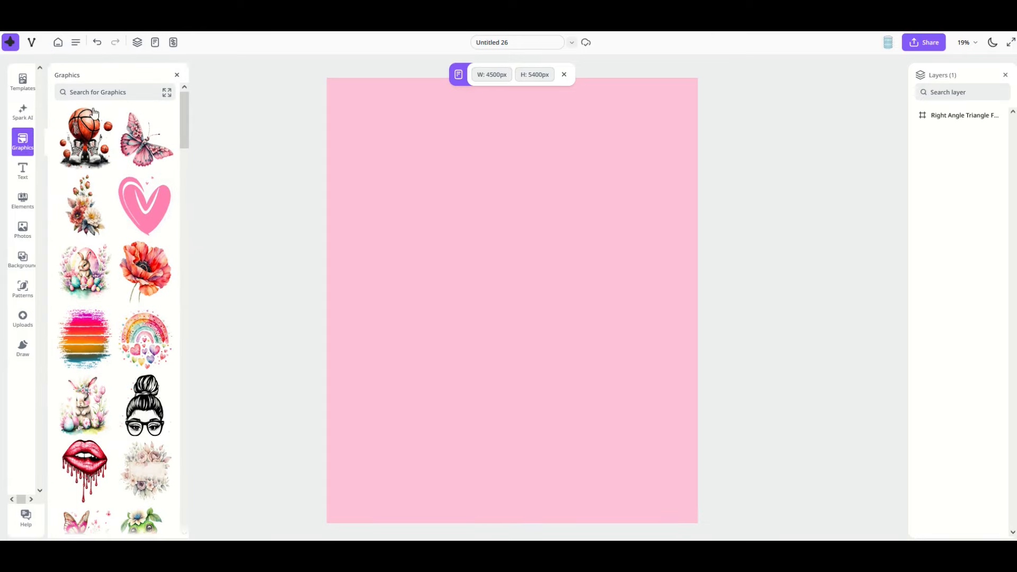
mouse_move(165, 95)
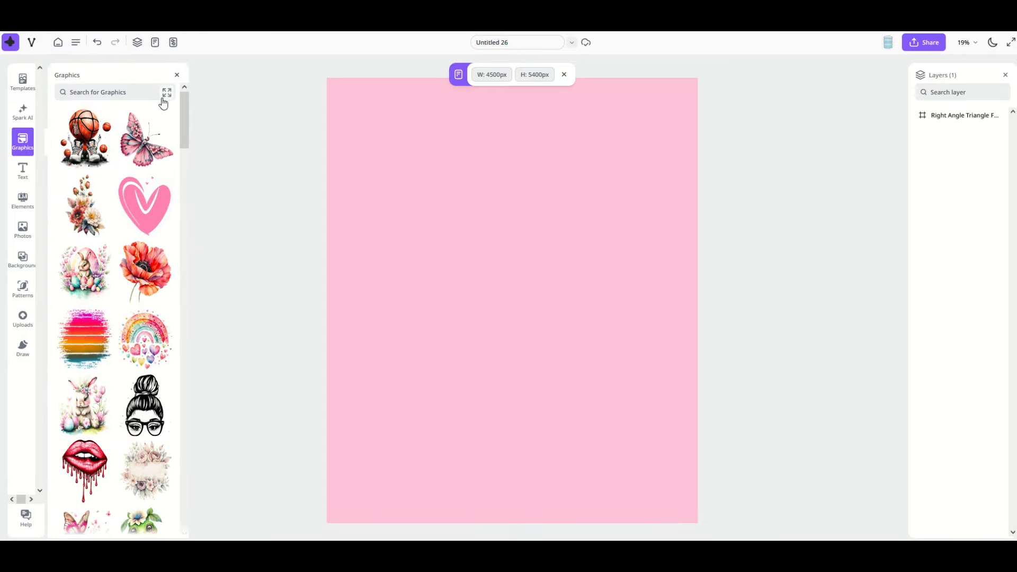
left_click(166, 93)
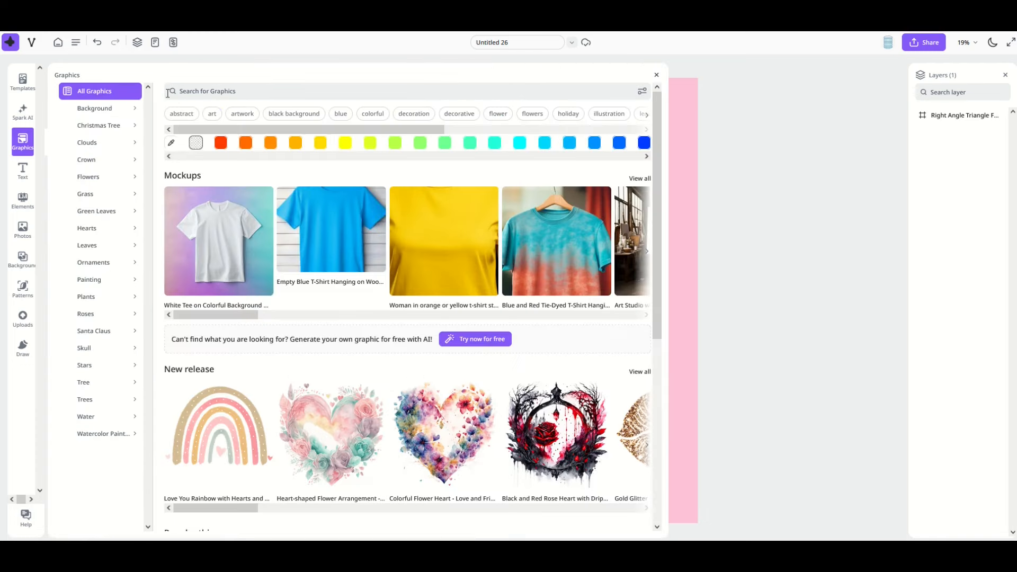
mouse_move(126, 191)
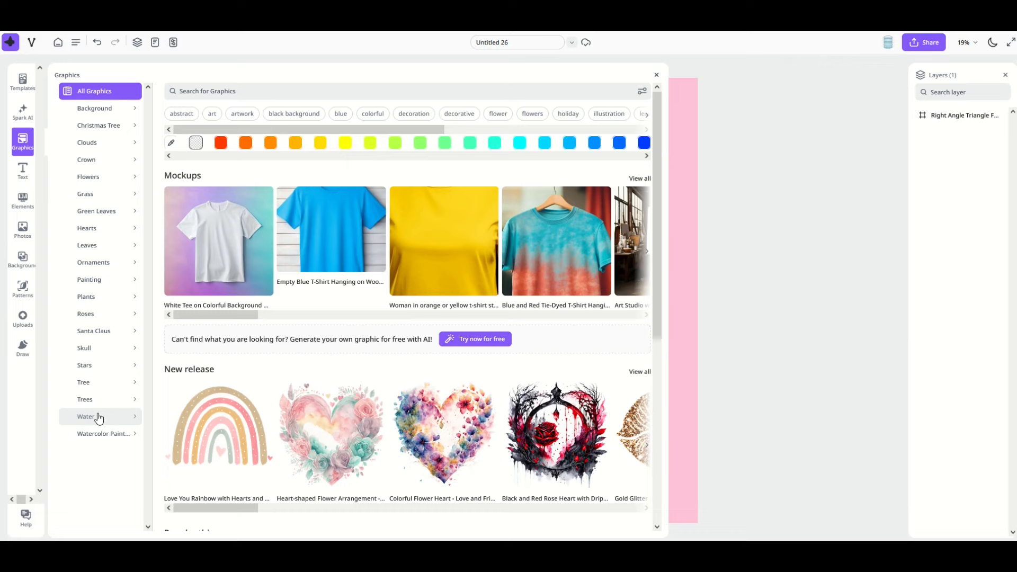
left_click(93, 330)
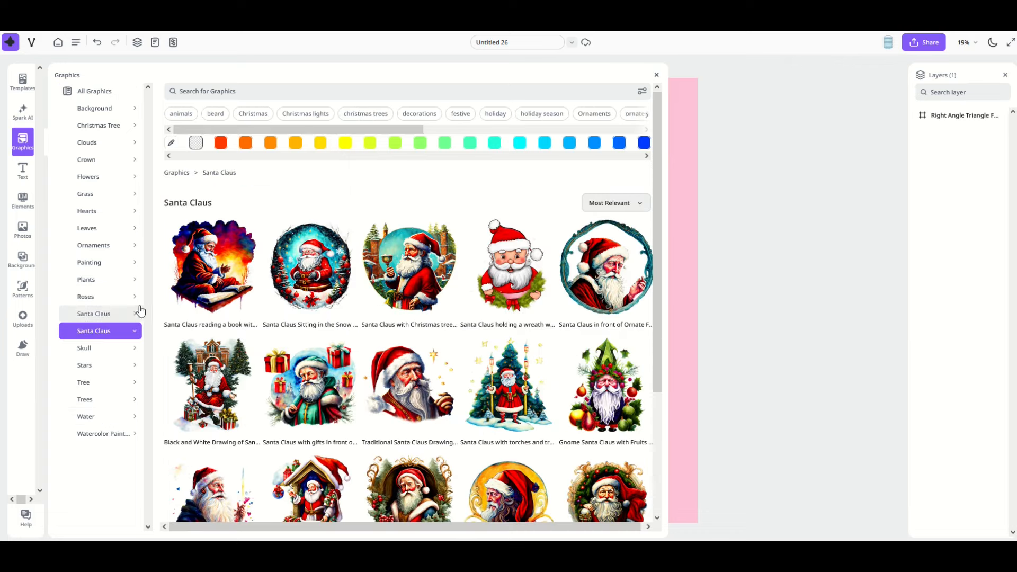
scroll("down", 3)
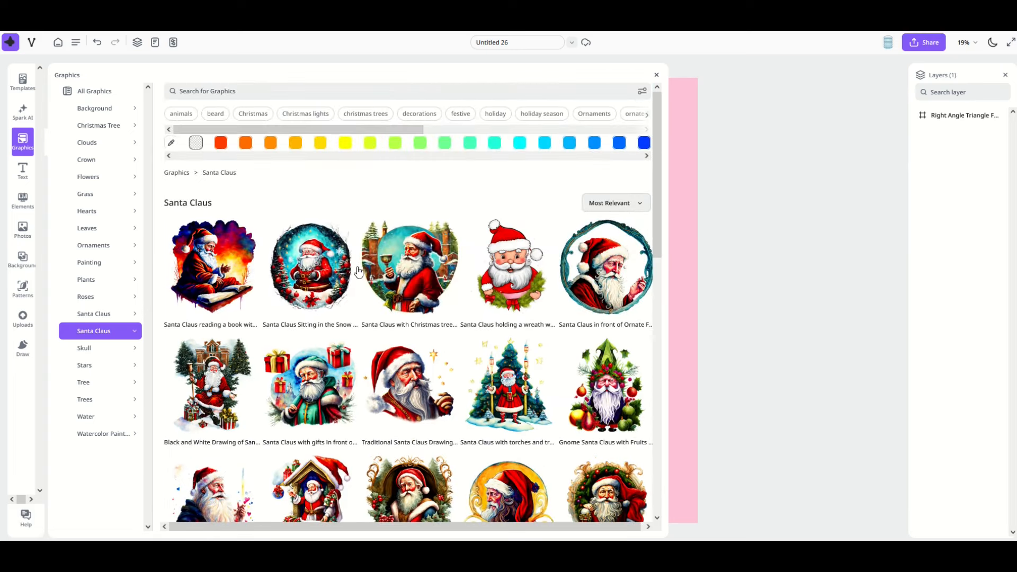
left_click(541, 113)
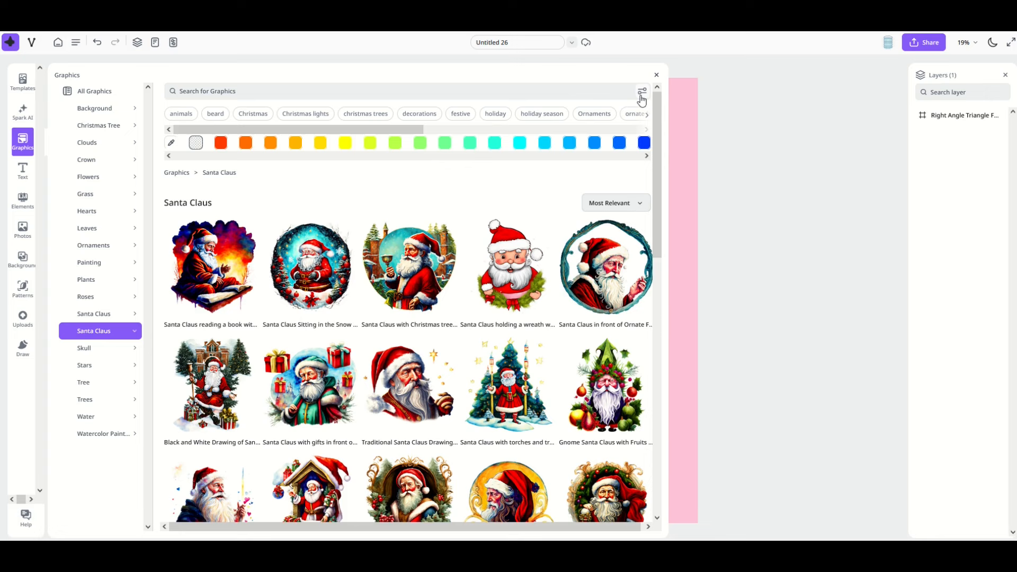
left_click(642, 91)
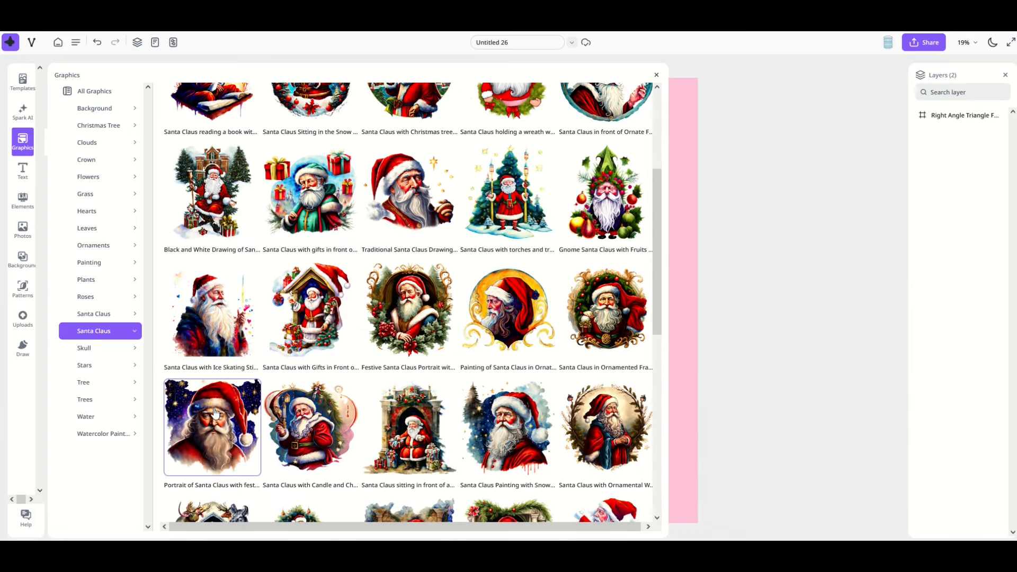
- Add the starry watercolor Santa portrait and enlarge it to cover most of the canvas
left_click(212, 427)
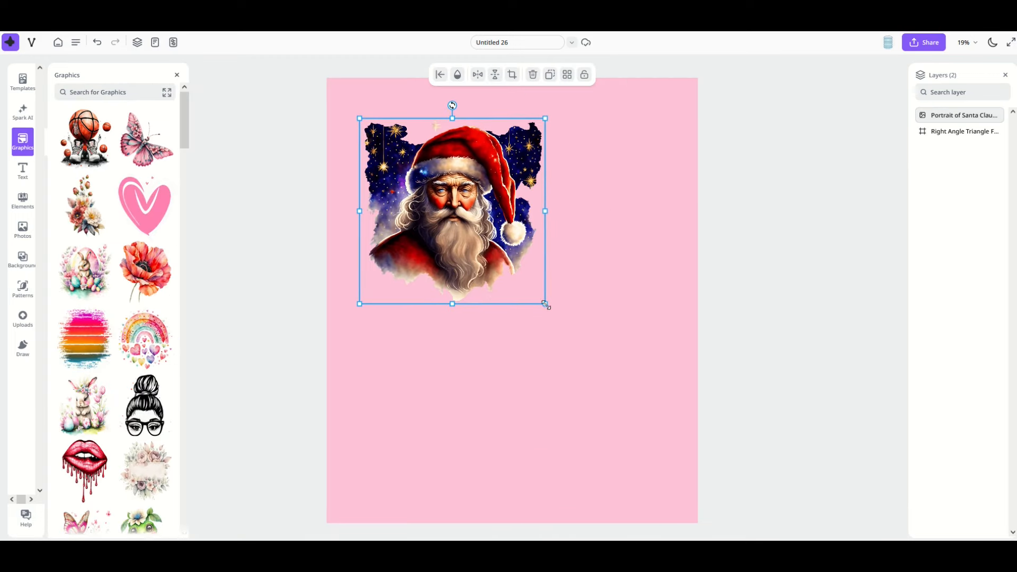
left_click_drag(547, 304, 710, 519)
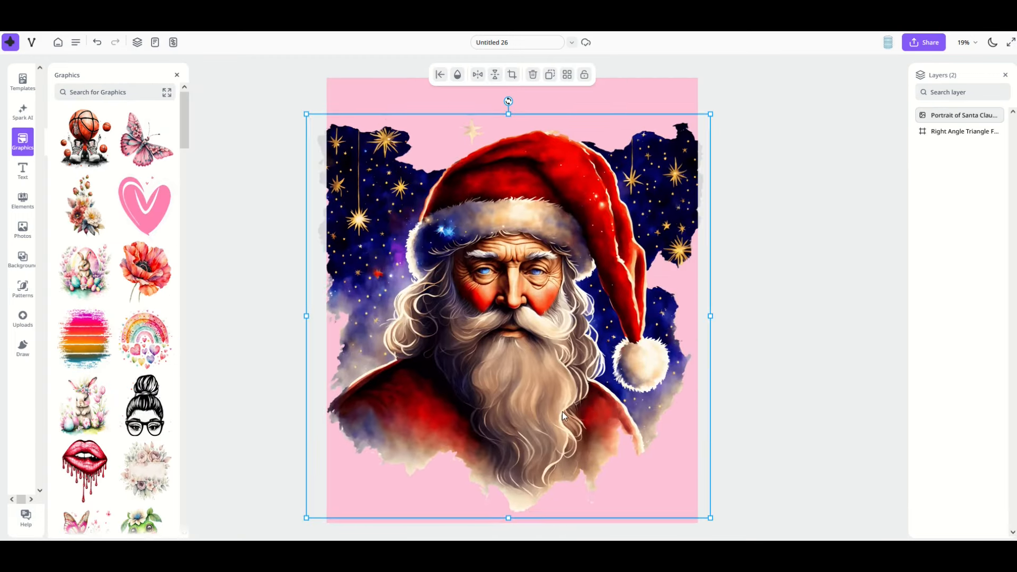